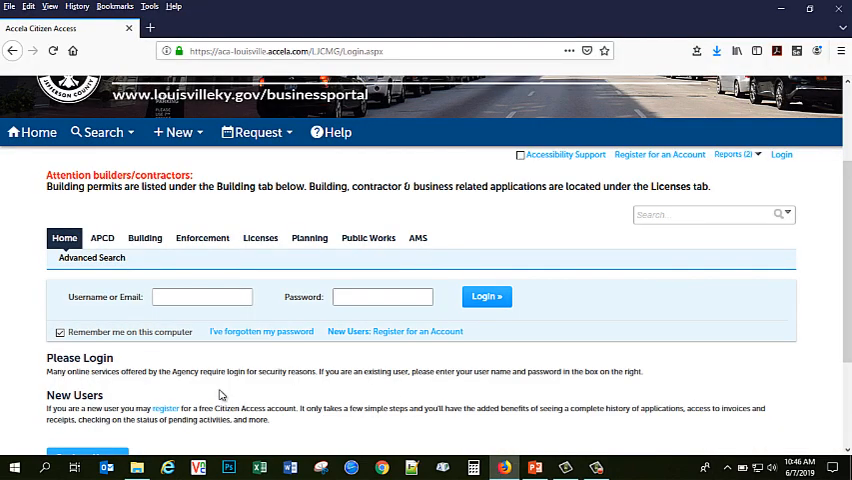
mouse_move(8, 356)
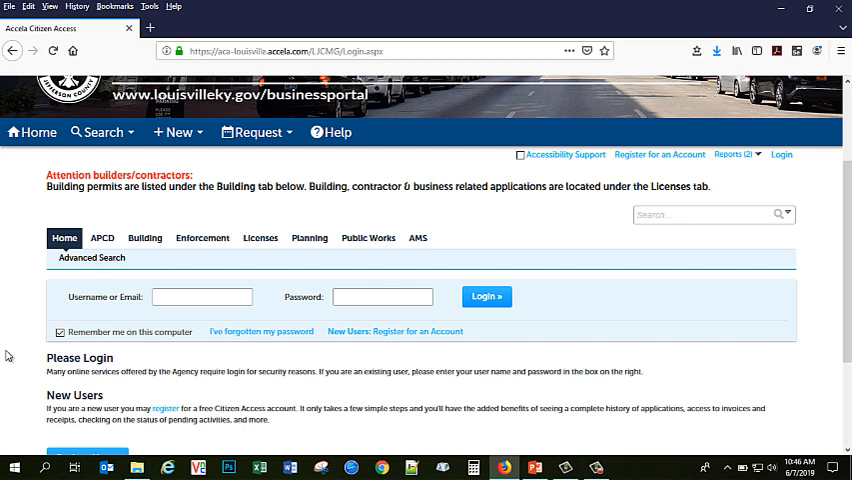
mouse_move(92, 308)
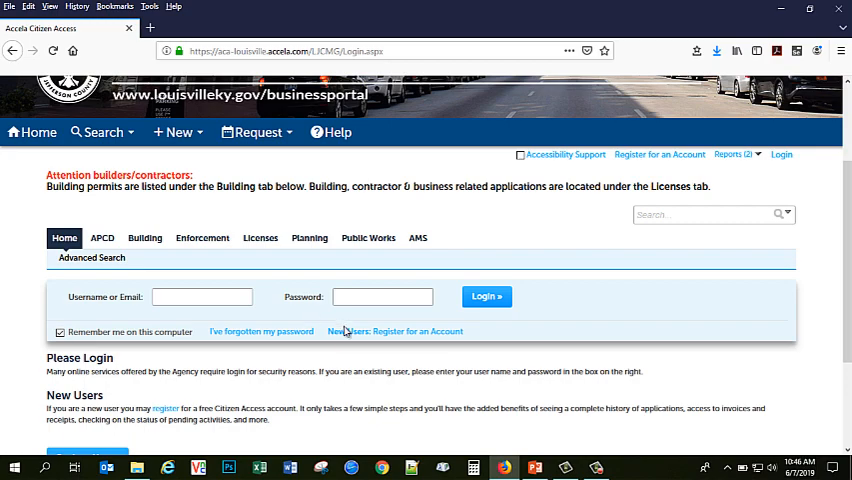
mouse_move(344, 336)
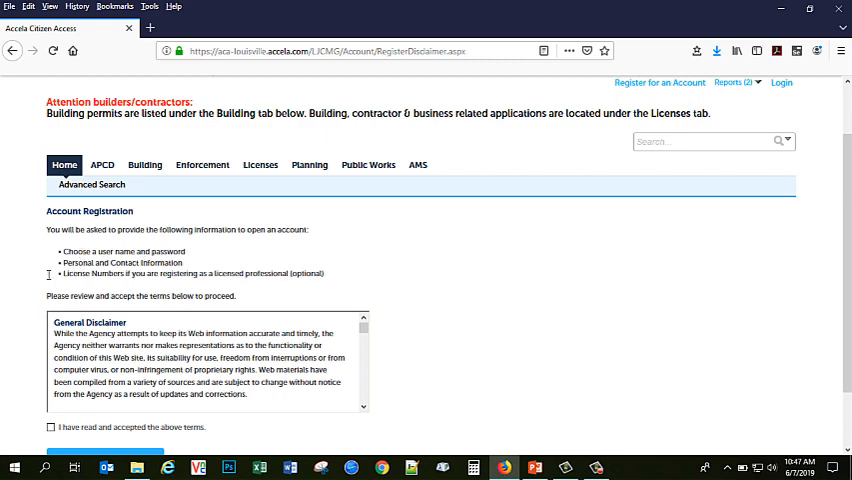
mouse_move(36, 282)
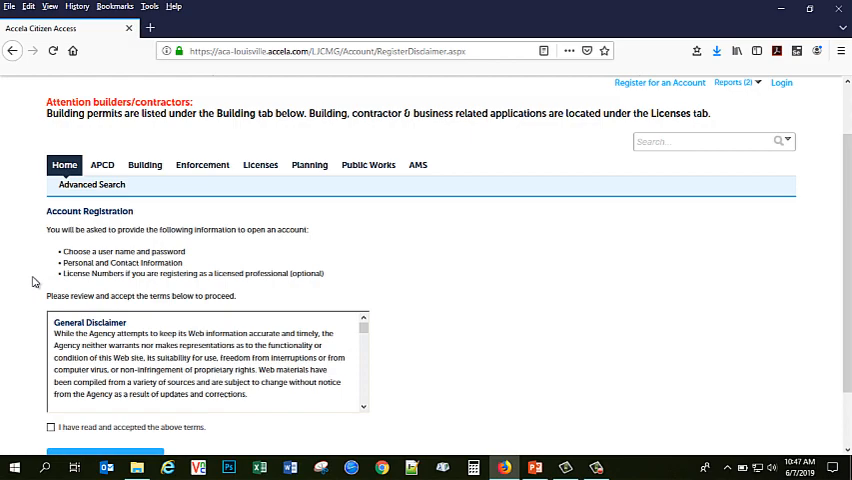
Step: Read through the General Disclaimer and continue registration with the terms accepted
scroll(down, 3)
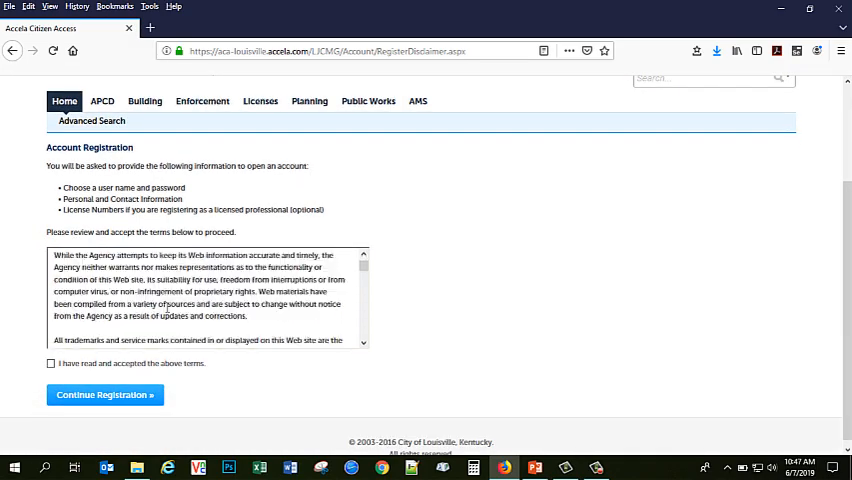
scroll(down, 3)
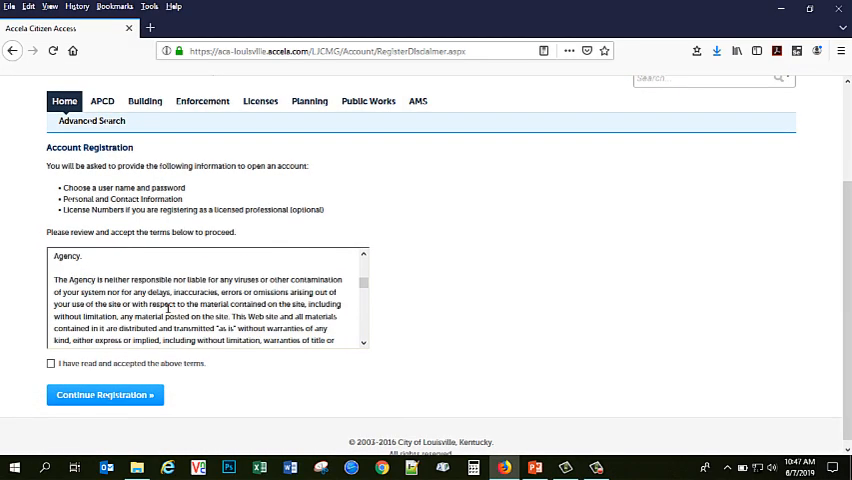
scroll(down, 3)
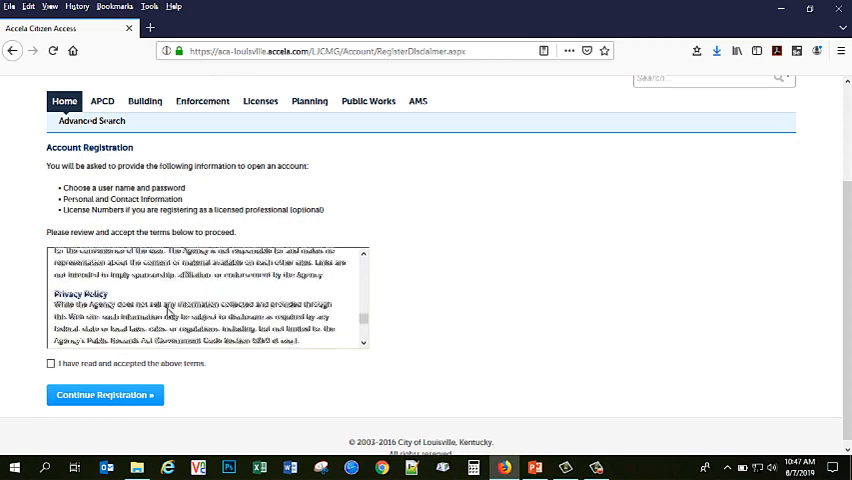
scroll(down, 3)
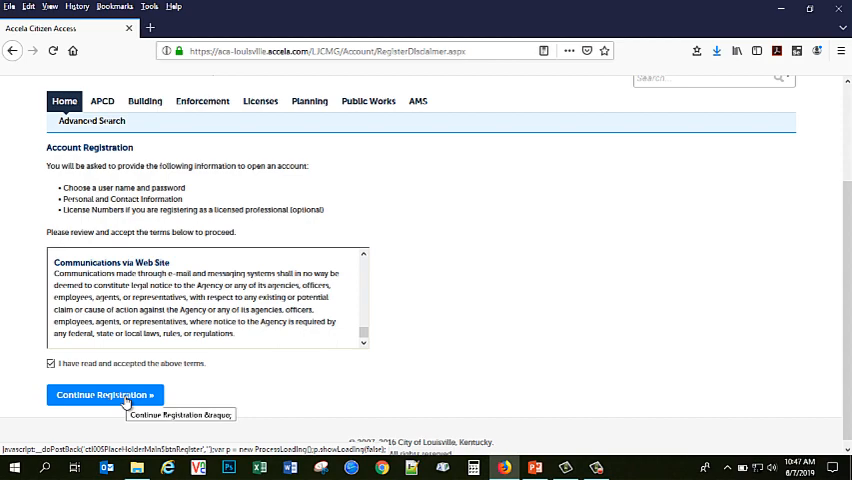
click(104, 394)
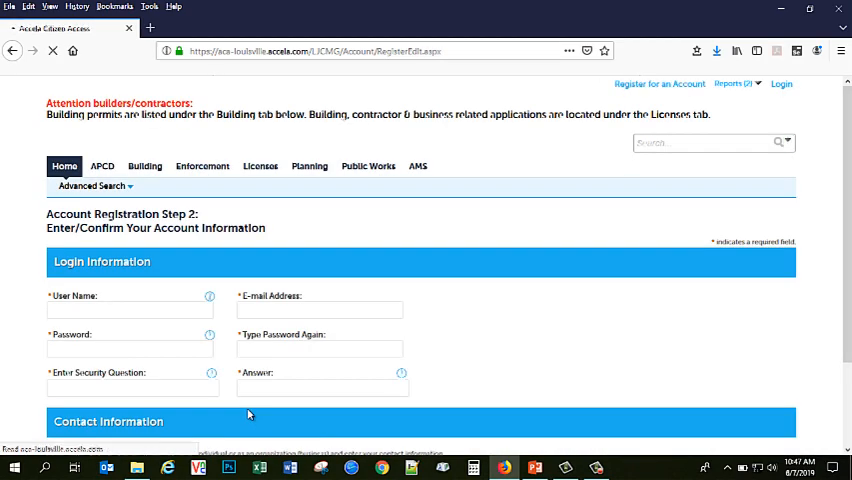
Step: Enter the user name and a gmail.com e-mail address in the login information section
scroll(down, 3)
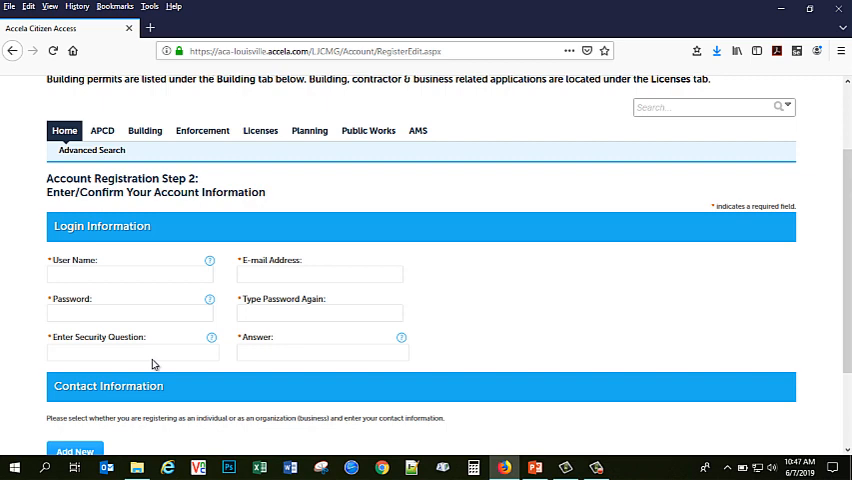
scroll(down, 3)
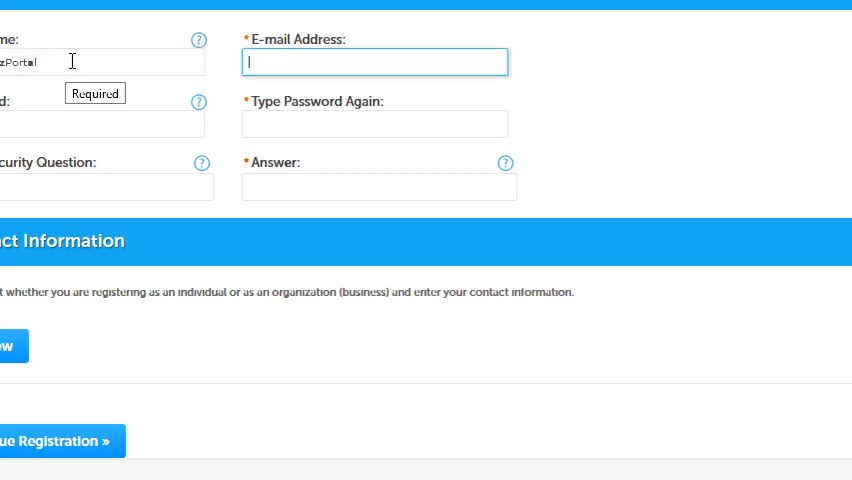
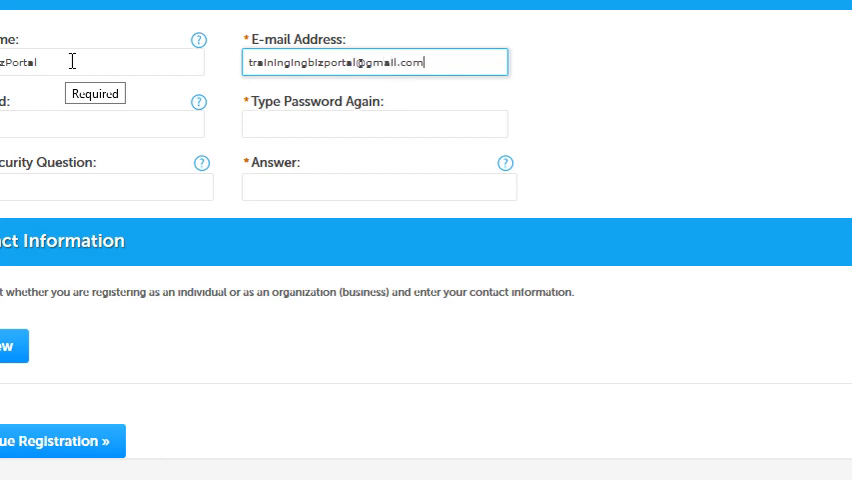
Step: Enter matching passwords and a first-pet security question with its answer
click(90, 124)
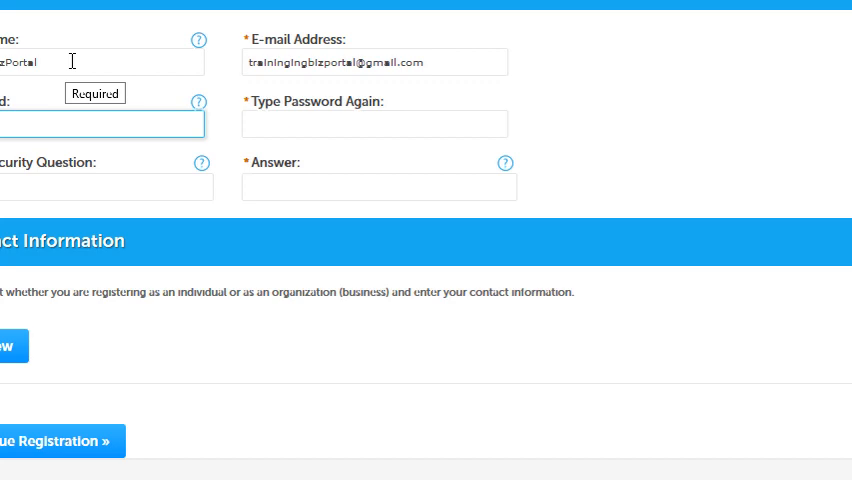
text(••)
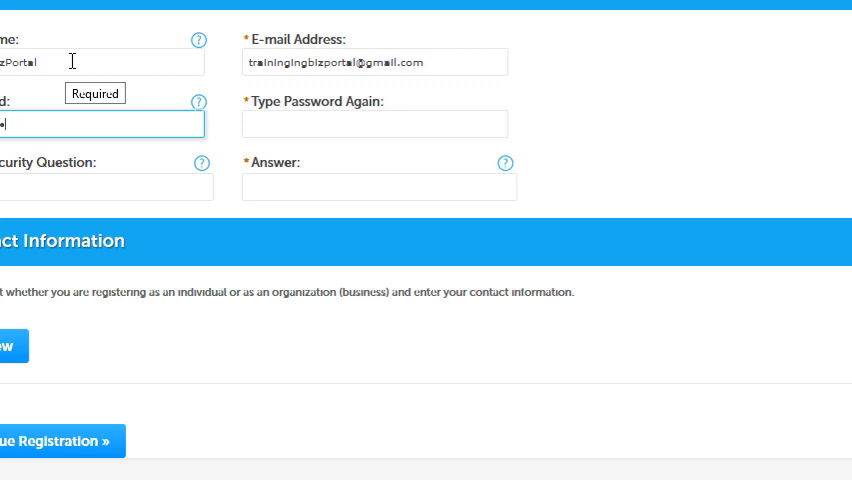
text(•••••)
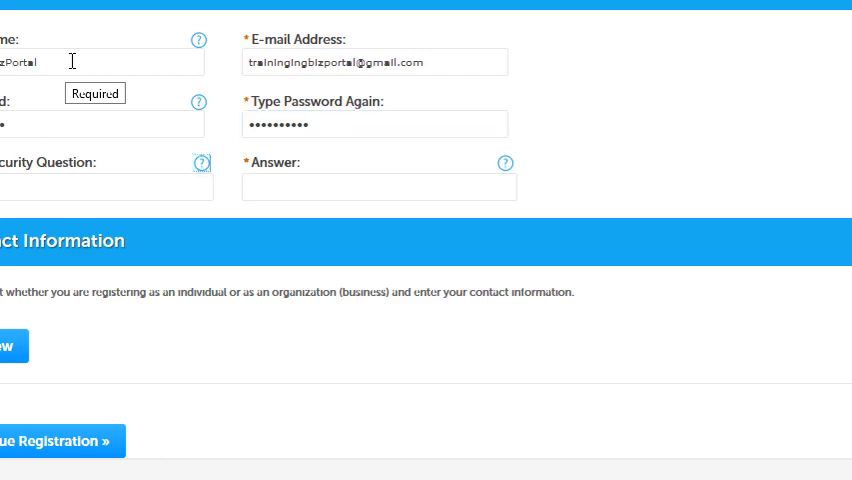
click(104, 188)
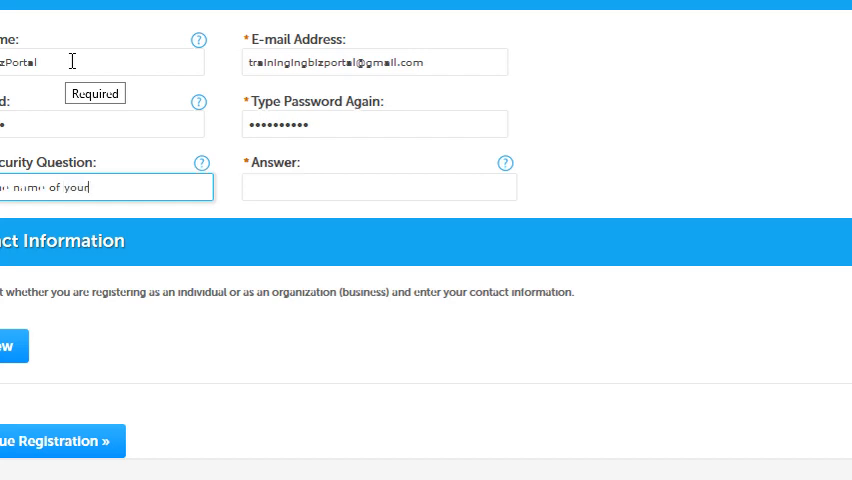
text(first pet)
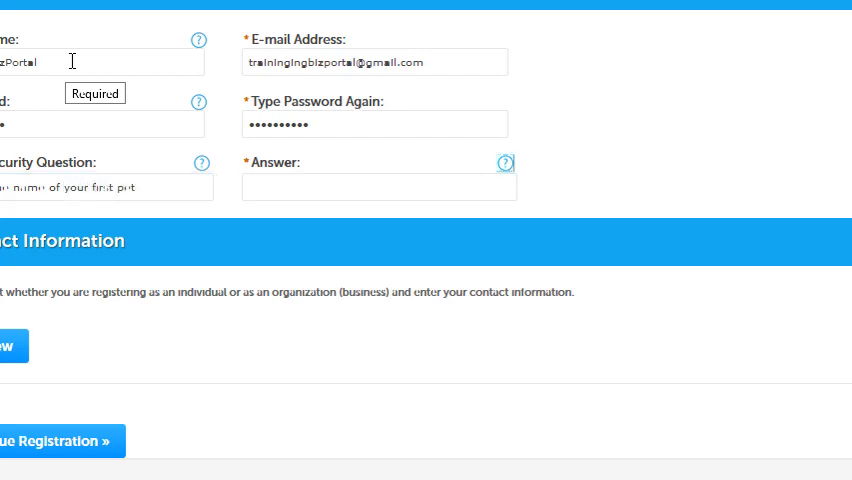
text(s)
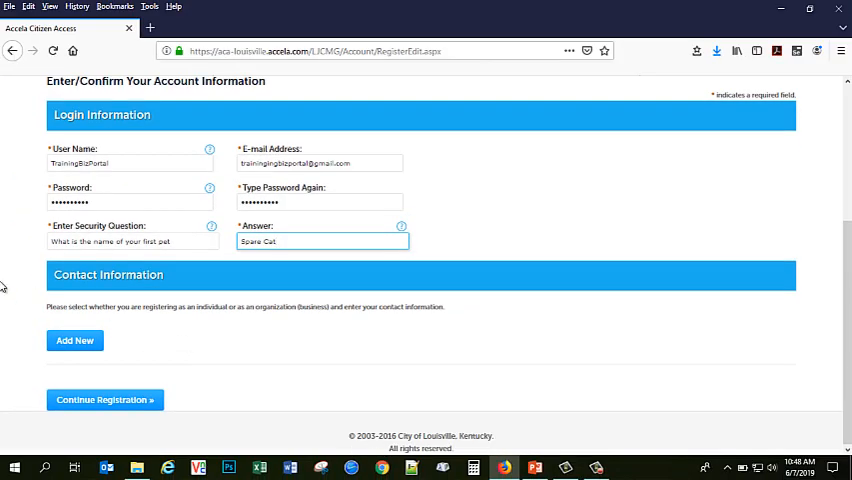
mouse_move(28, 320)
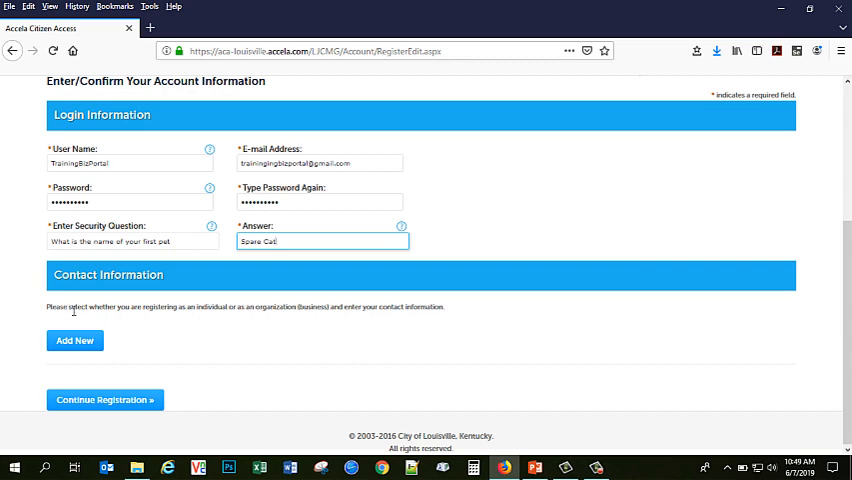
mouse_move(238, 312)
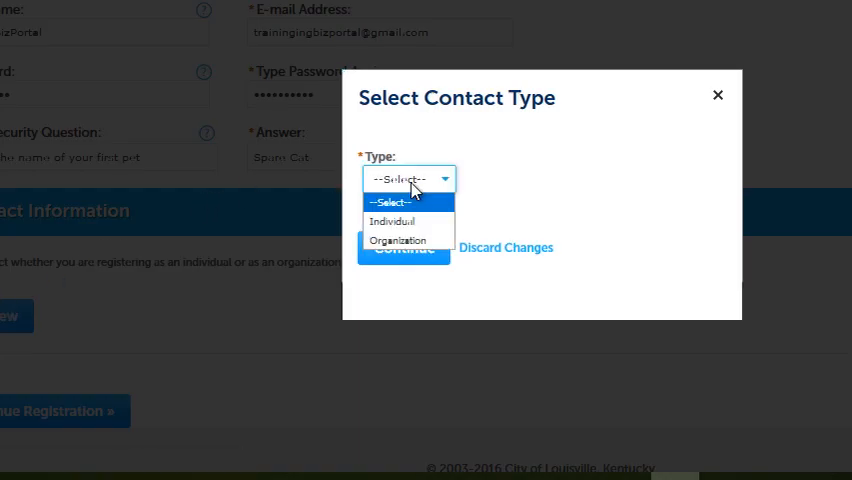
mouse_move(410, 212)
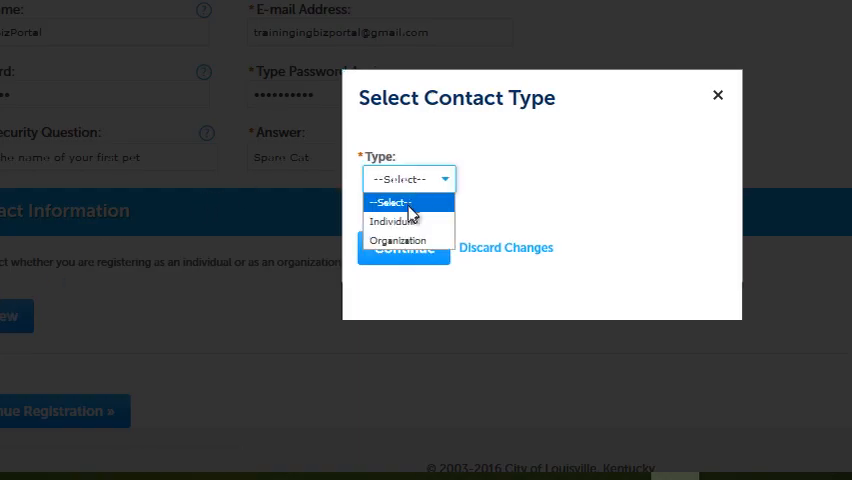
mouse_move(408, 220)
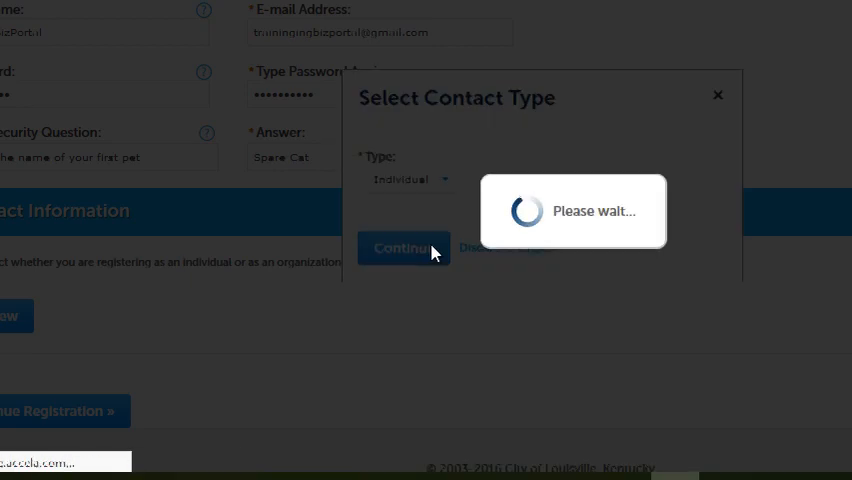
Step: Confirm Individual as the contact type and continue to the contact details form
click(404, 248)
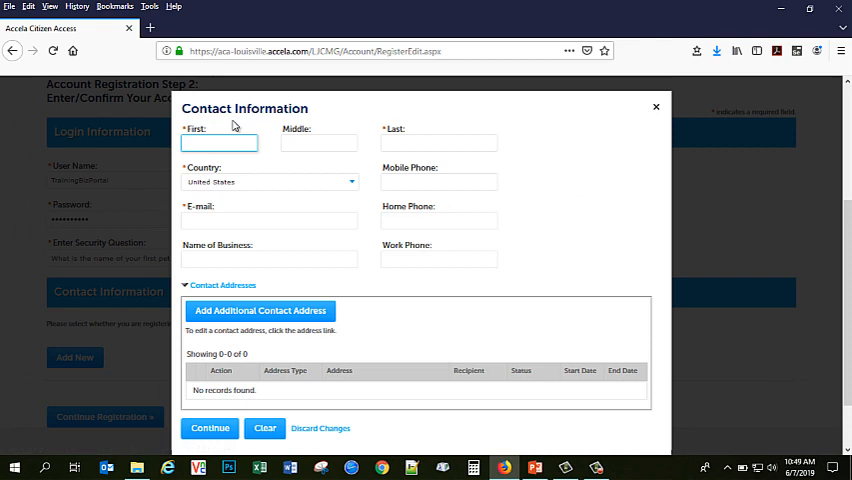
Step: Enter first name Training, last name BizPortal and a mobile phone number in the contact form
click(220, 142)
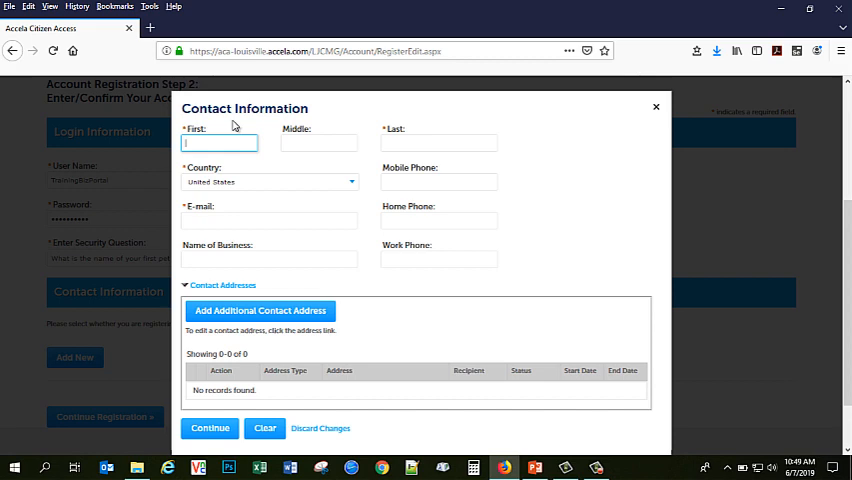
text(1)
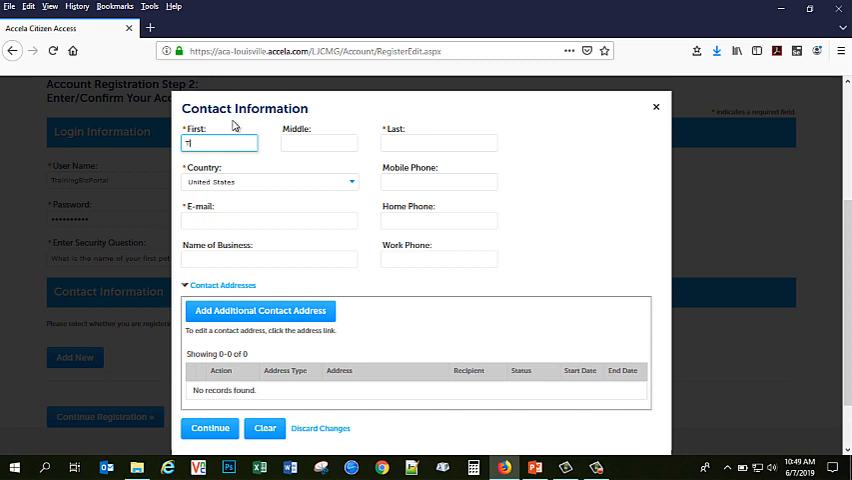
text(Training)
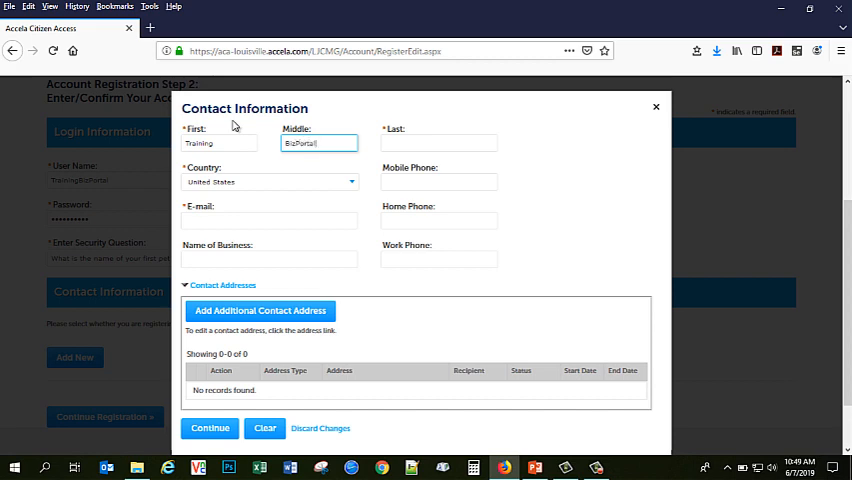
click(438, 144)
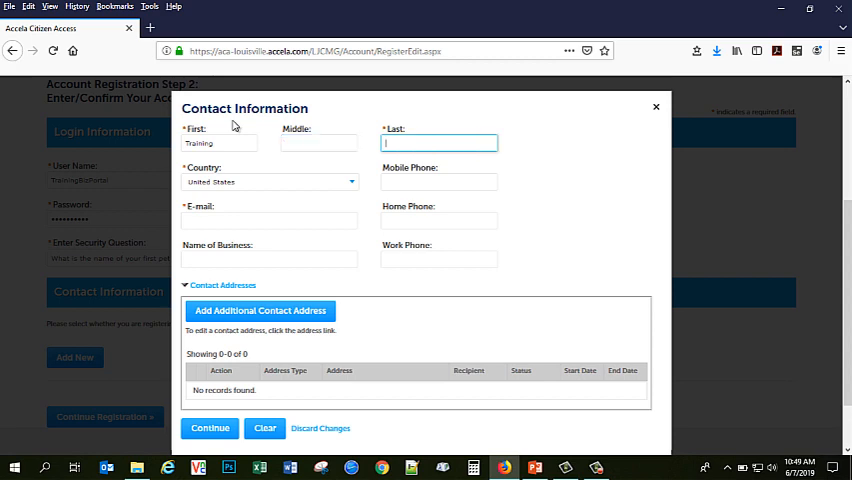
text(BizPortal)
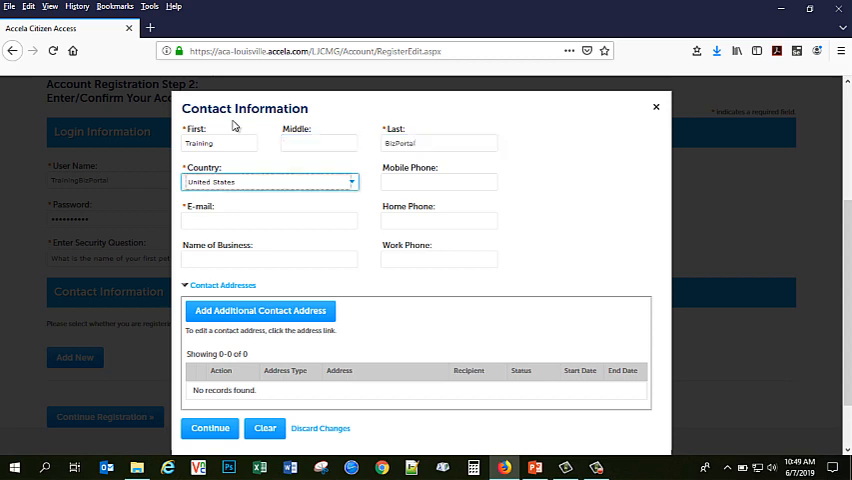
text(5d)
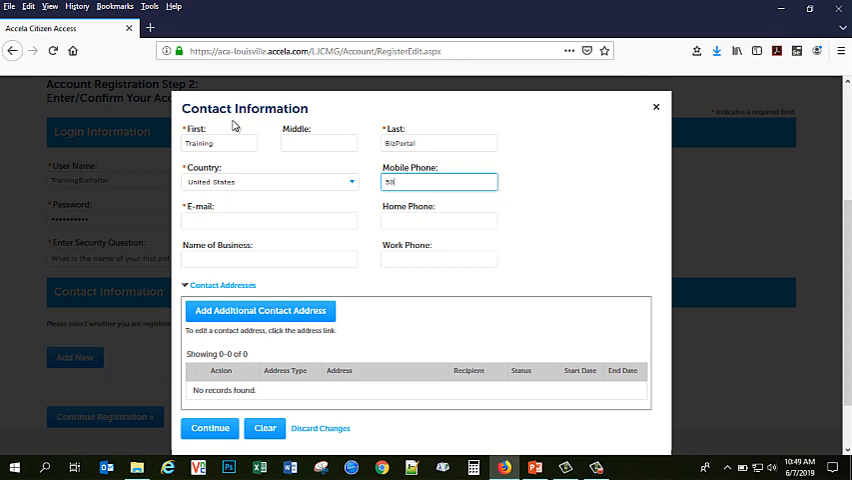
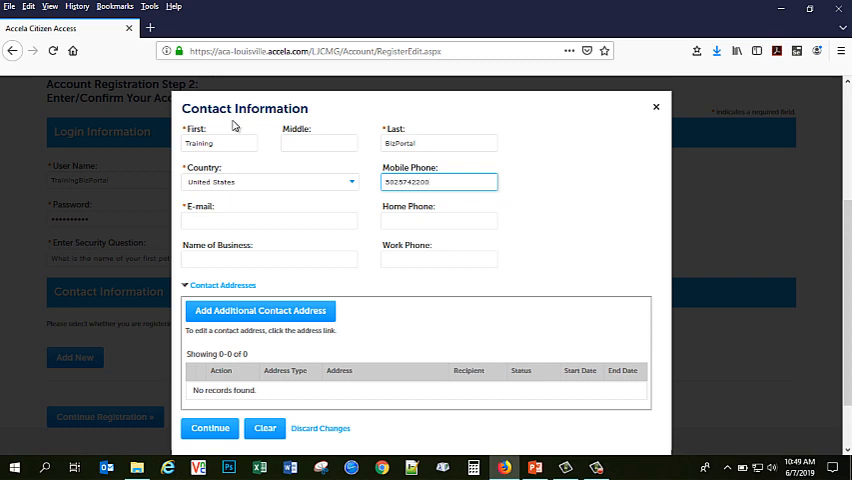
Step: Enter the contact e-mail address and a work phone number
click(268, 220)
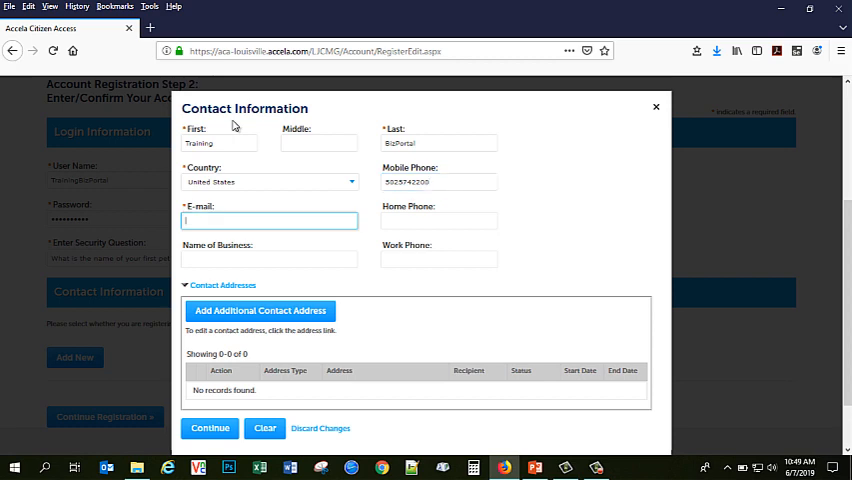
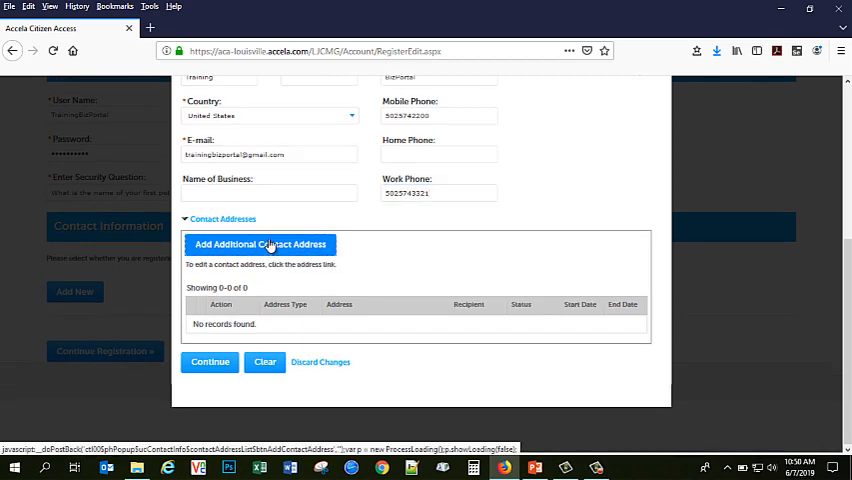
click(260, 244)
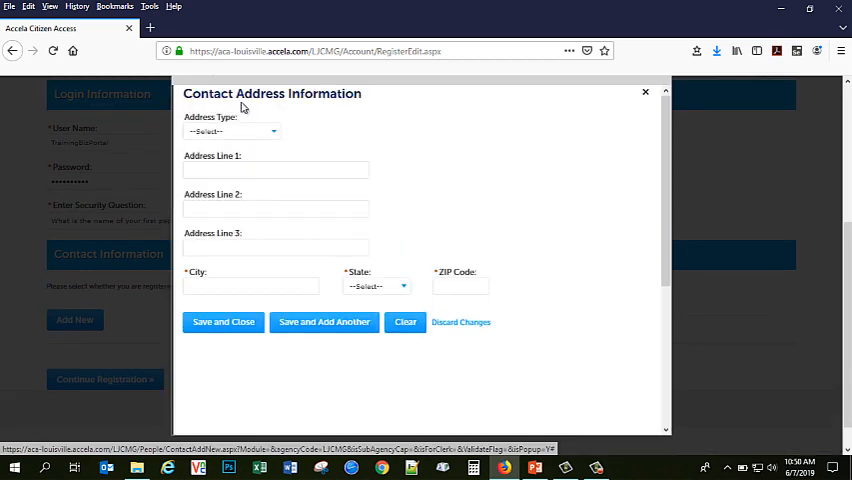
click(230, 132)
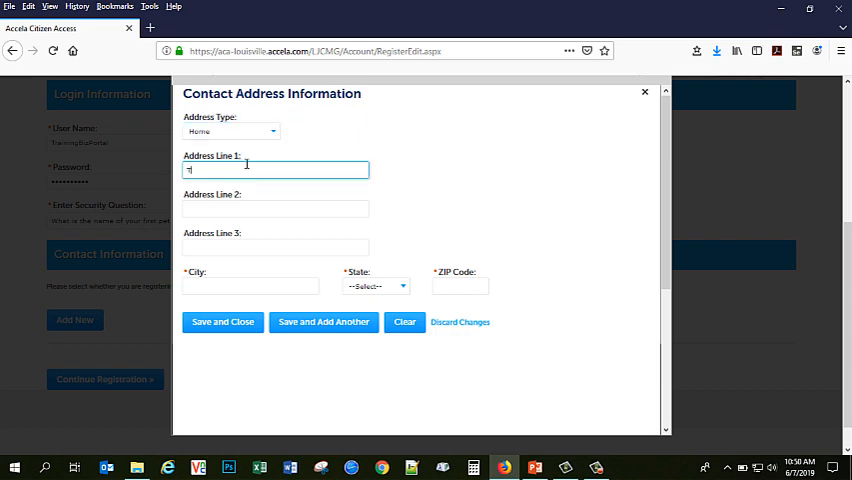
text(raining B)
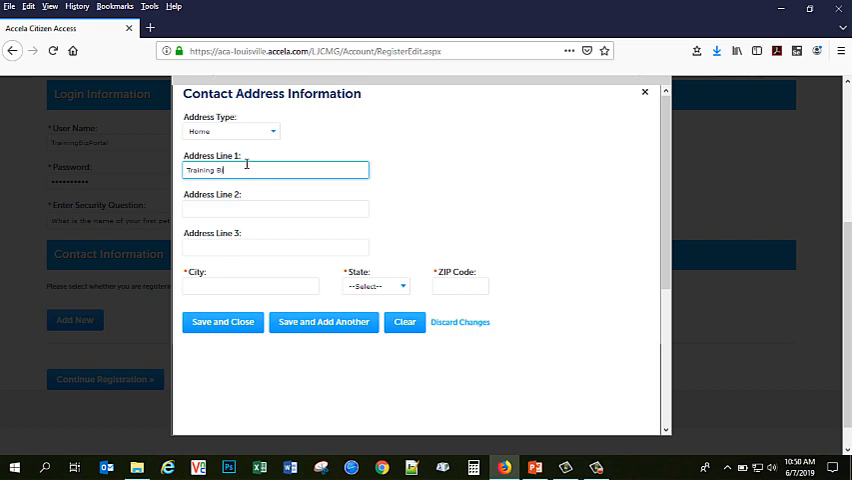
text(c)
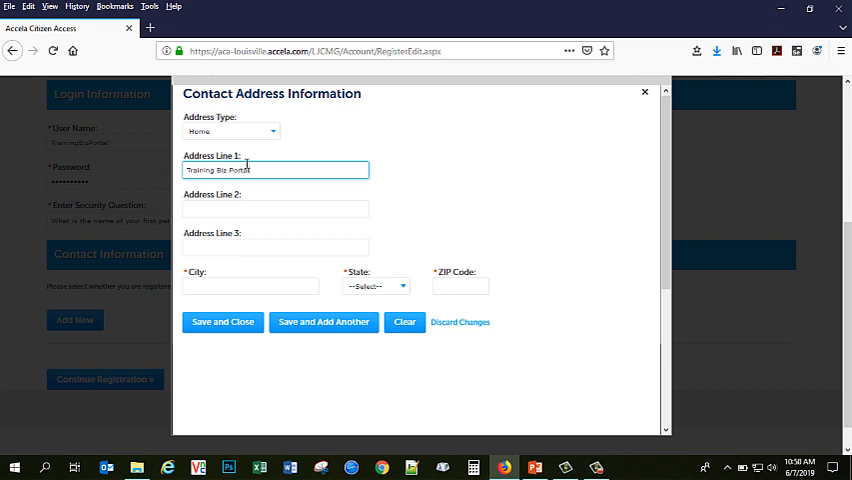
click(276, 208)
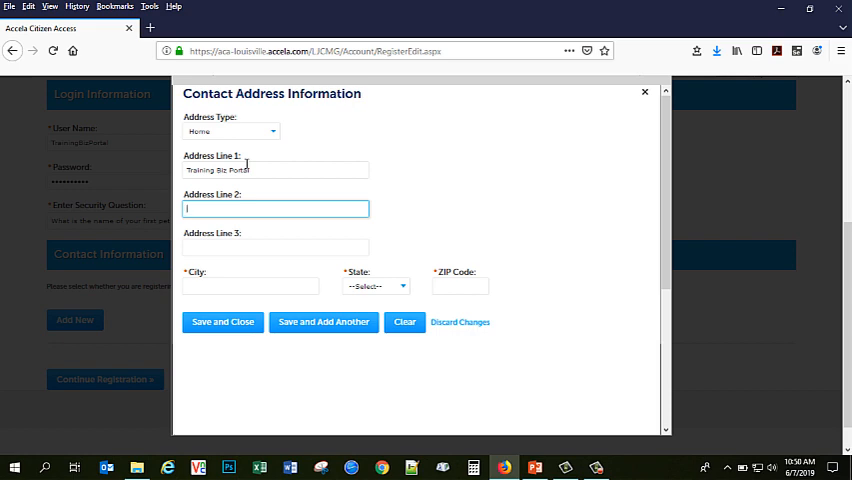
text(444 S. 5th St)
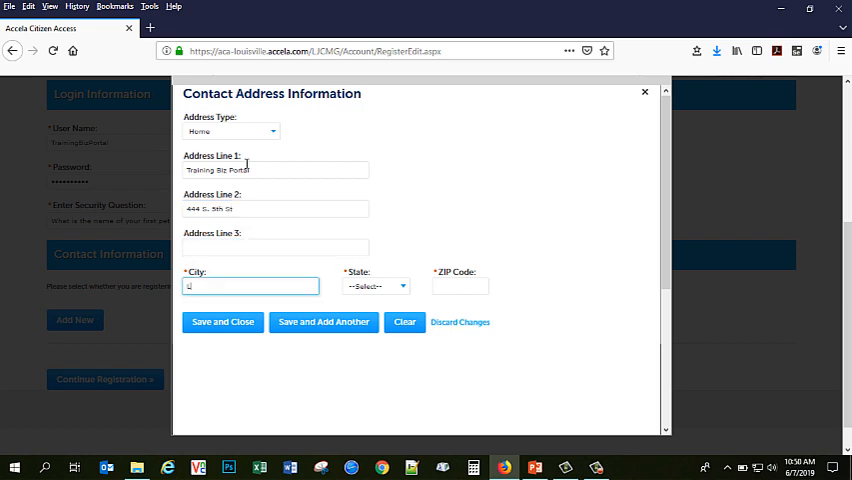
text(Louisville)
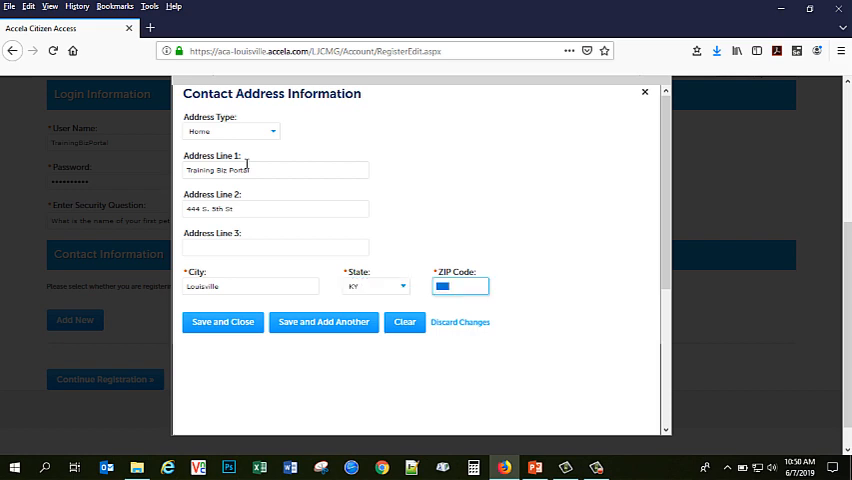
text(40202)
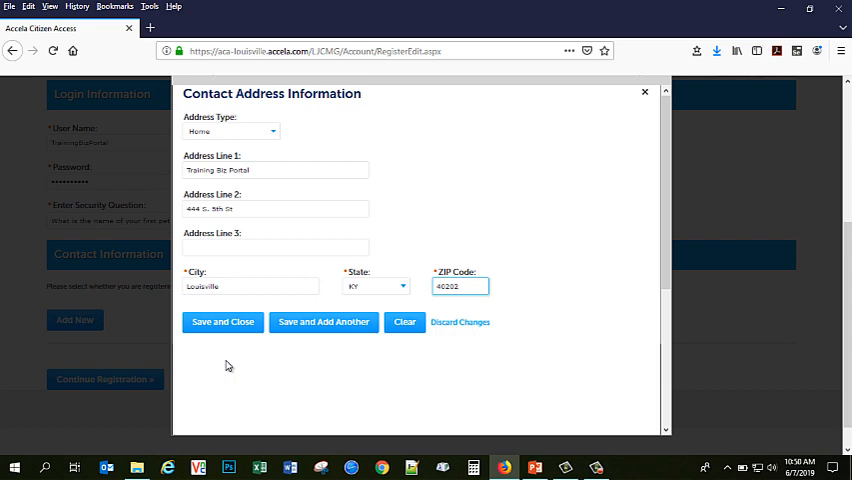
mouse_move(222, 320)
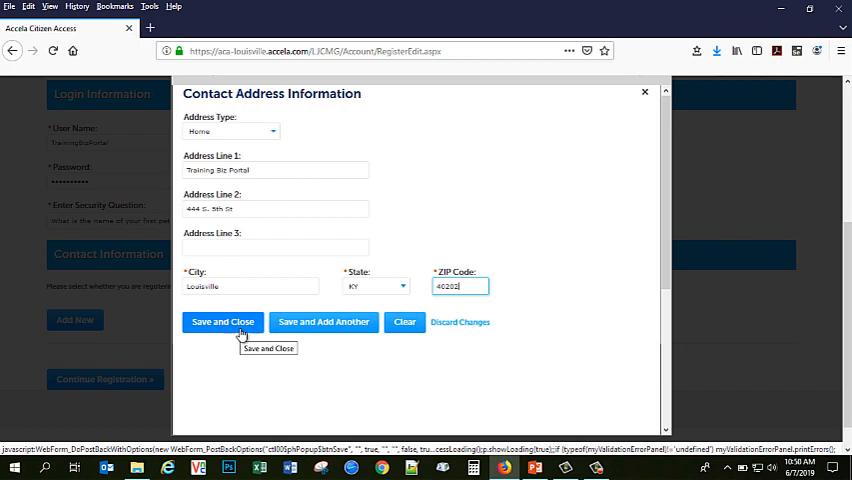
Step: Save the address, close the form and complete registration to create the account
click(222, 322)
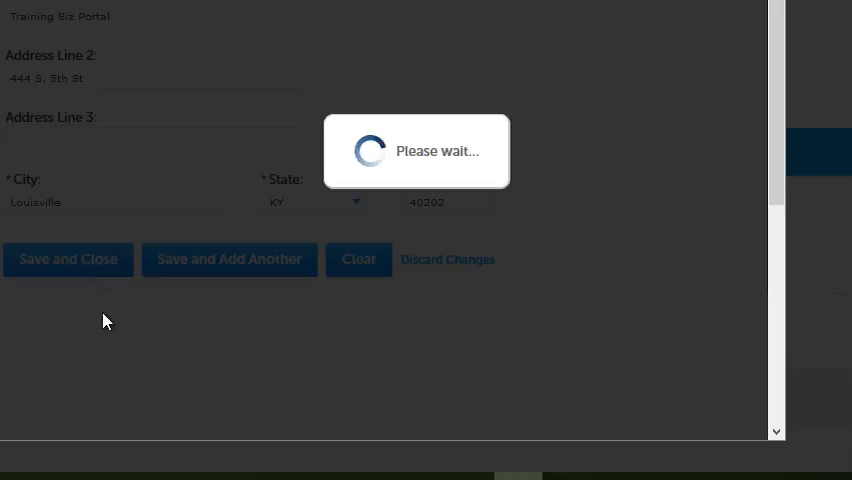
click(68, 260)
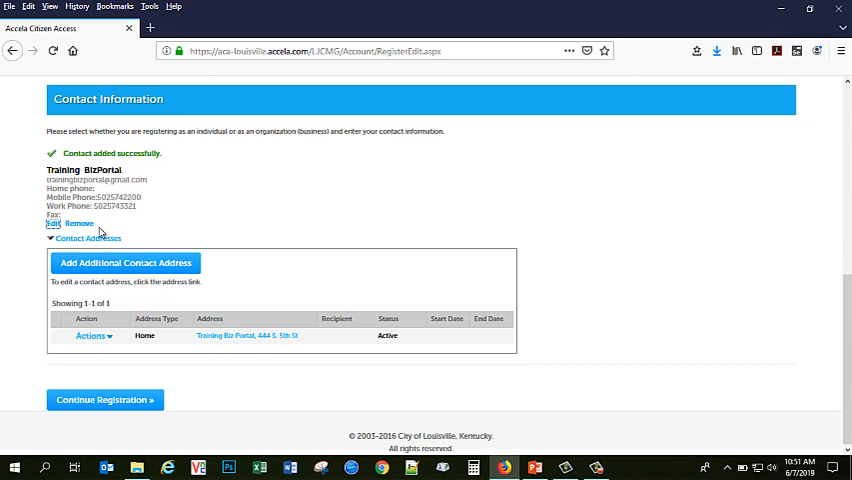
mouse_move(16, 404)
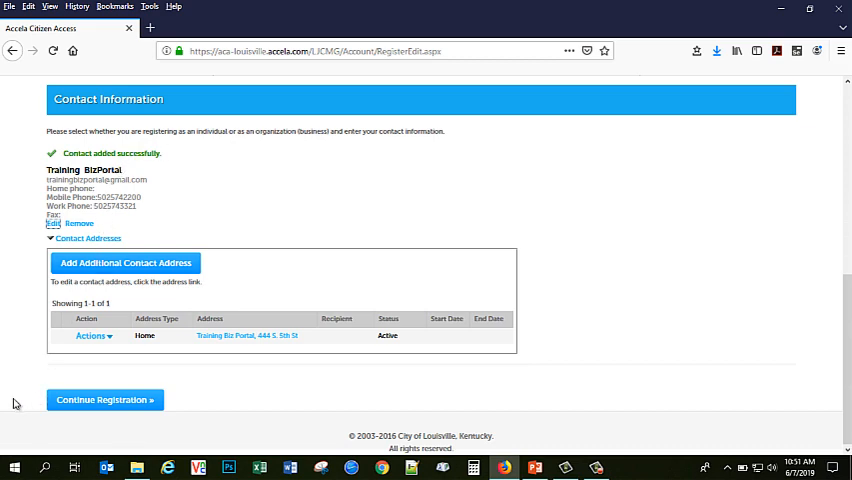
click(104, 400)
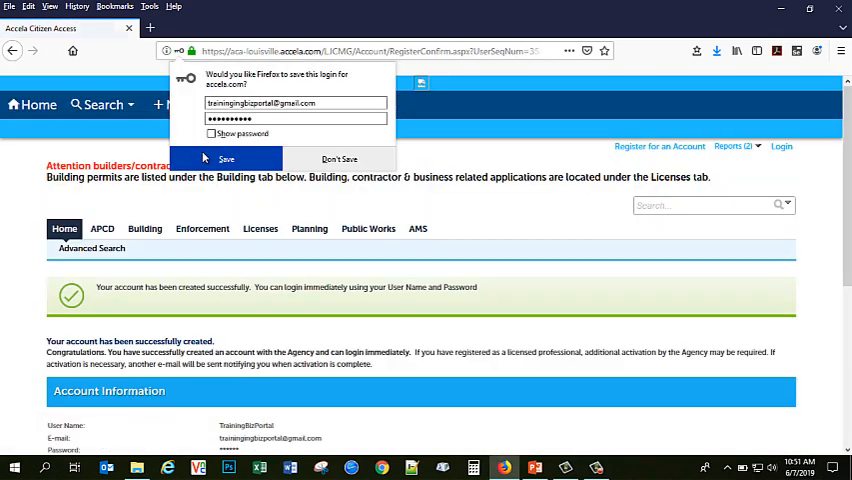
Step: Dismiss Firefox's save-login prompt and log out of the new account
click(338, 160)
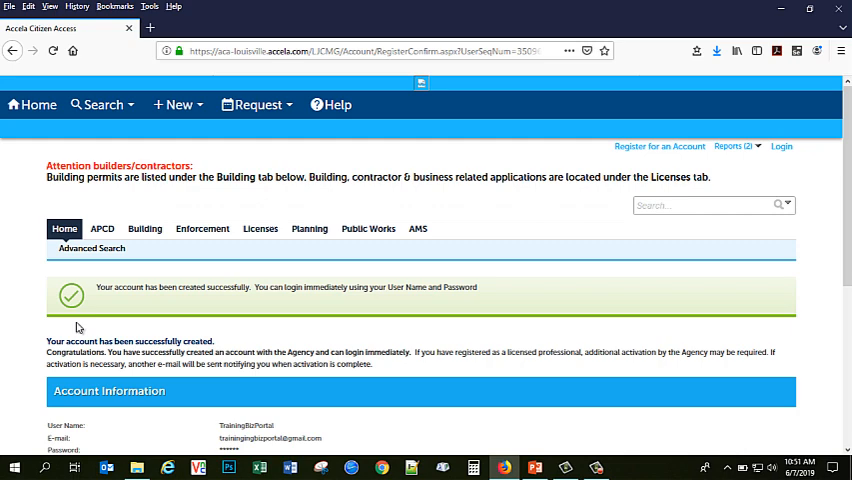
scroll(down, 3)
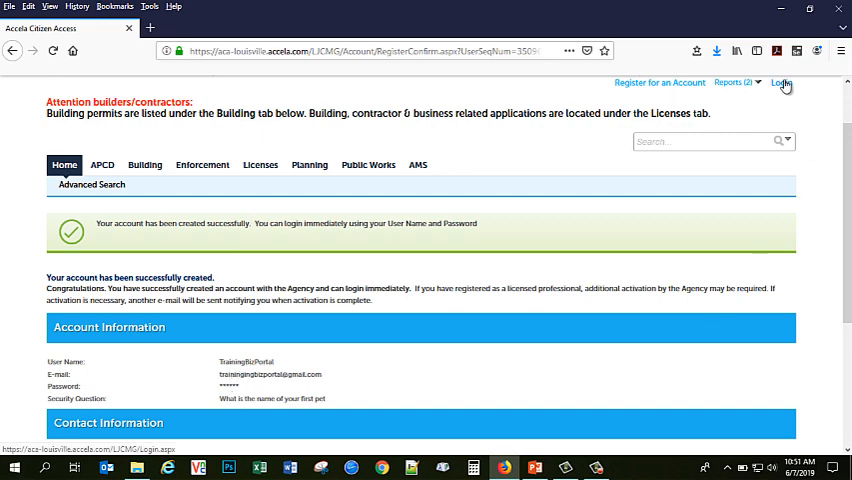
click(782, 84)
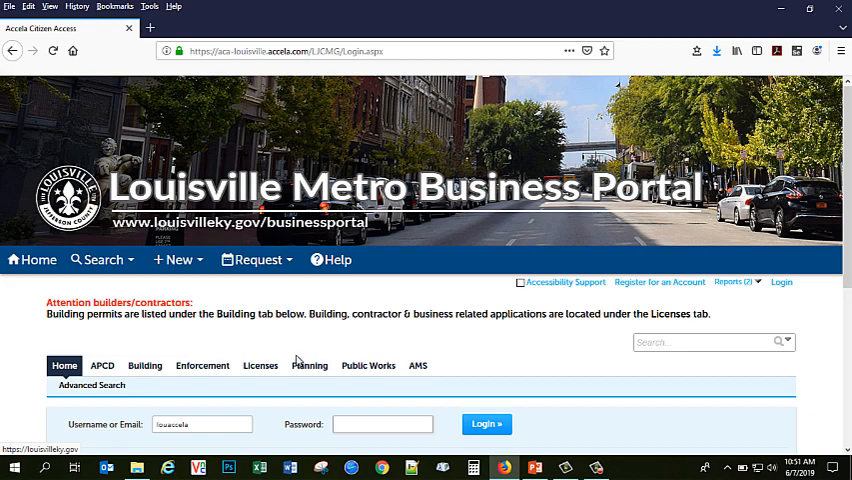
Step: Sign in to the portal with the new account's username and password
scroll(down, 3)
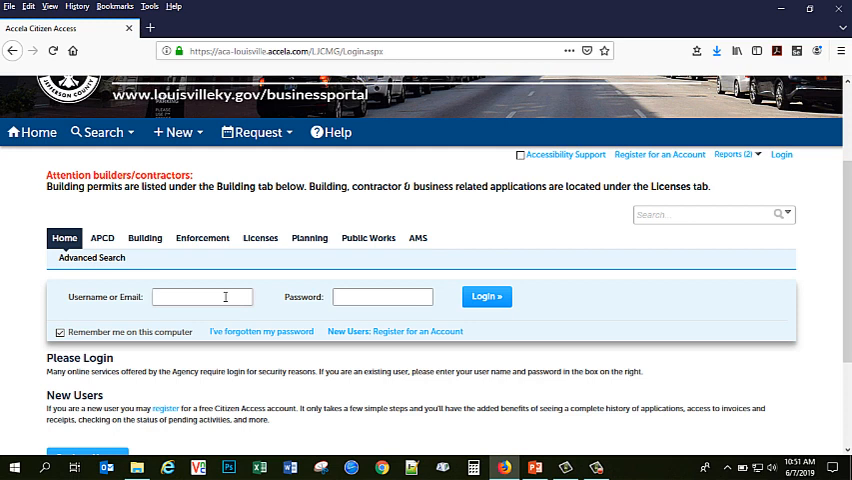
click(202, 296)
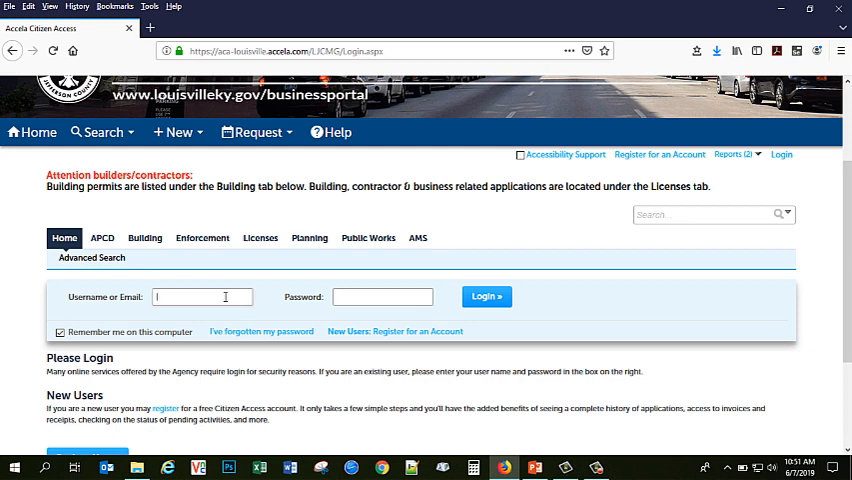
text(trainingbizportal)
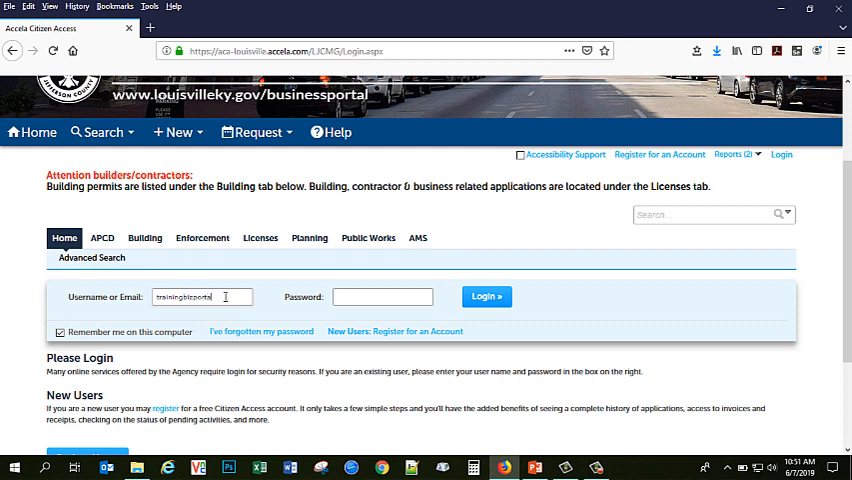
text(password)
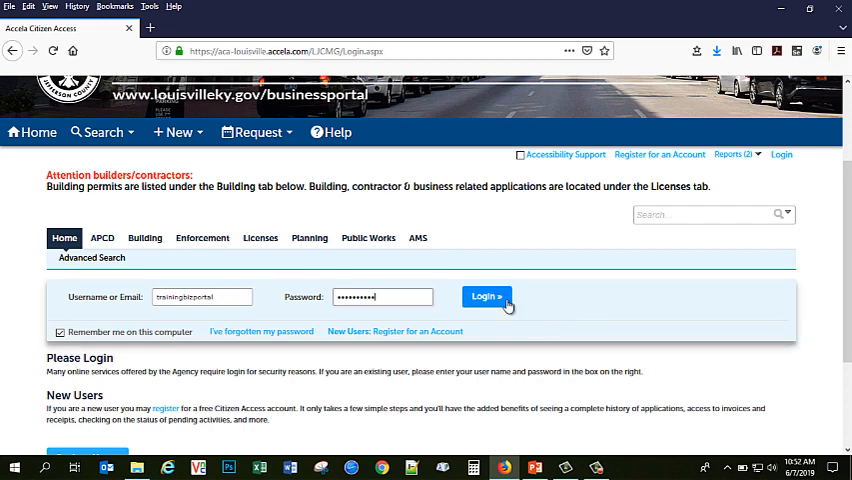
click(488, 296)
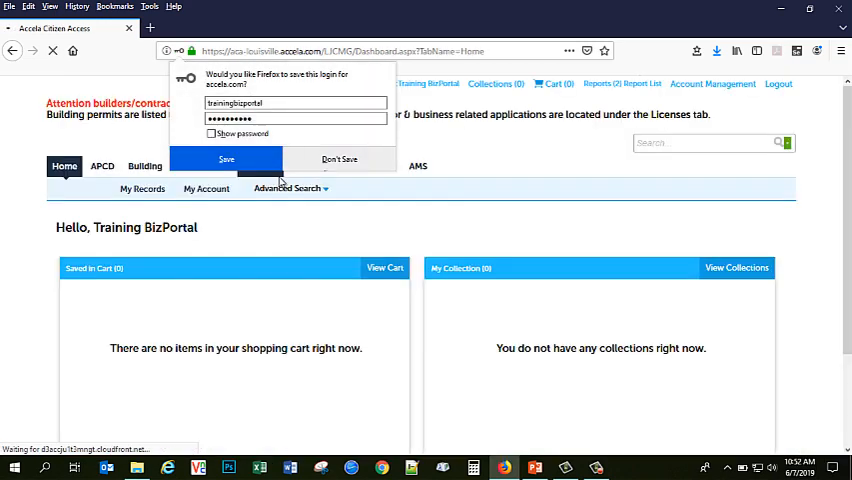
click(256, 260)
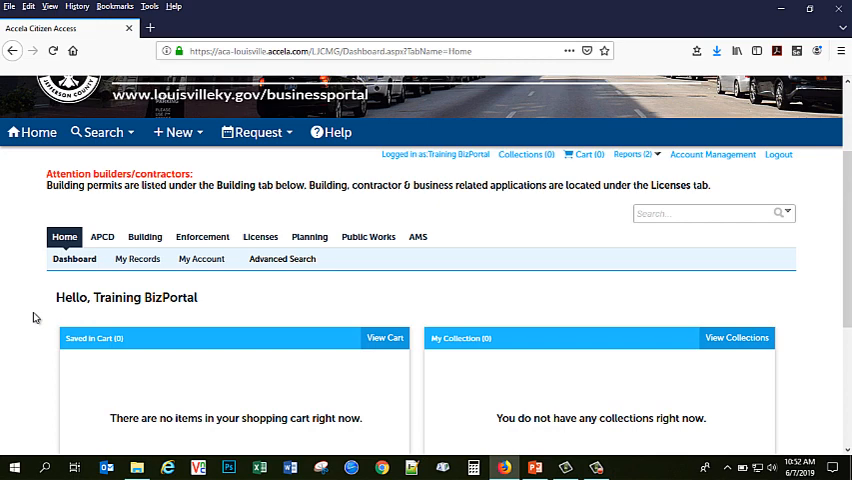
scroll(down, 3)
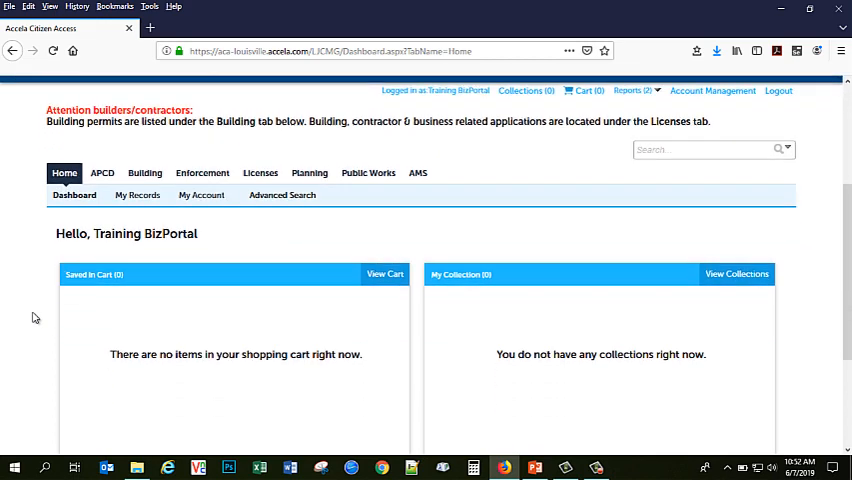
scroll(down, 3)
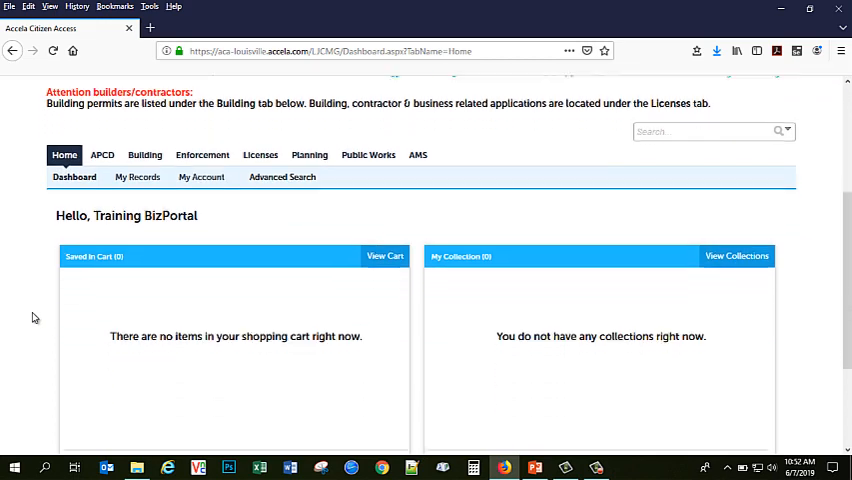
scroll(down, 3)
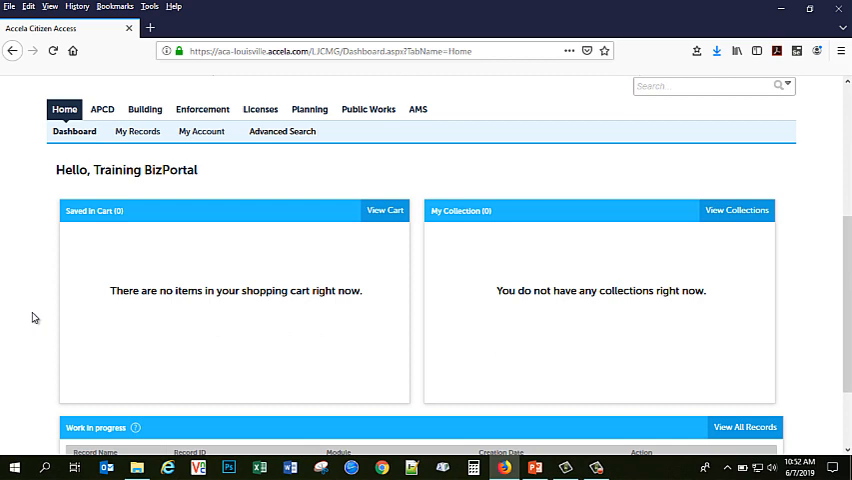
scroll(down, 3)
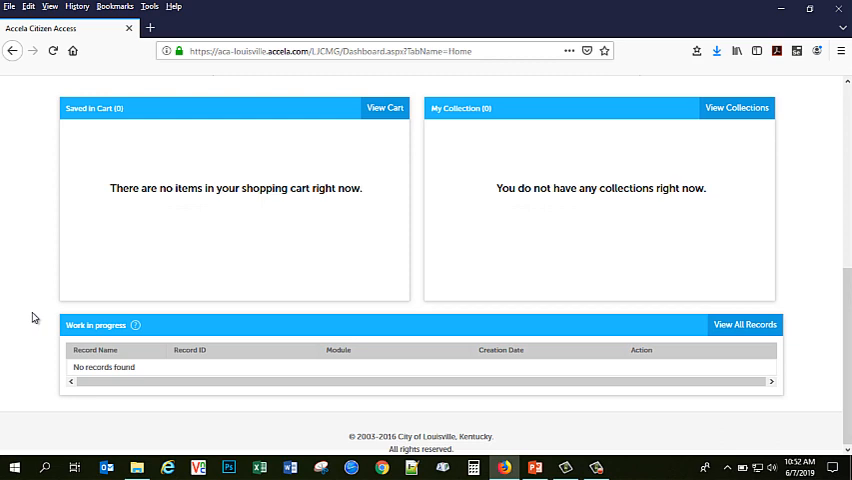
scroll(up, 3)
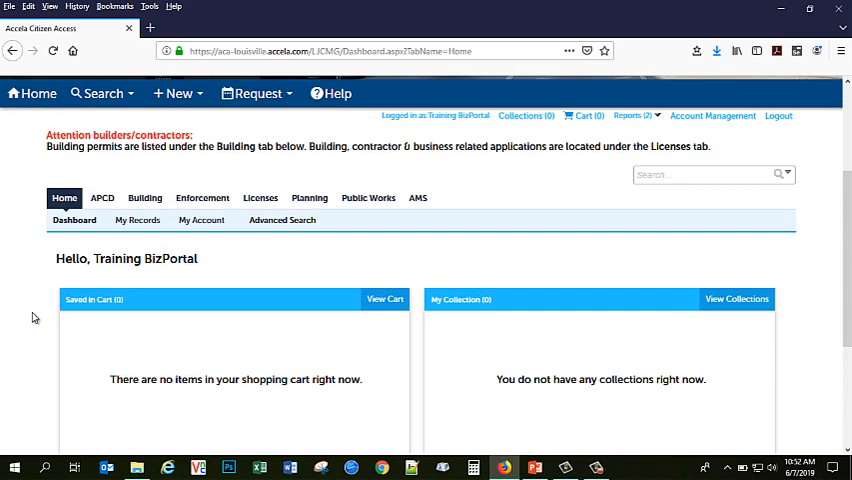
mouse_move(28, 304)
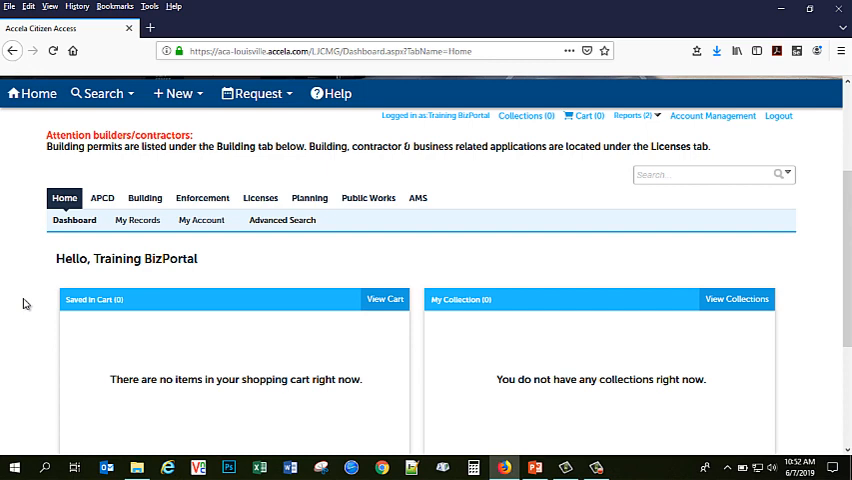
mouse_move(136, 220)
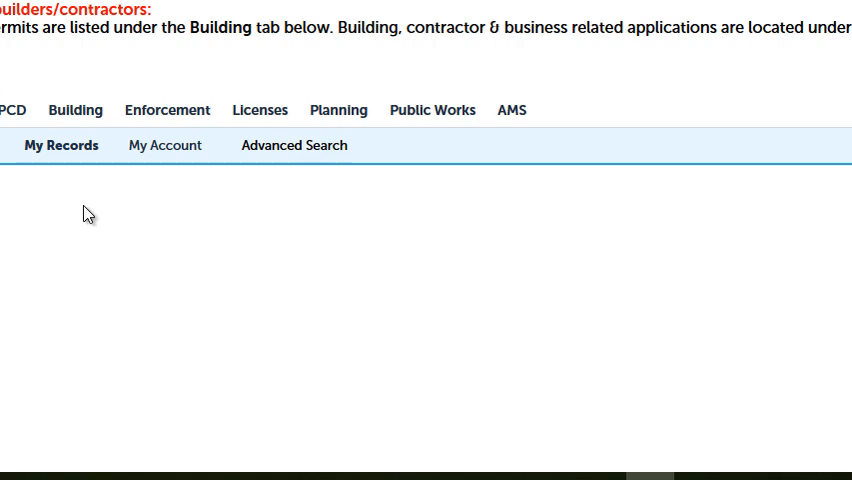
mouse_move(88, 208)
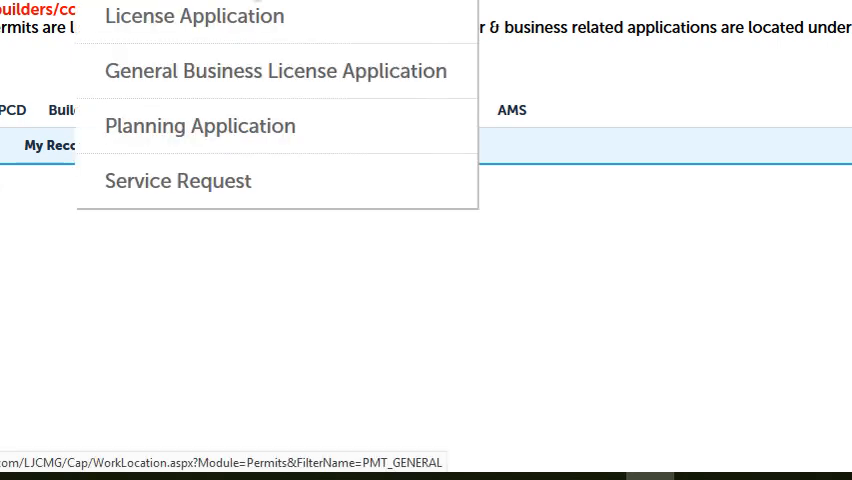
click(14, 110)
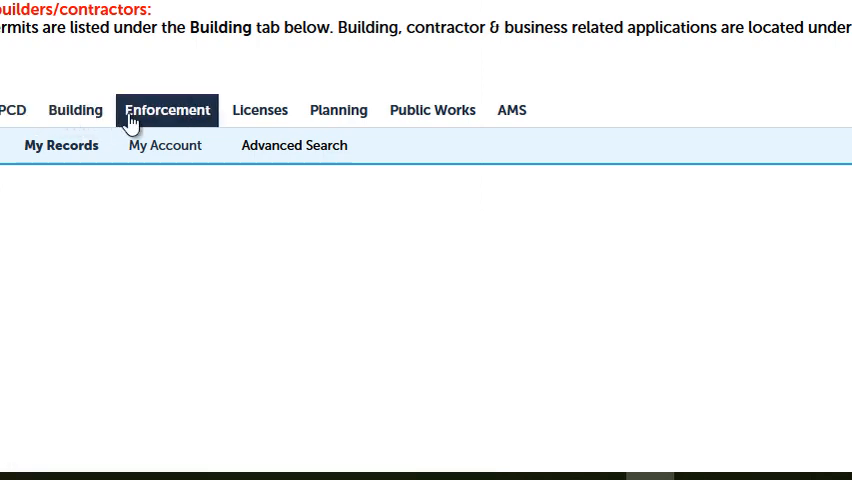
click(432, 110)
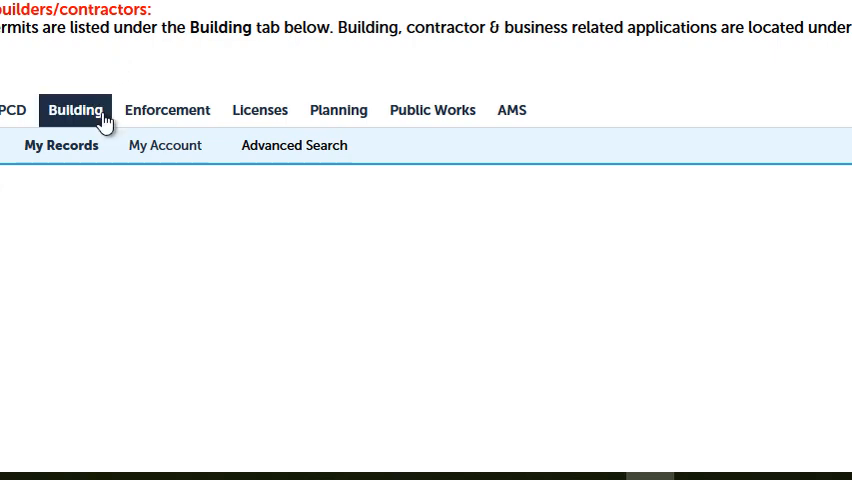
click(260, 110)
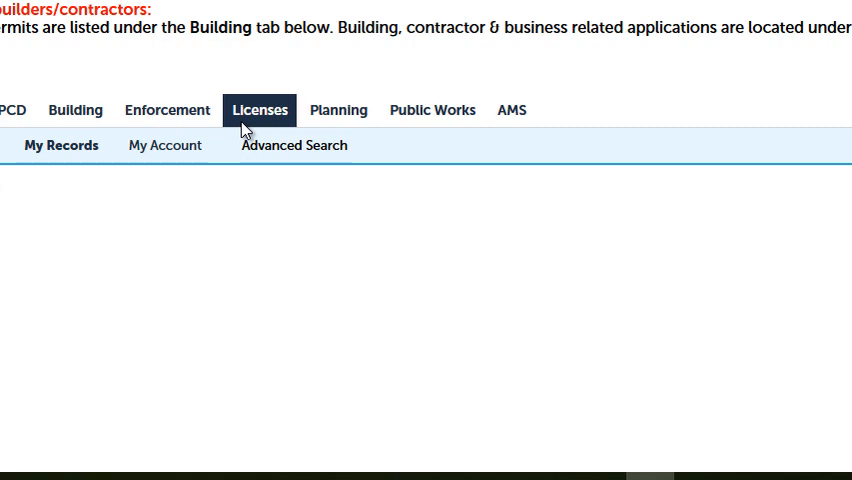
click(74, 110)
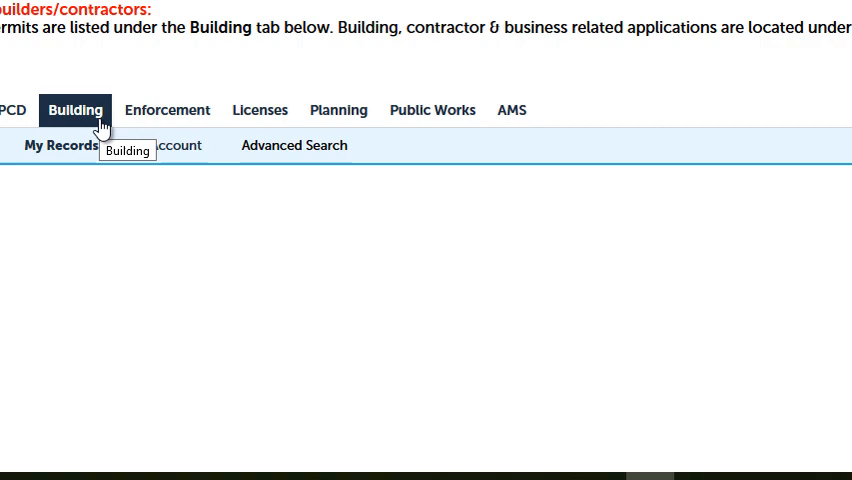
click(74, 110)
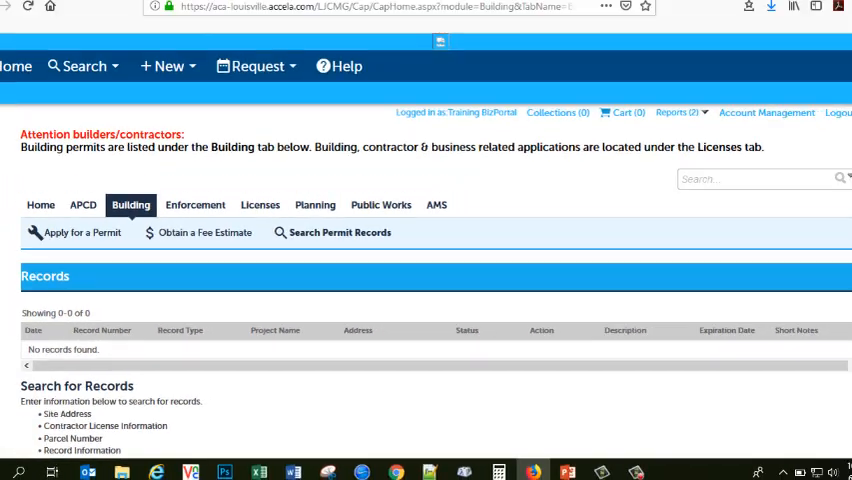
Step: Review the Building records and search area, then start Apply for a Permit
scroll(down, 3)
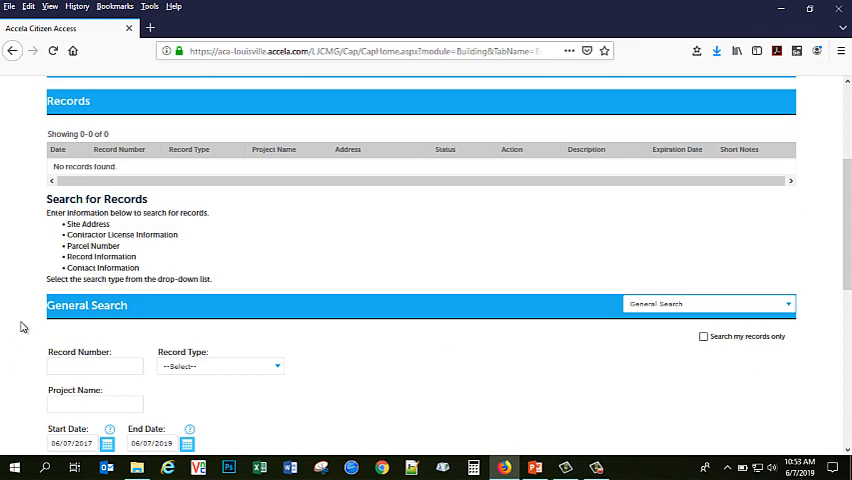
mouse_move(38, 338)
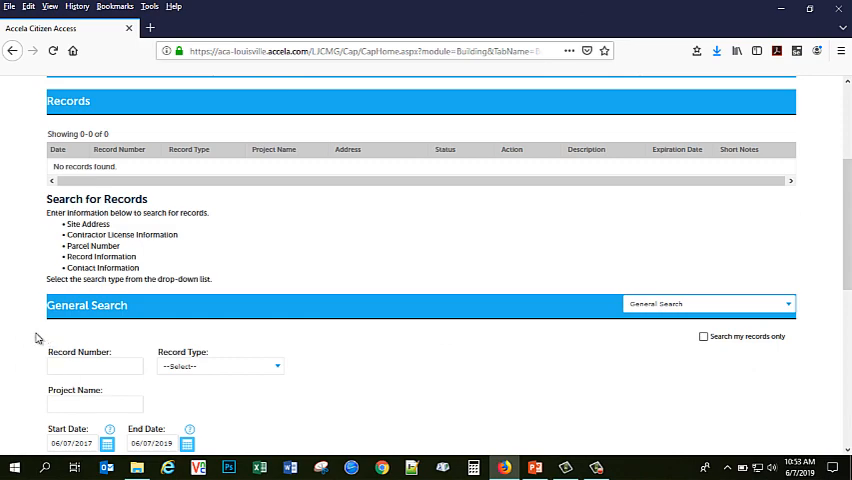
scroll(down, 3)
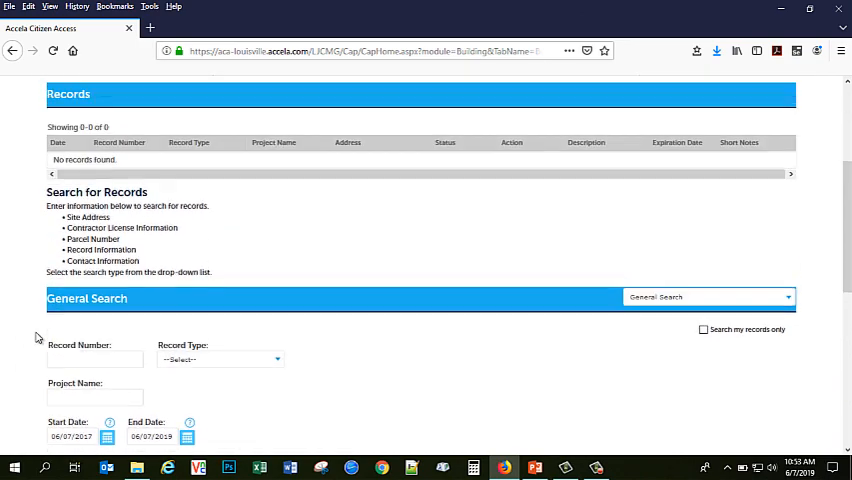
scroll(up, 3)
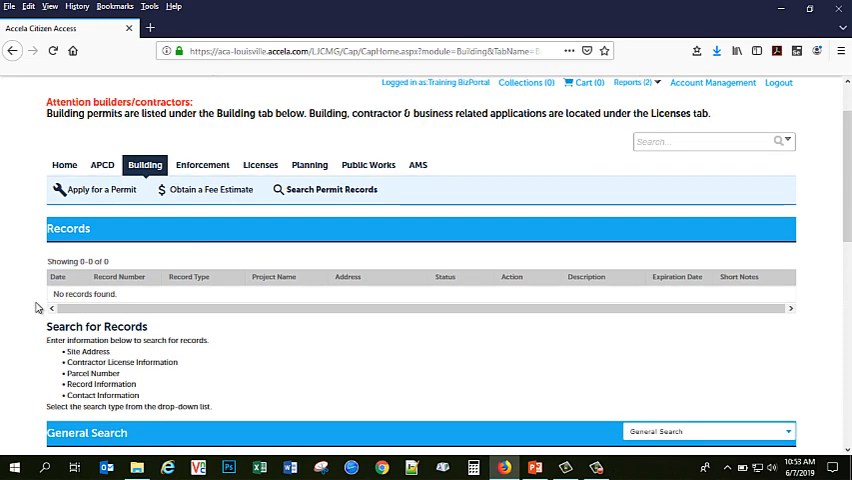
mouse_move(116, 190)
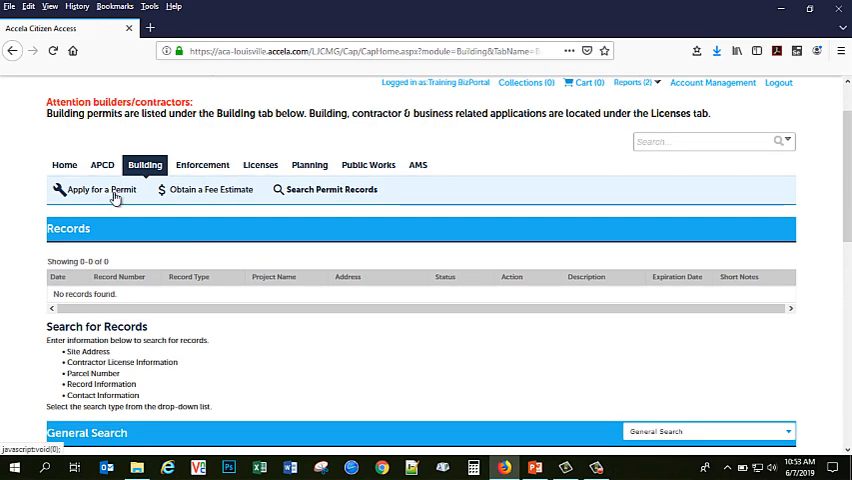
click(98, 188)
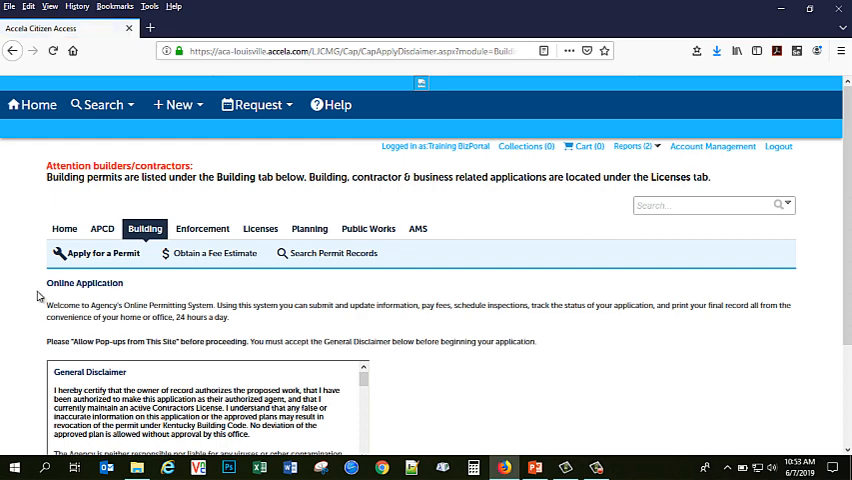
Step: Accept the permit application's General Disclaimer and continue the application
scroll(down, 3)
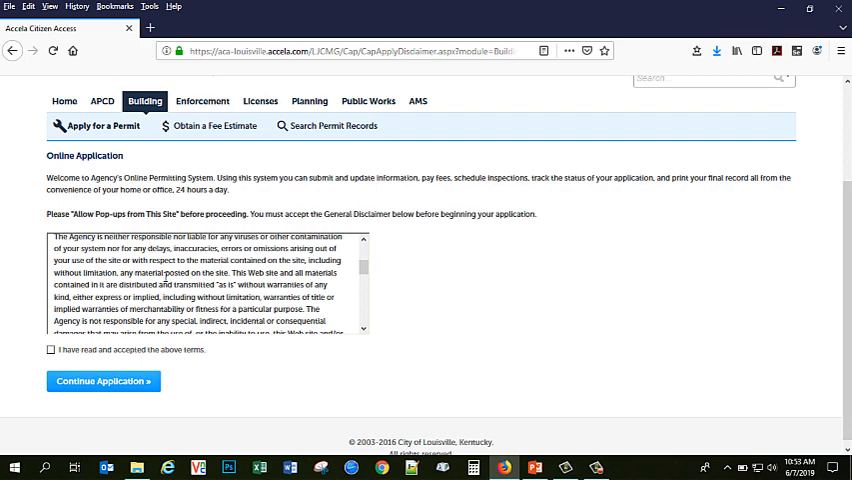
scroll(down, 3)
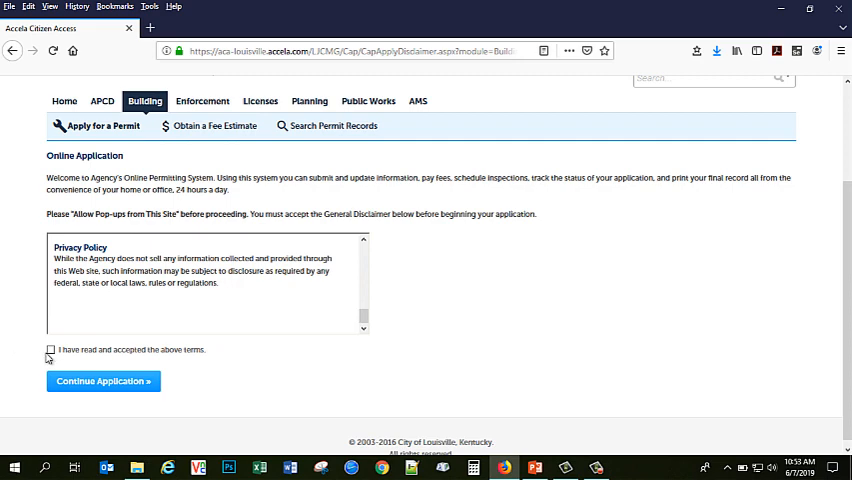
click(52, 348)
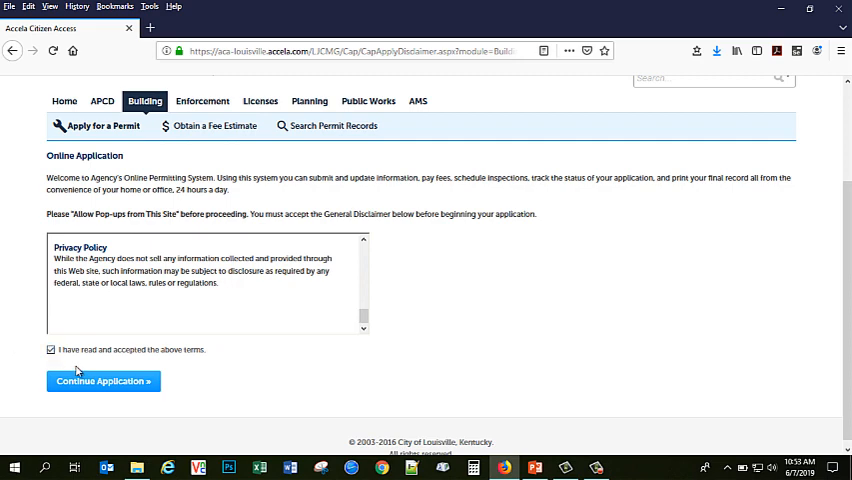
click(104, 380)
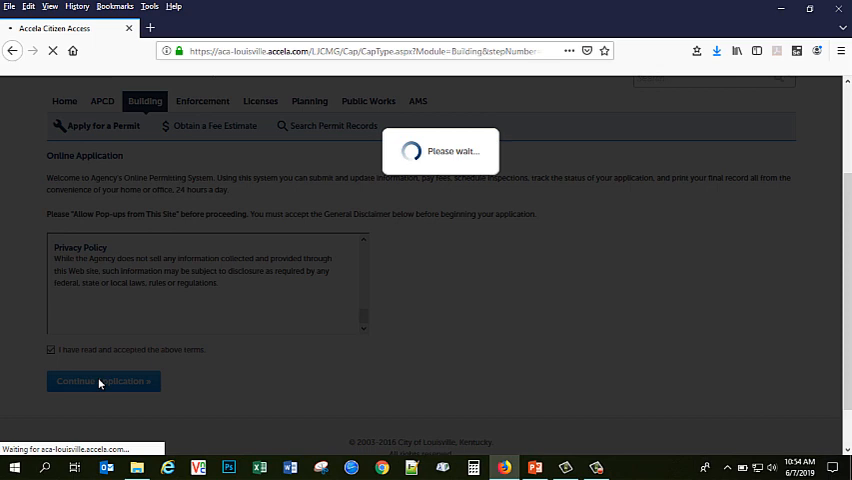
Step: Expand the permit categories to browse the available record types
click(104, 380)
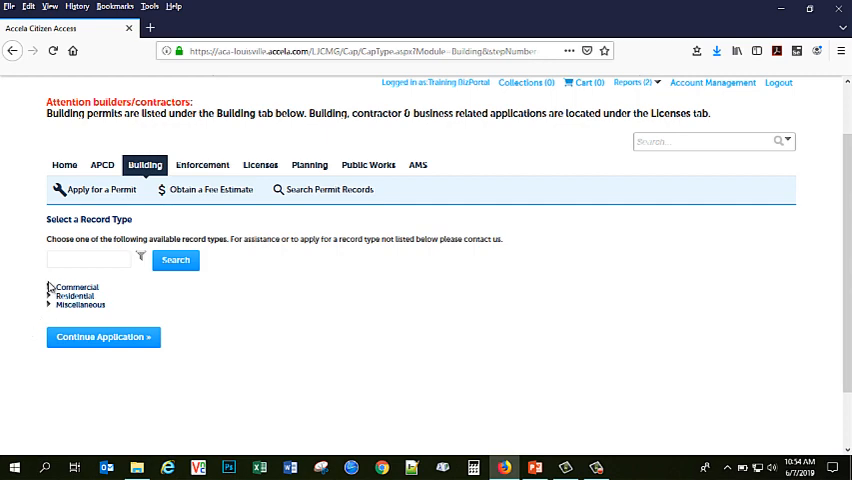
click(50, 288)
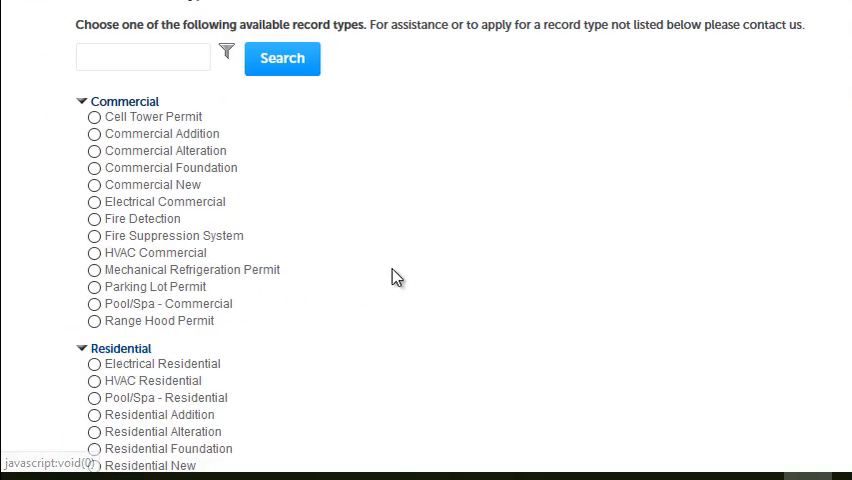
scroll(down, 3)
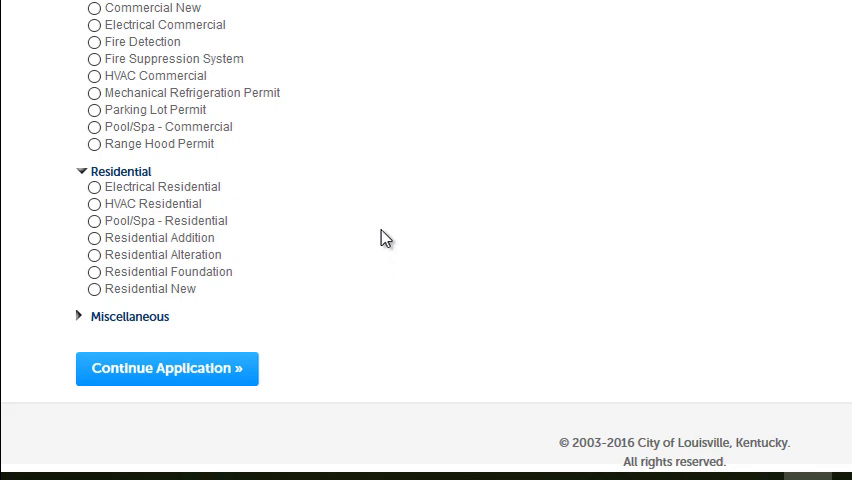
mouse_move(314, 210)
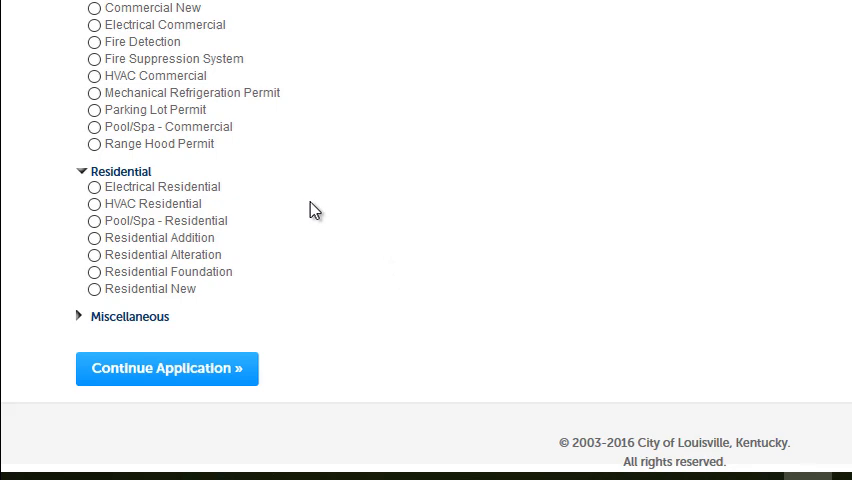
mouse_move(290, 204)
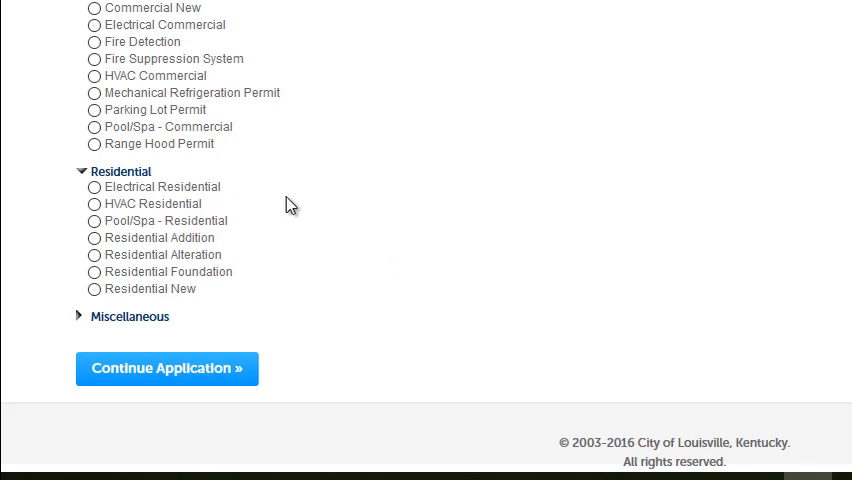
click(128, 316)
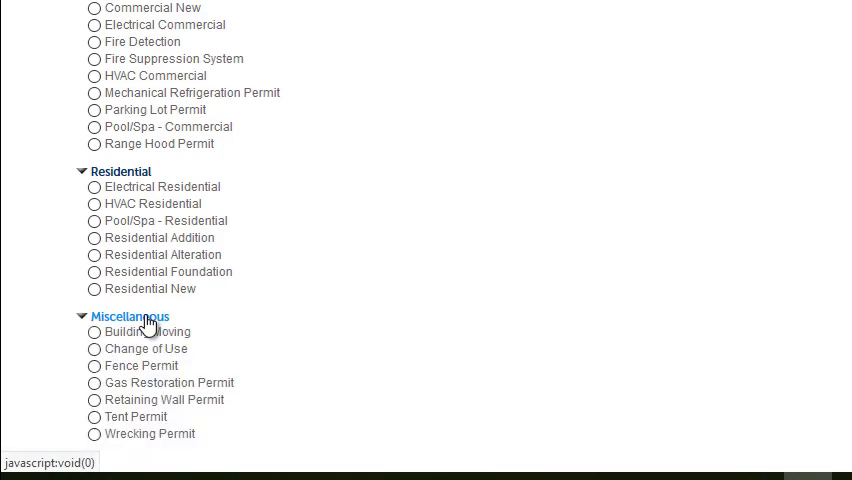
scroll(down, 3)
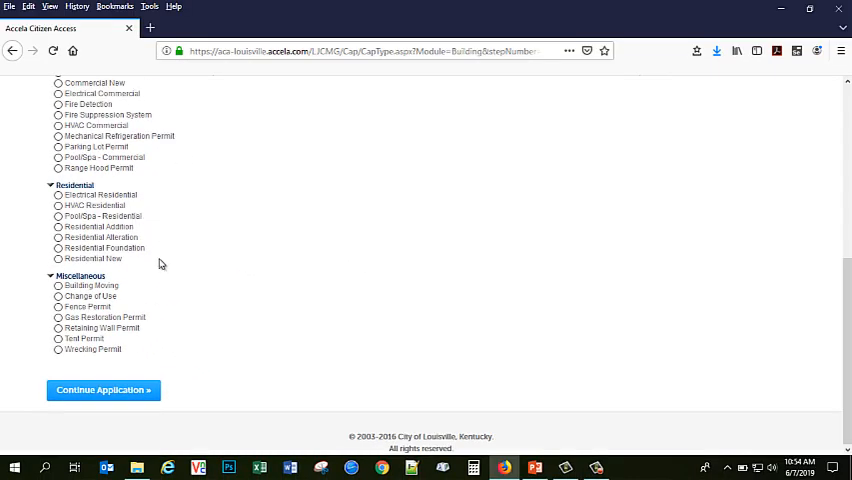
mouse_move(210, 336)
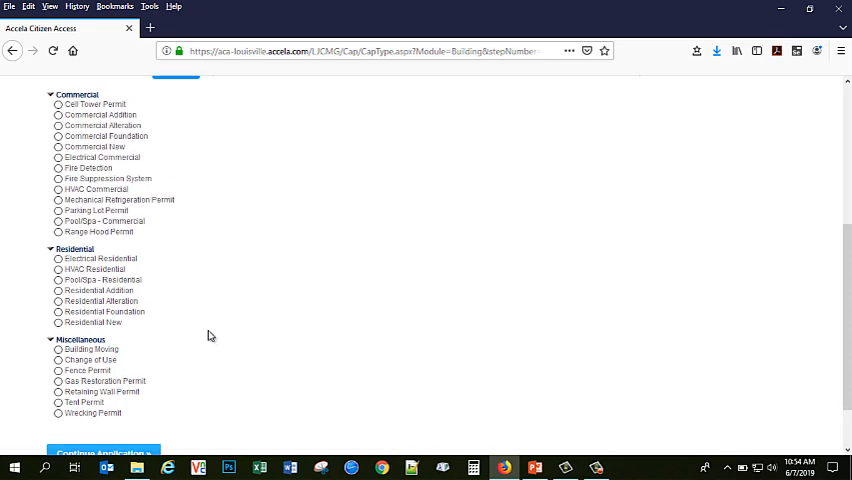
Step: Choose Residential New as the record type and continue to Step 1 location information
click(60, 322)
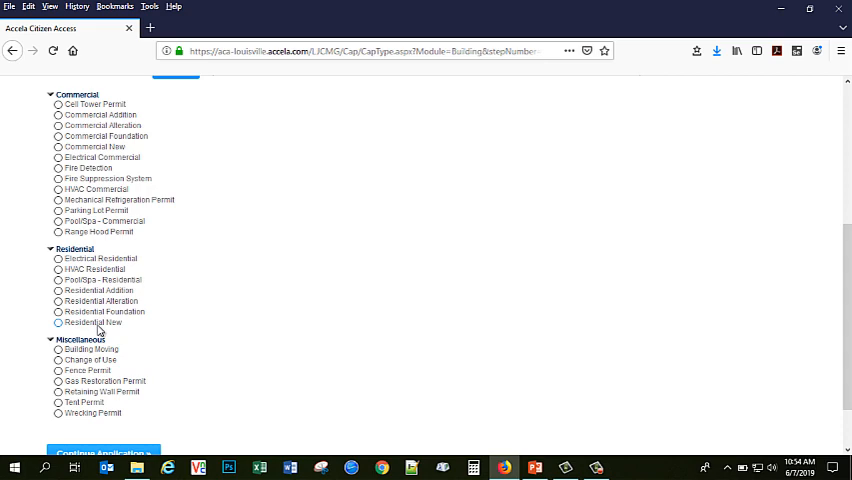
mouse_move(96, 328)
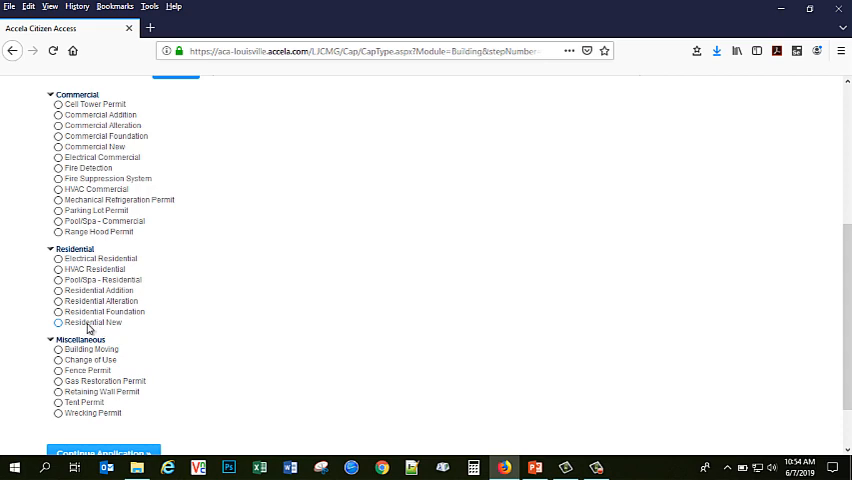
click(58, 322)
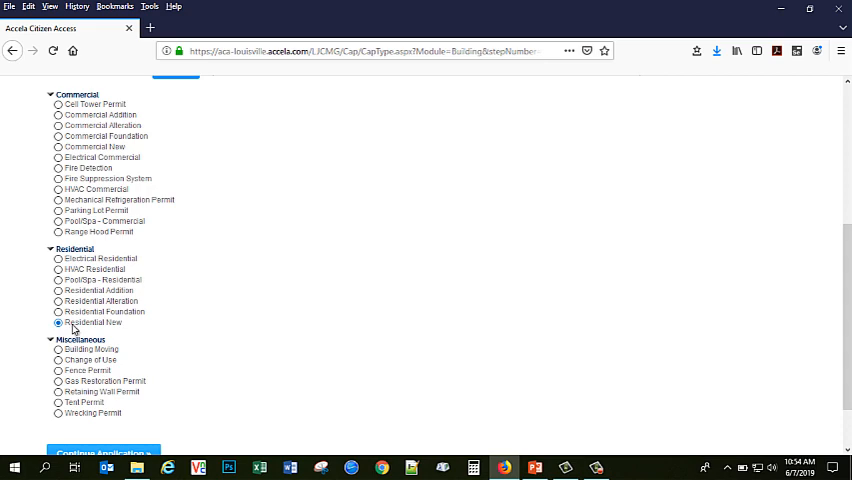
mouse_move(60, 324)
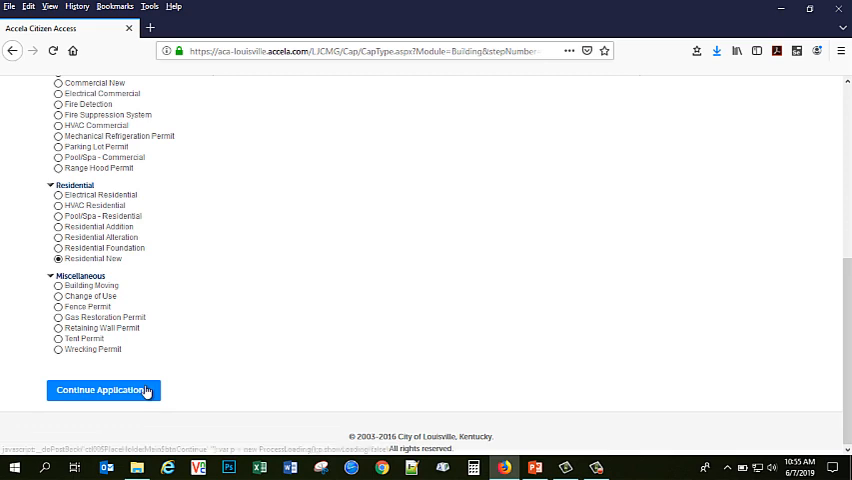
click(100, 390)
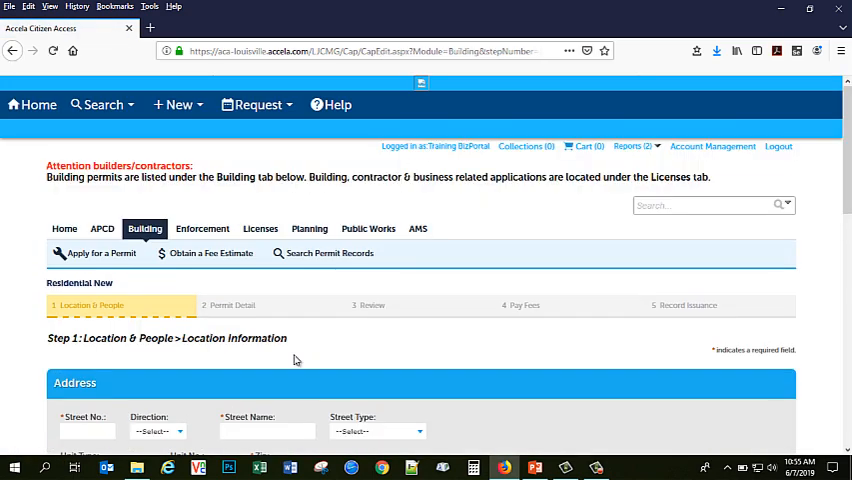
Step: Fill the address search with Street No. 444, Direction S, Street Name 5th, Street Type ST
scroll(down, 3)
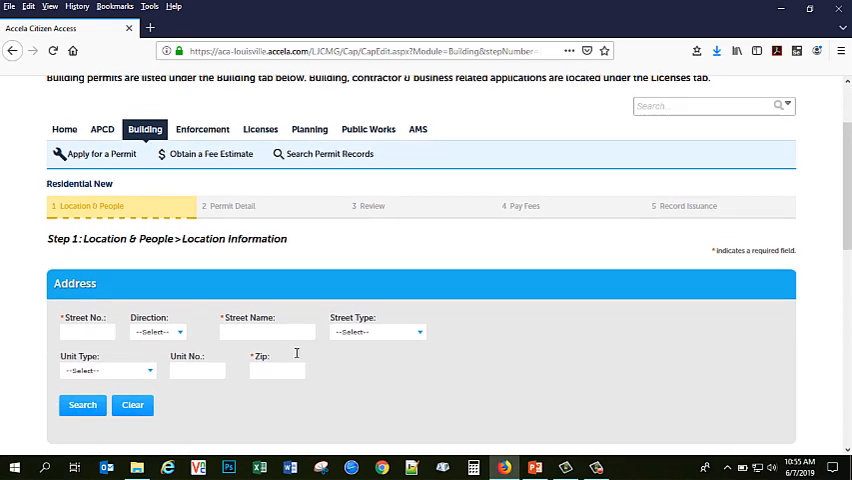
scroll(down, 3)
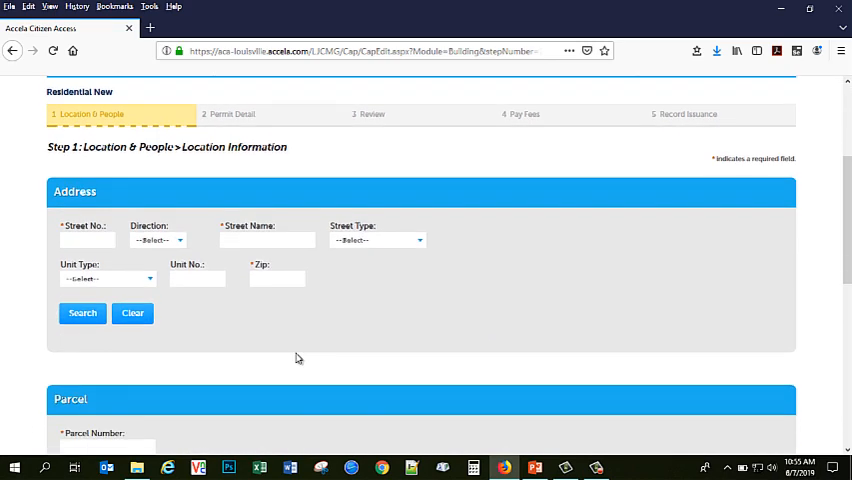
mouse_move(36, 244)
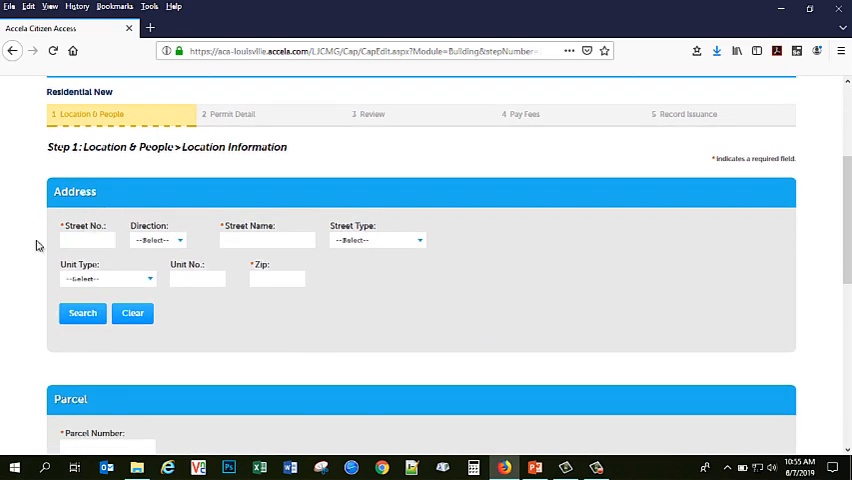
scroll(down, 3)
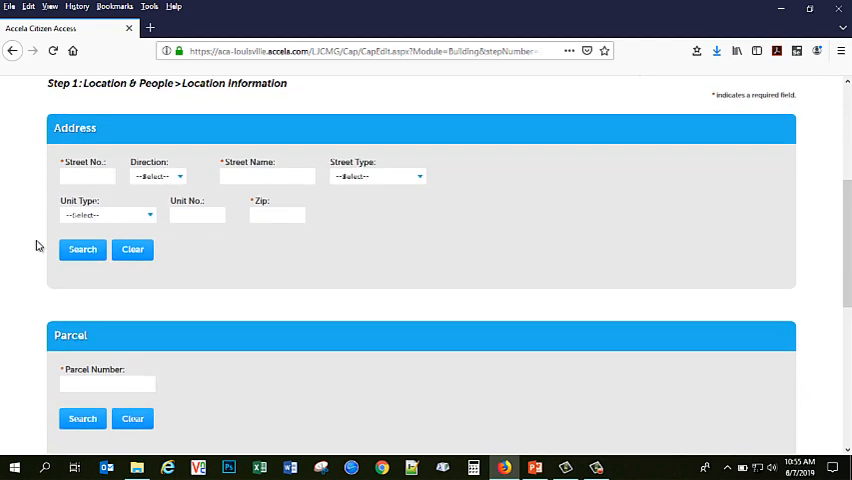
scroll(down, 3)
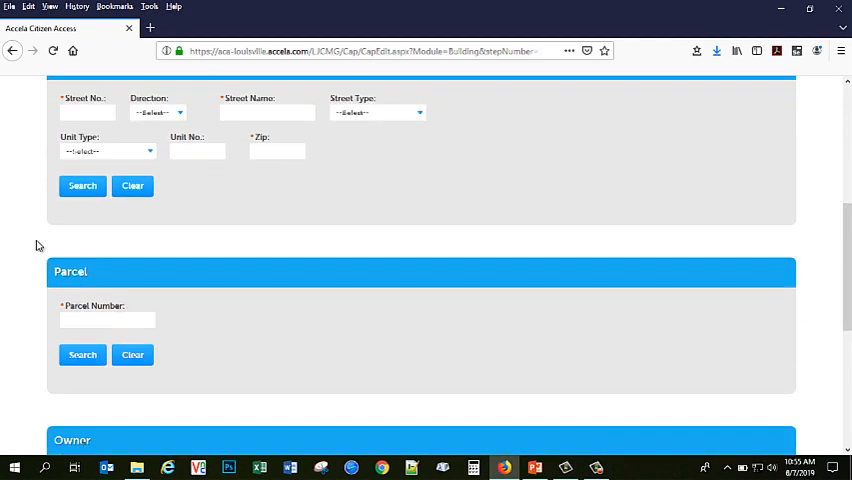
scroll(up, 3)
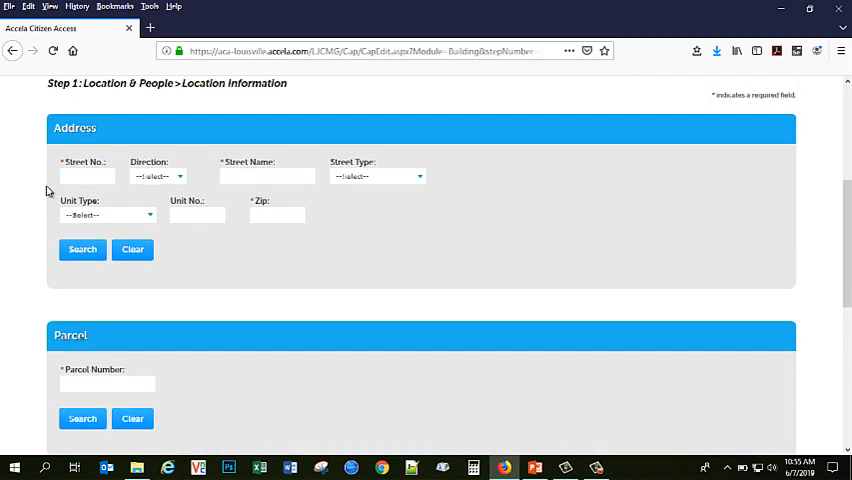
scroll(down, 3)
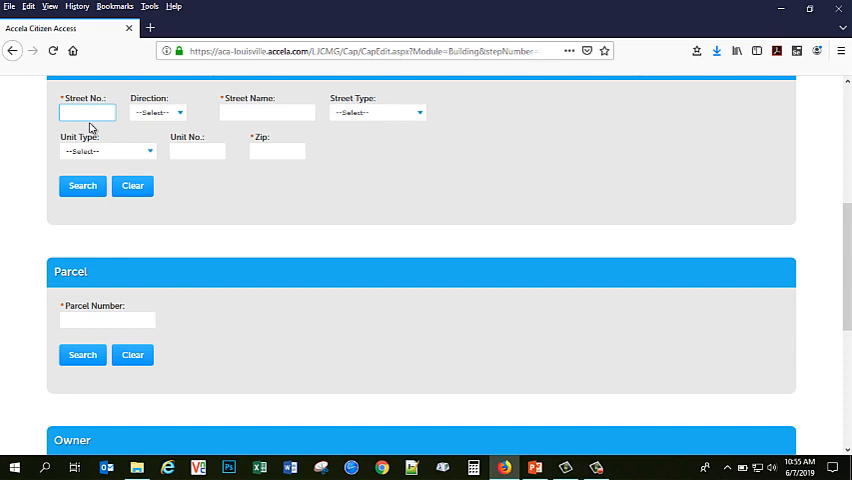
text(444)
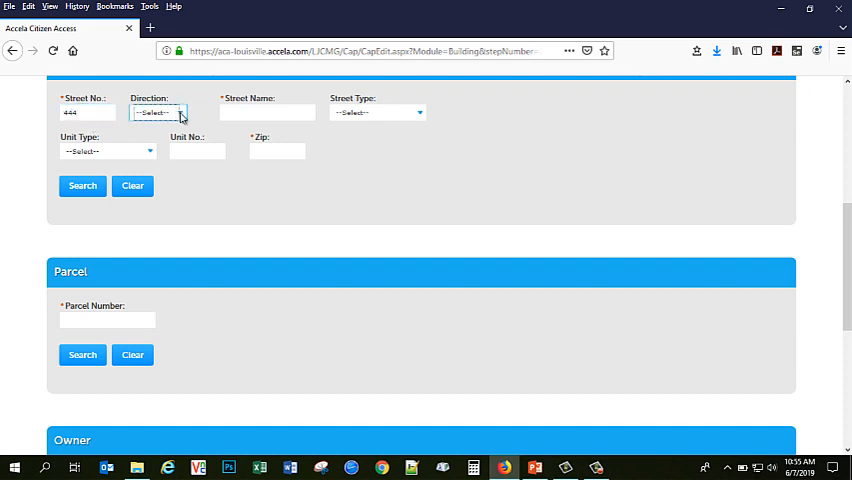
click(158, 112)
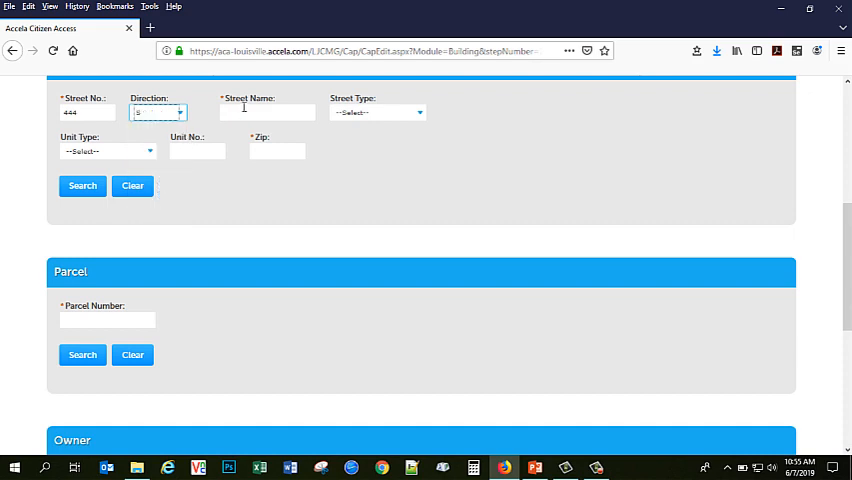
text(5th)
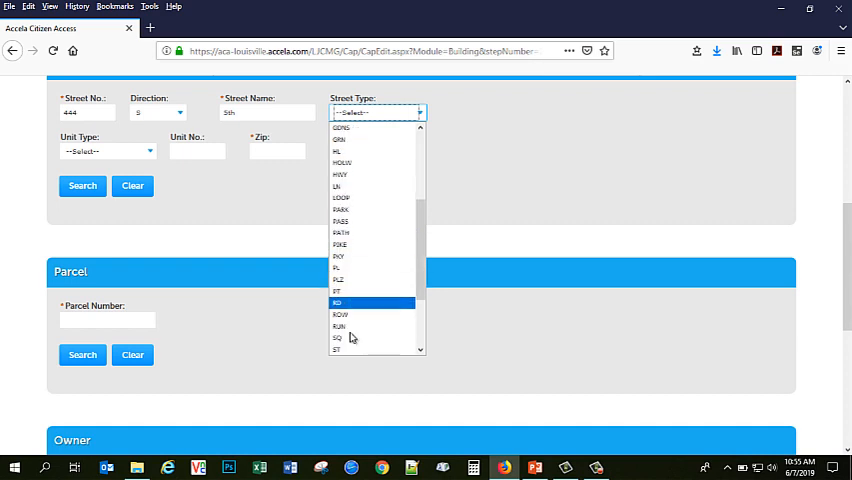
click(336, 348)
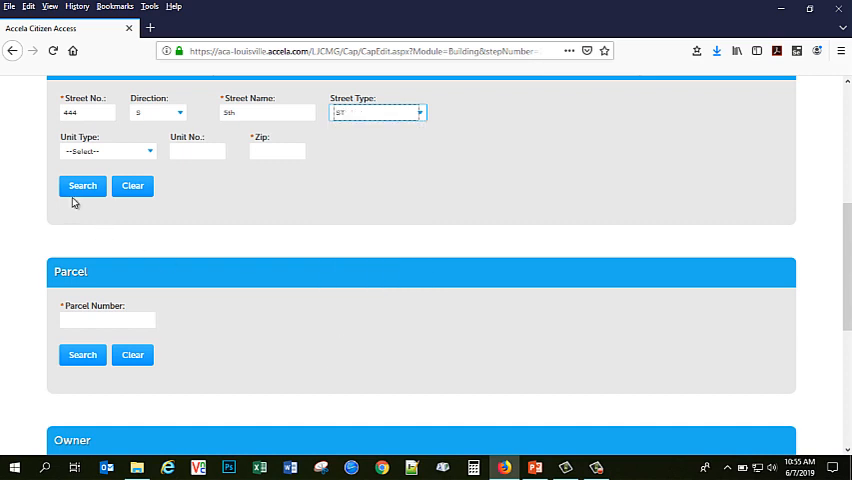
Step: Search the address to load parcel and owner details, then continue to the contact step
click(82, 186)
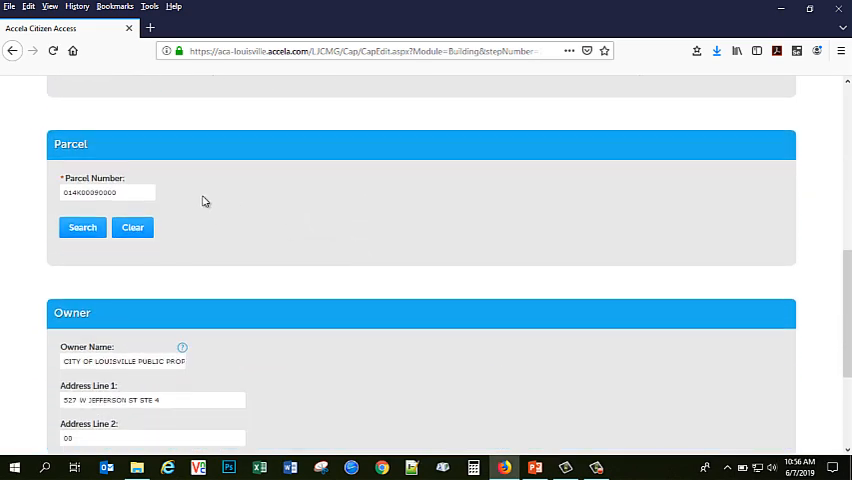
mouse_move(16, 242)
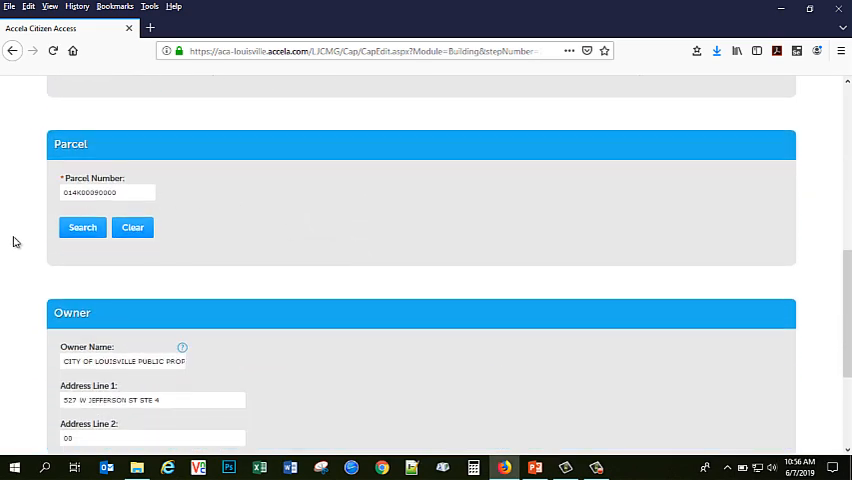
scroll(down, 3)
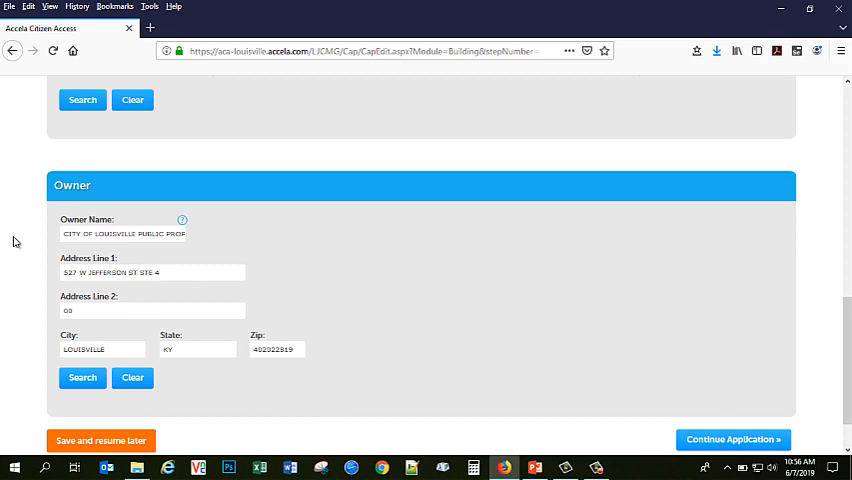
mouse_move(44, 348)
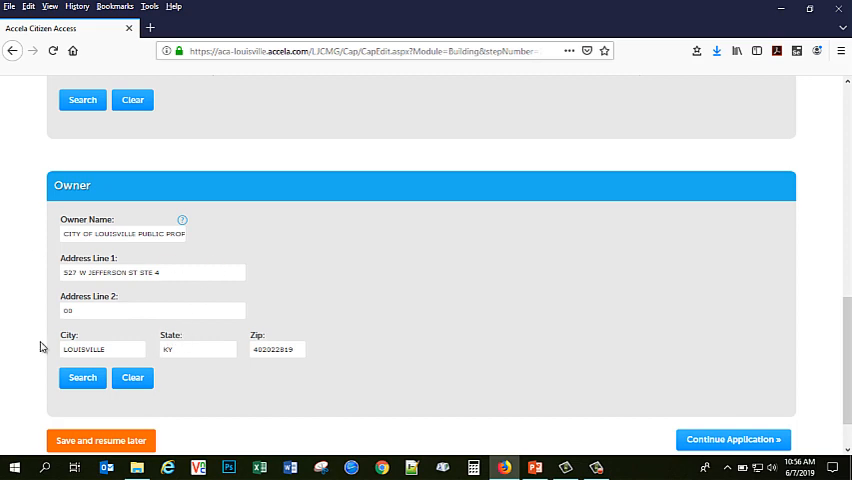
mouse_move(628, 410)
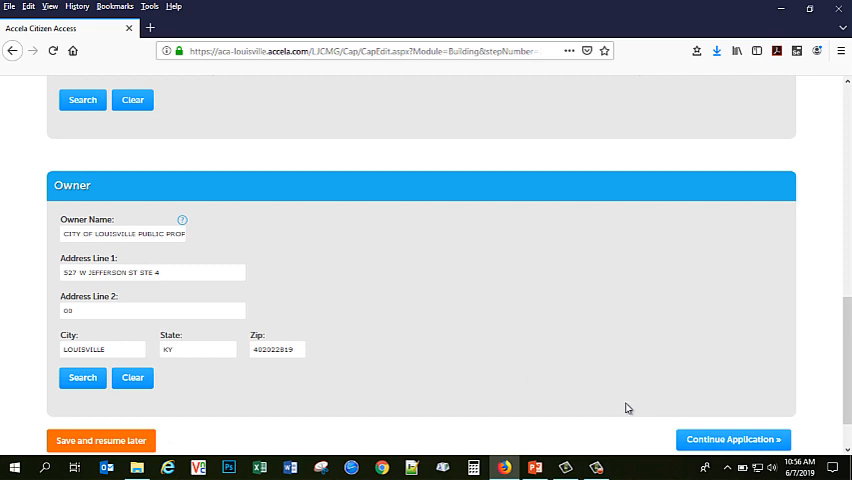
click(732, 440)
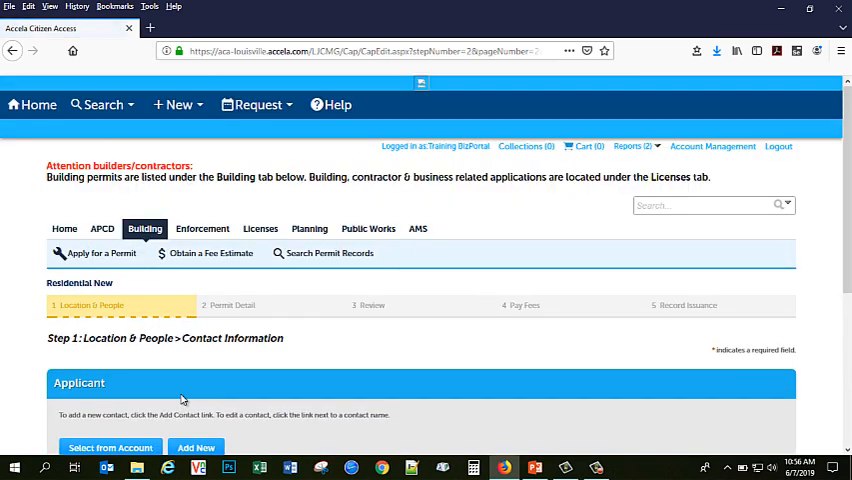
Step: Choose the account's individual Training BizPortal contact as the applicant via Select from Account
scroll(down, 3)
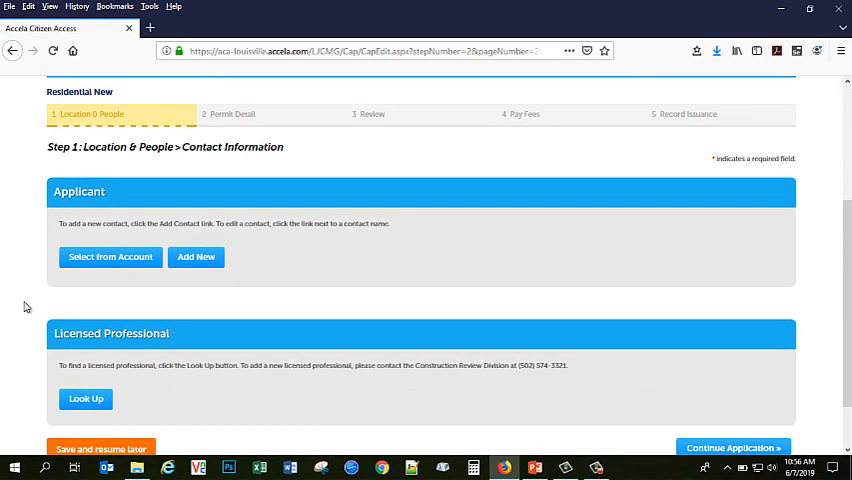
mouse_move(34, 290)
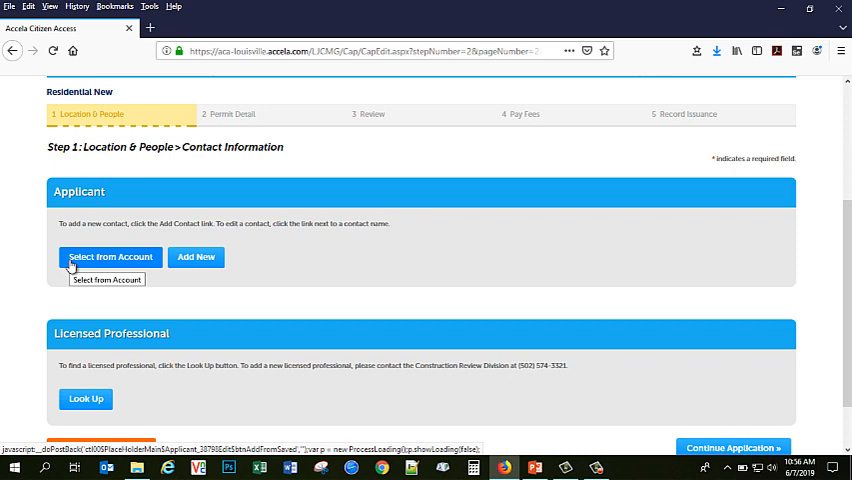
click(110, 256)
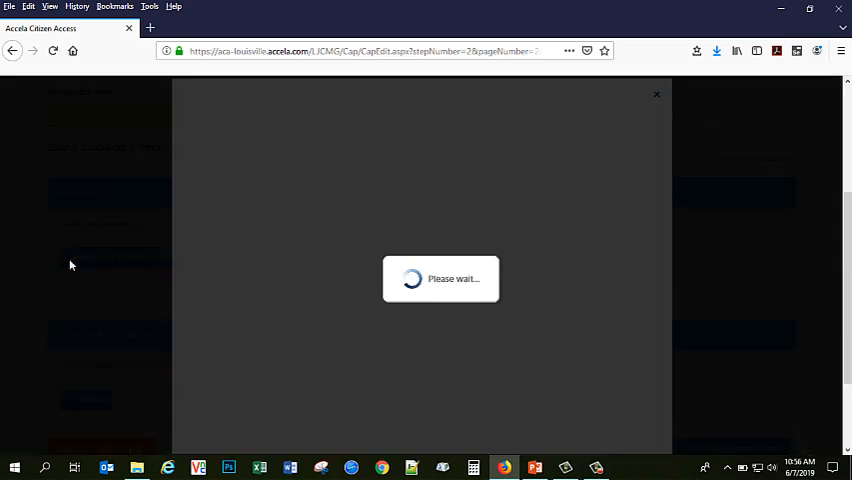
click(110, 256)
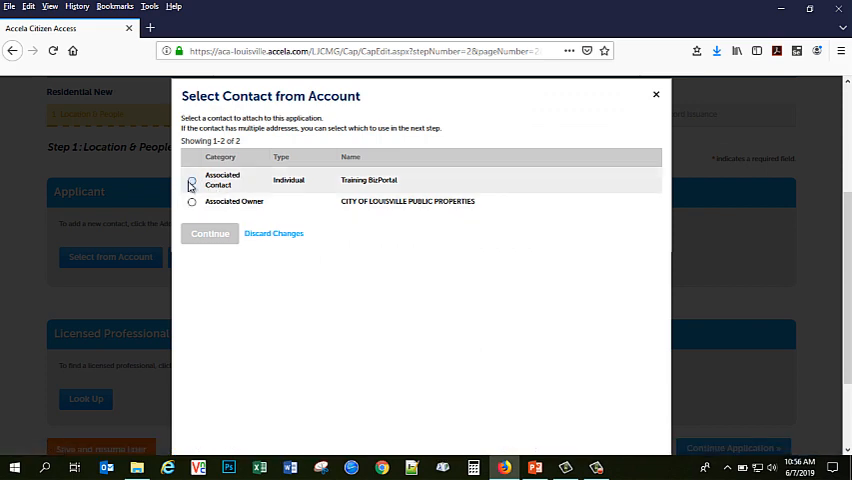
click(192, 180)
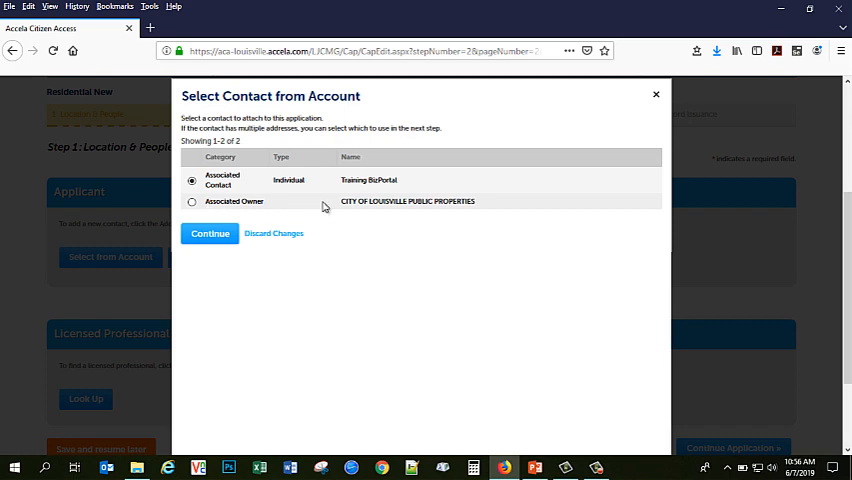
Step: Confirm the chosen contact and keep its Home address as the applicant address
click(210, 234)
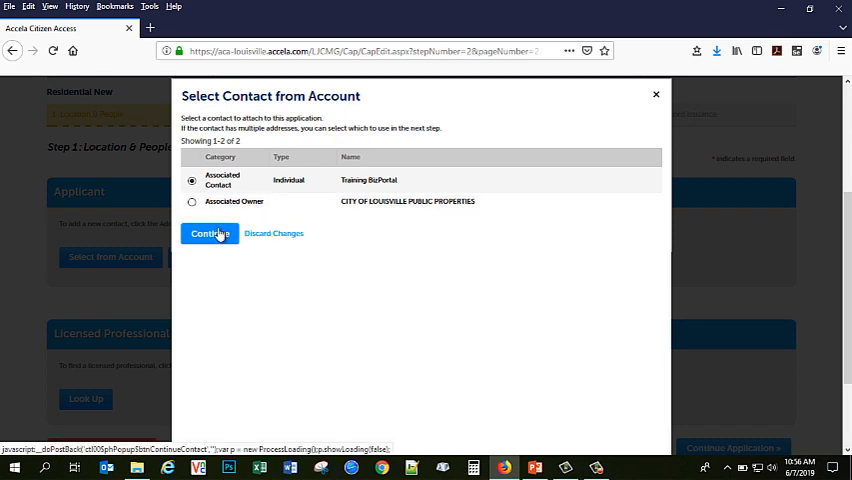
click(208, 232)
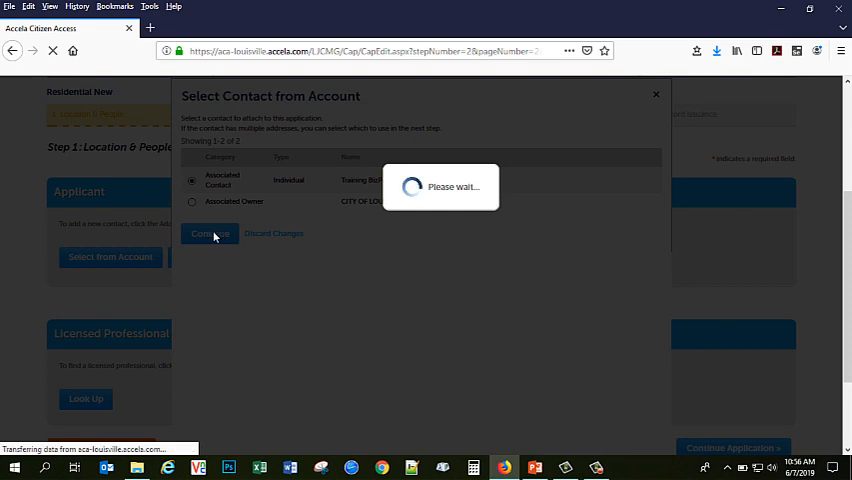
click(210, 232)
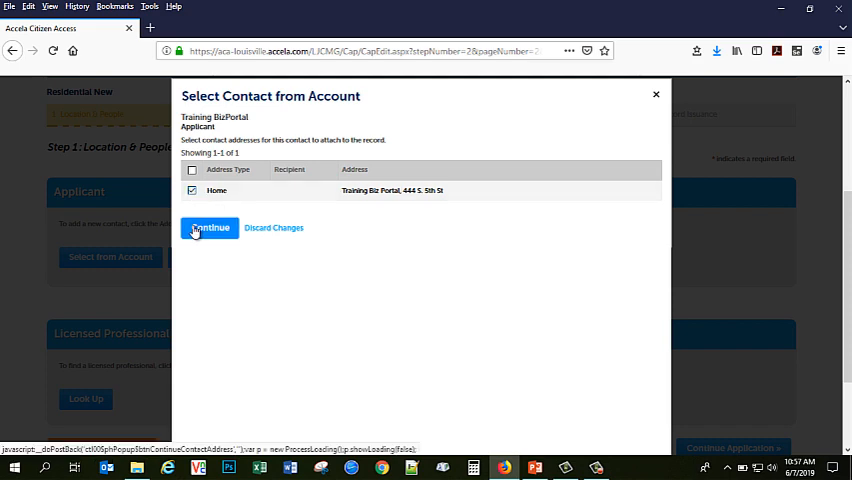
click(210, 228)
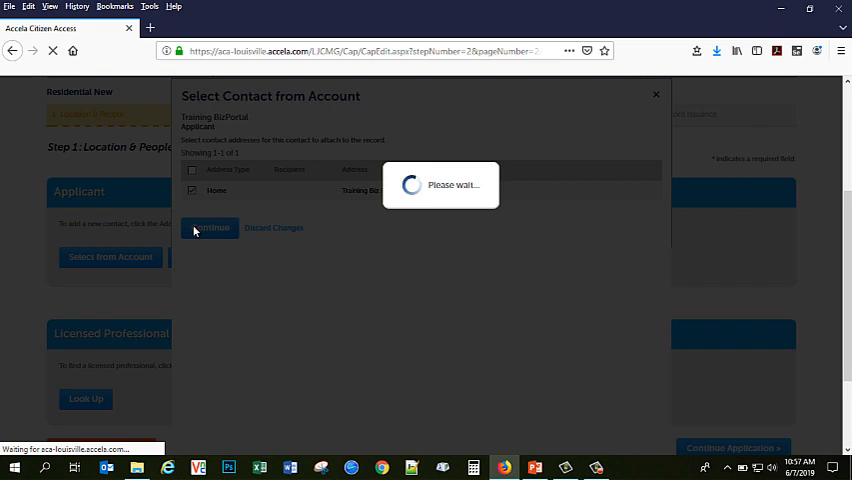
click(210, 228)
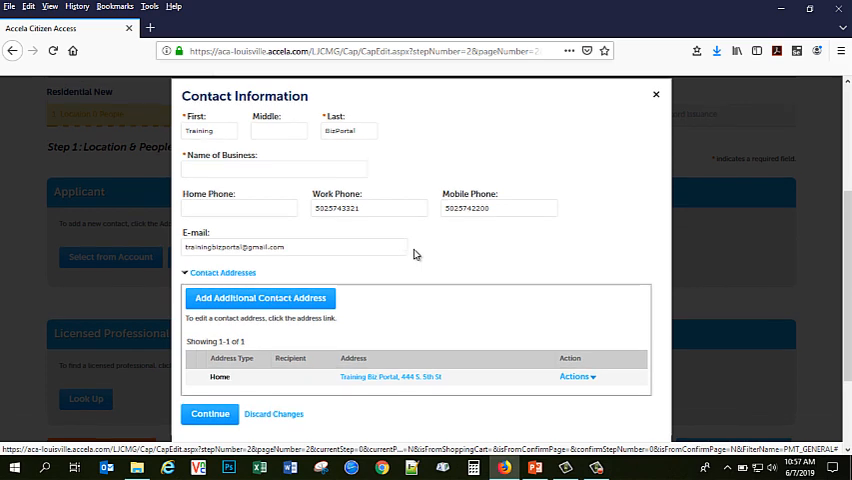
mouse_move(452, 240)
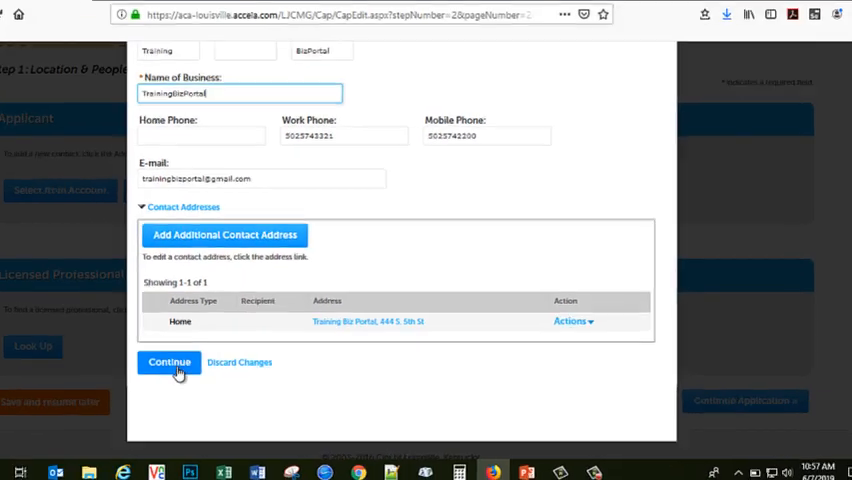
Step: Save the applicant's Contact Information with the business name filled in
click(168, 362)
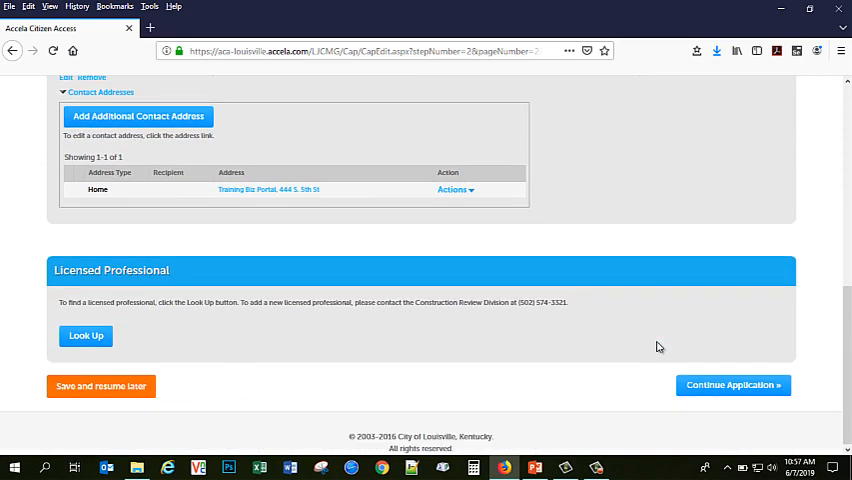
mouse_move(120, 262)
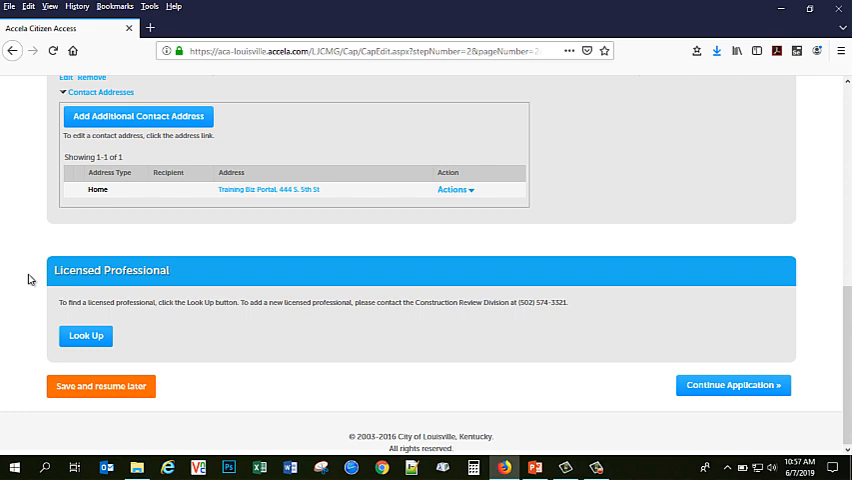
mouse_move(30, 288)
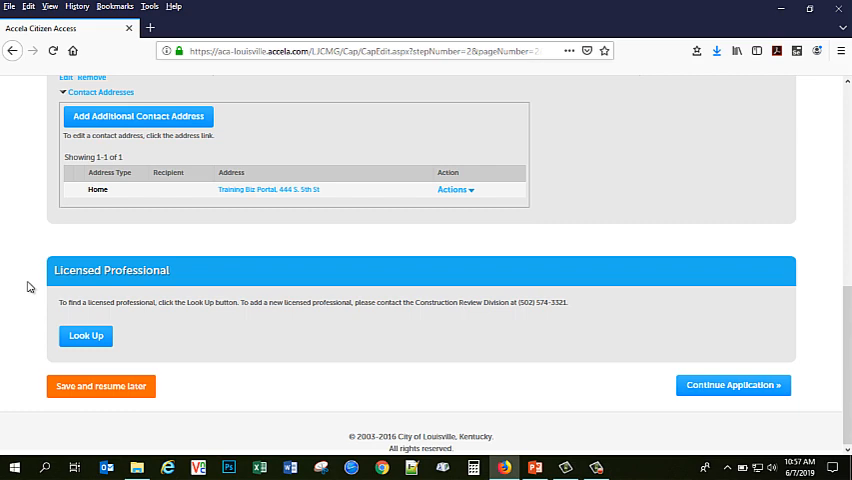
mouse_move(36, 308)
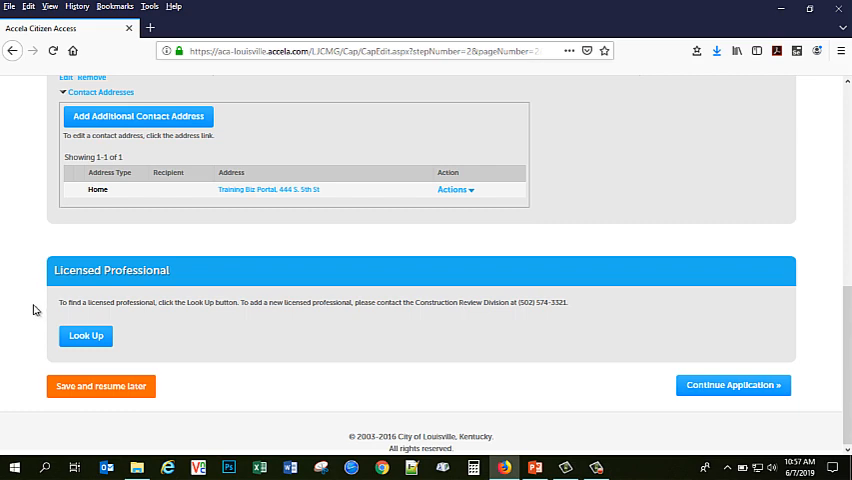
Step: Look up license number LIC-GBCA-1-00003, find no records, and discard the lookup
click(84, 336)
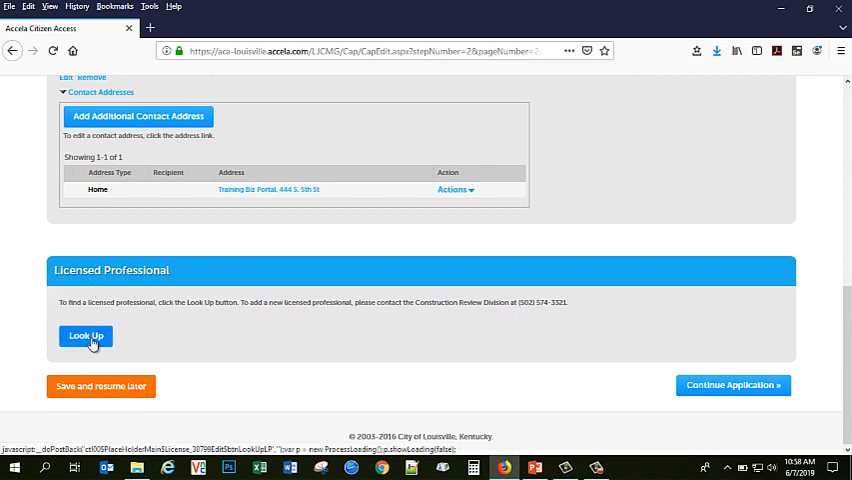
click(84, 336)
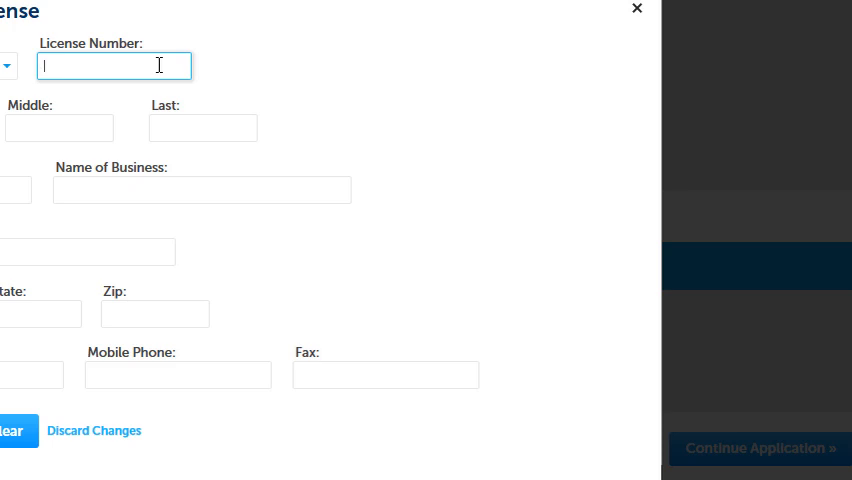
text(LIC)
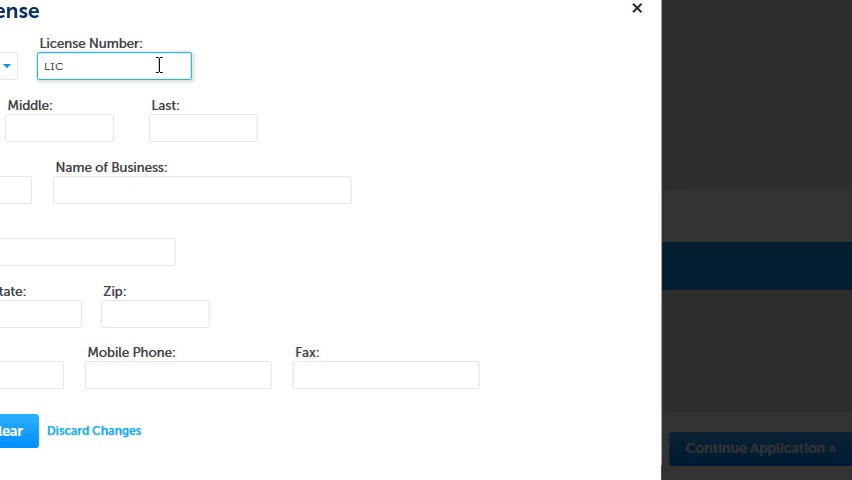
text(-)
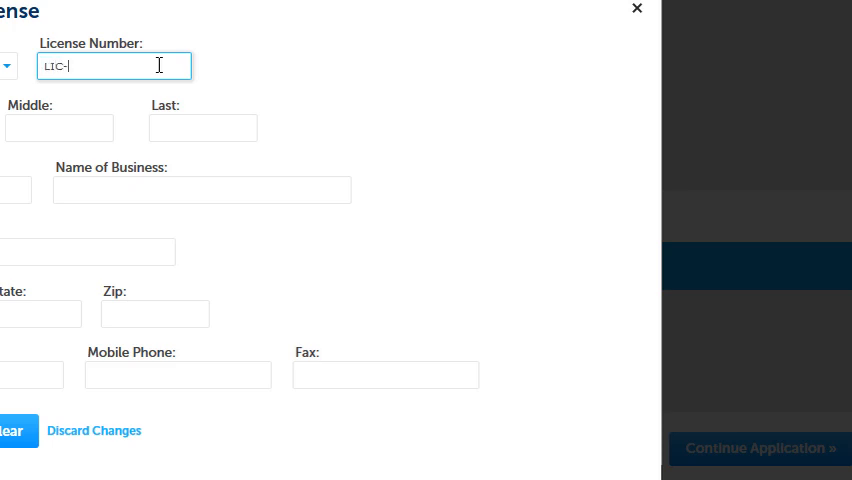
text(GBCA)
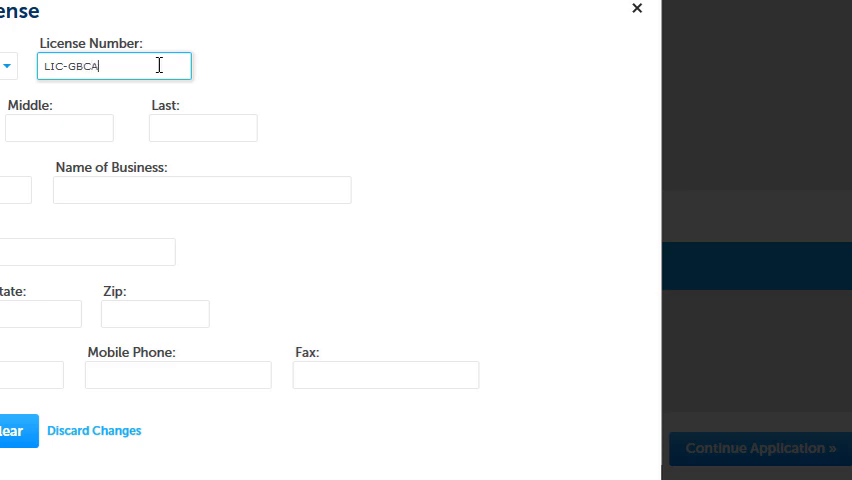
text(-19-)
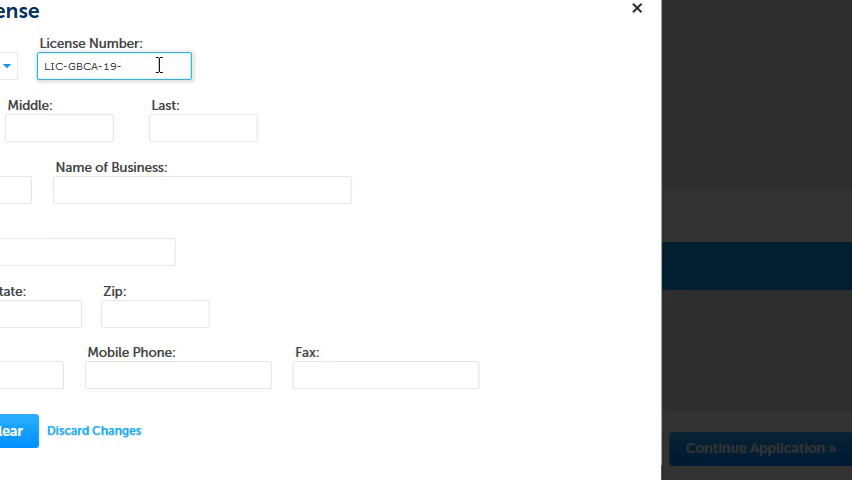
text(00003)
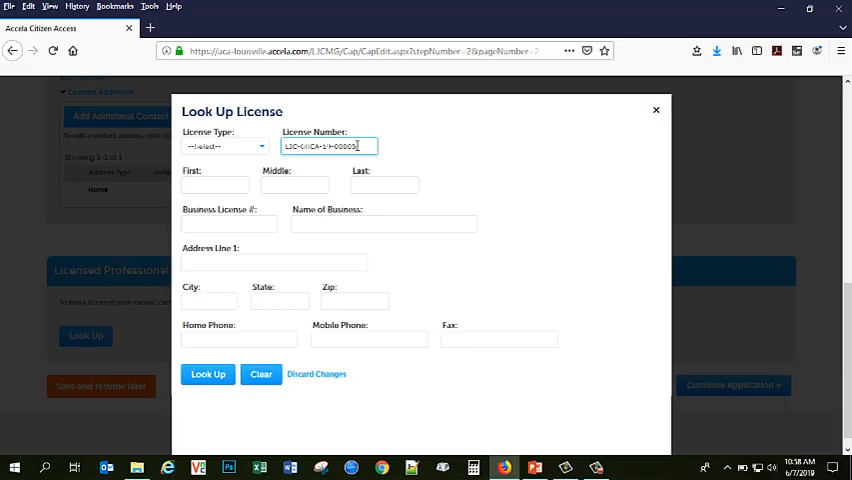
click(208, 372)
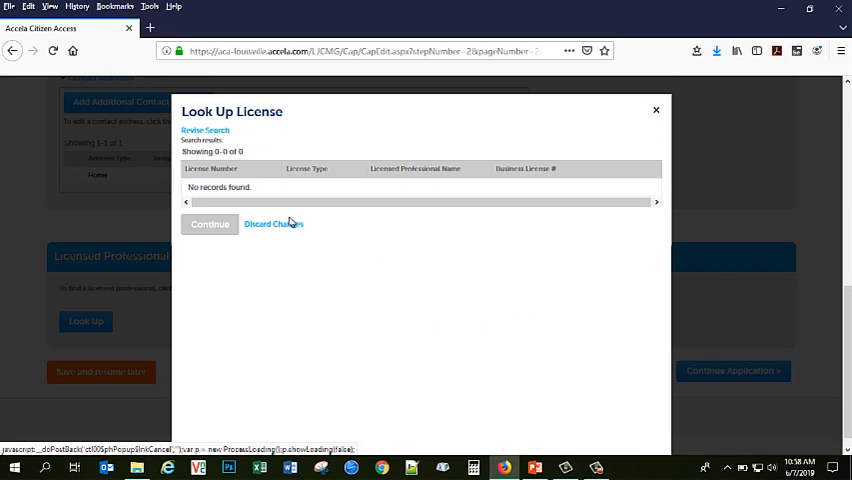
click(272, 224)
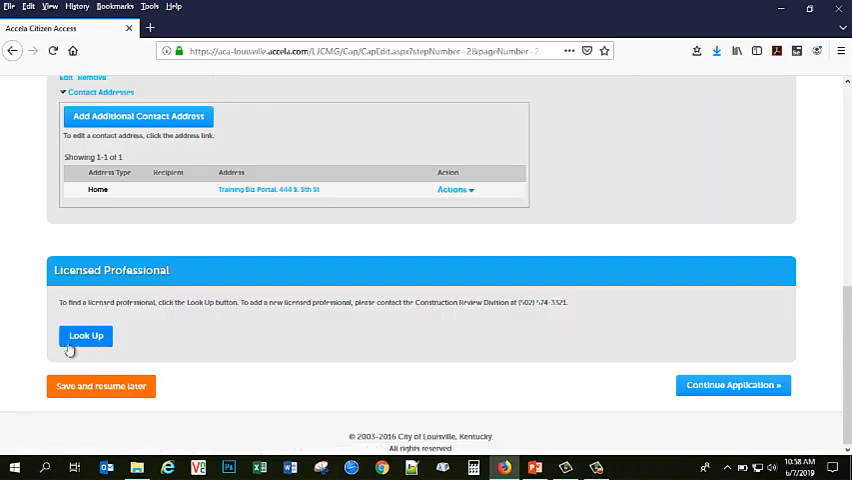
Step: Look up Contractor licenses and attach Hettinger & Schuck LLC as the licensed professional
click(84, 336)
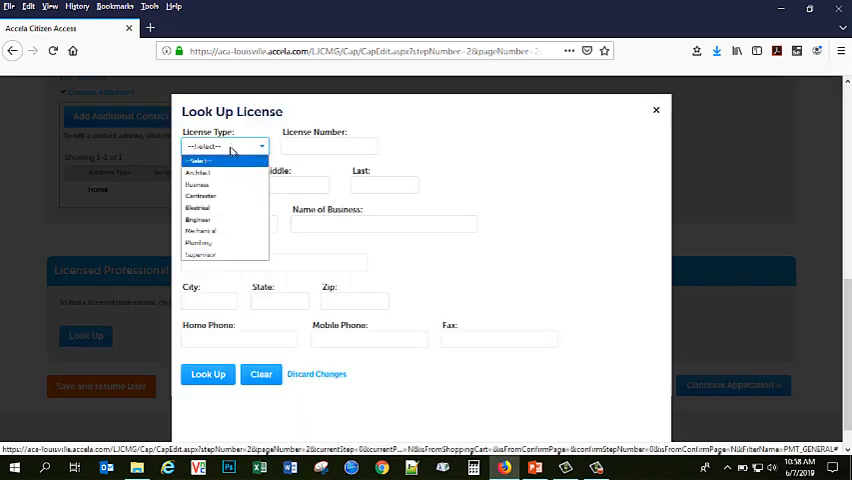
click(208, 372)
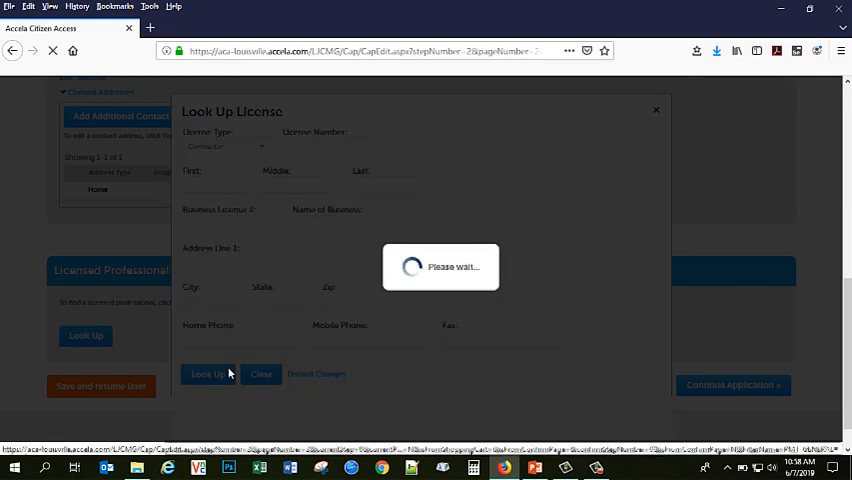
click(208, 374)
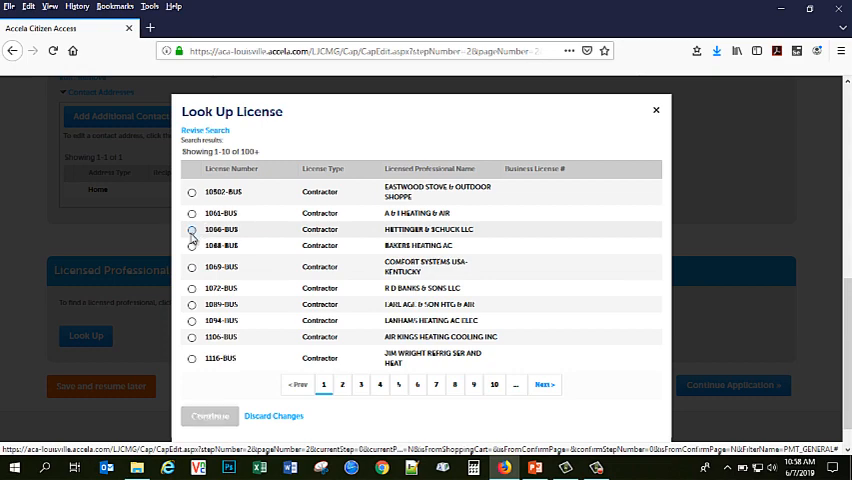
click(208, 416)
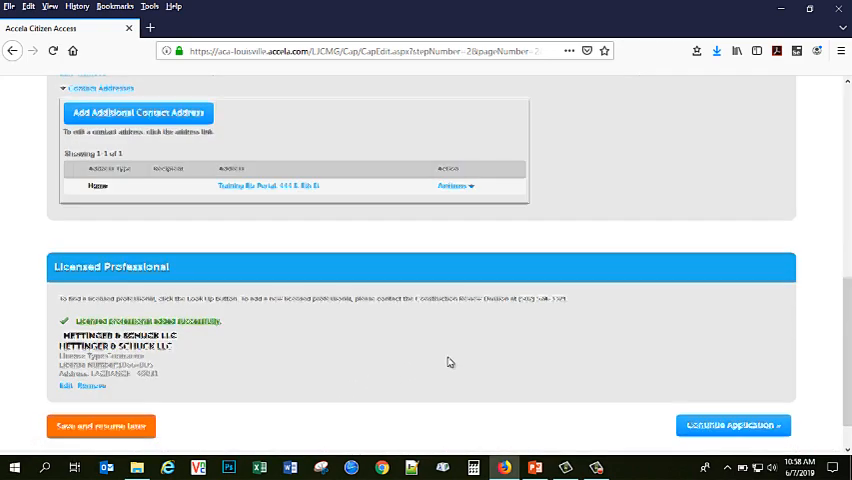
click(732, 424)
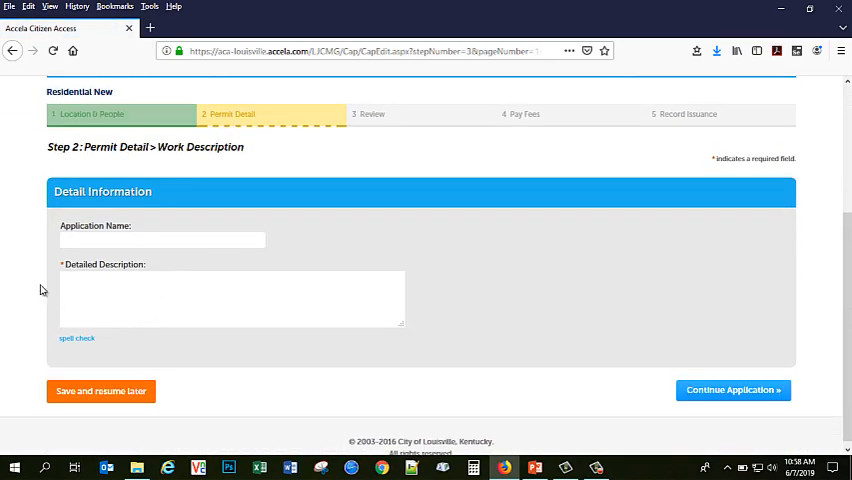
mouse_move(30, 272)
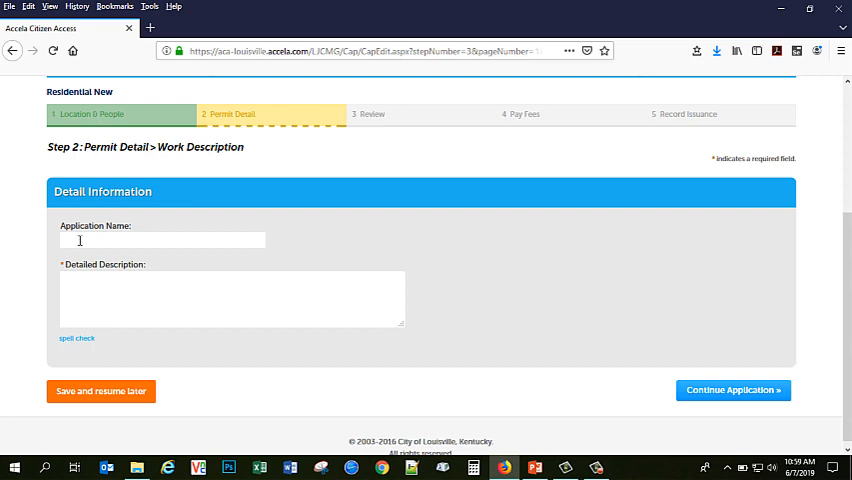
text(Residential New 444 S)
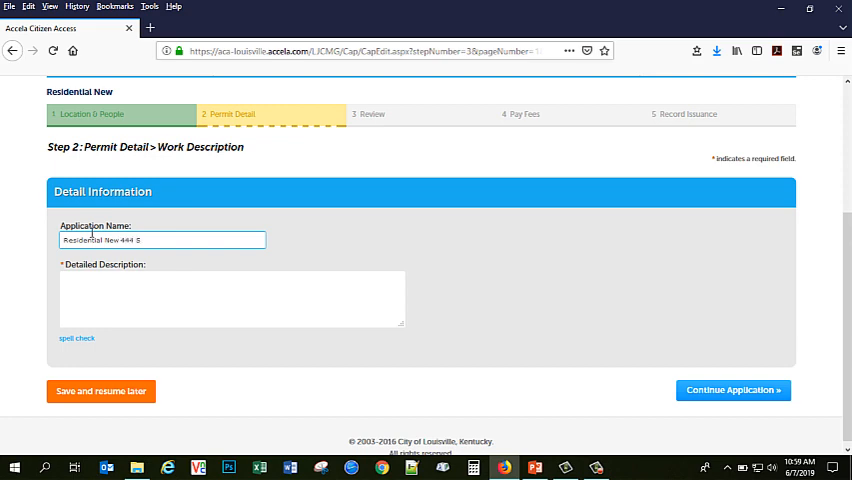
text(5th St)
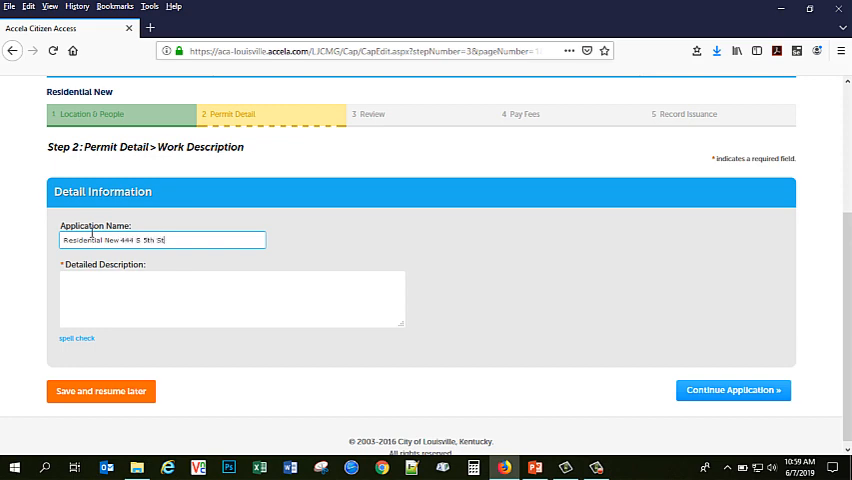
text(EDa)
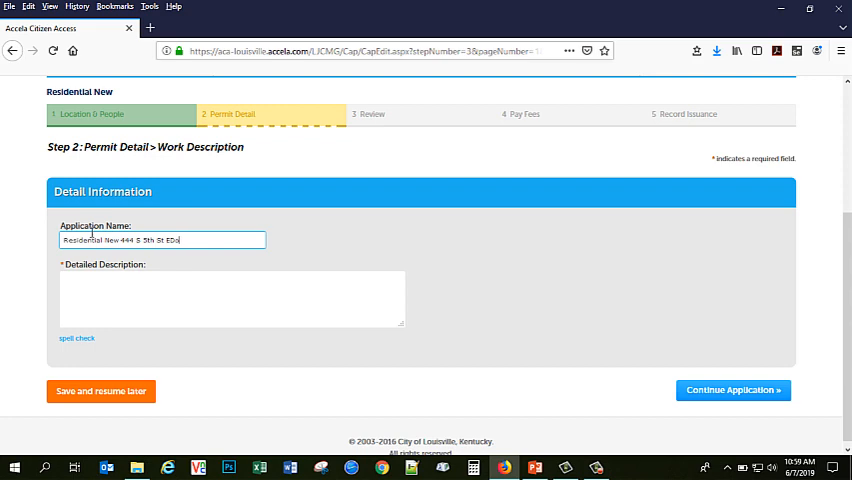
text(Downtown)
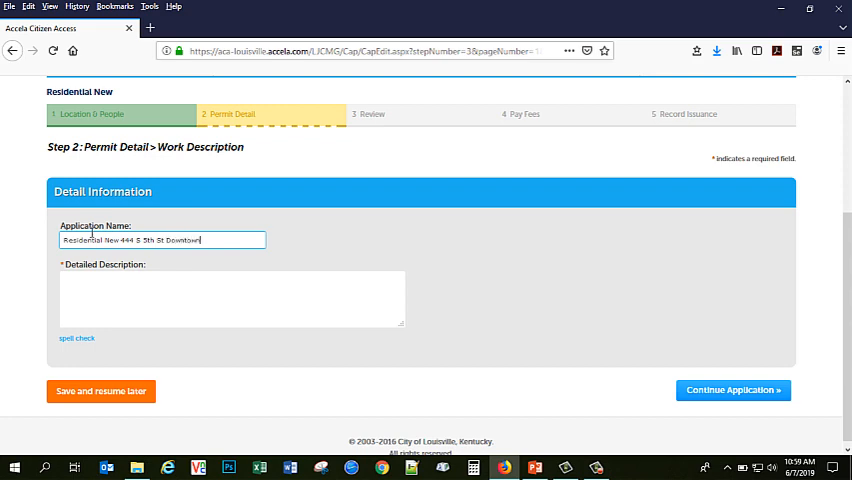
triple_click(162, 240)
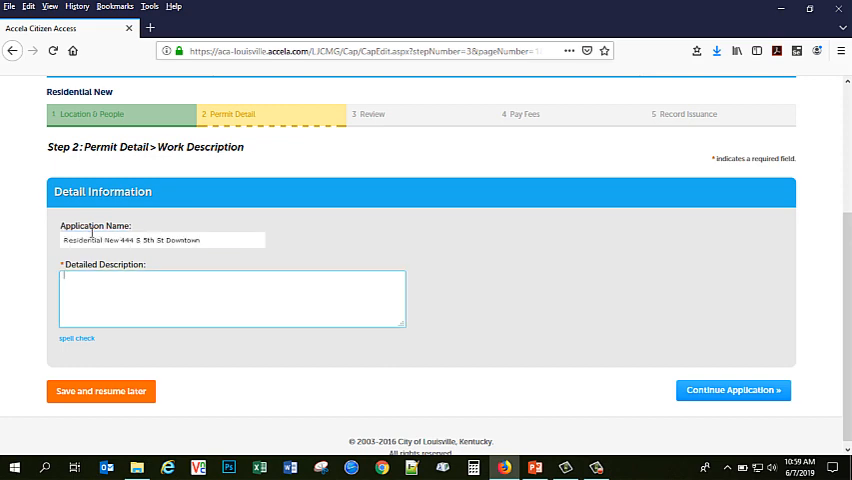
text(Residential New 444 S 5th St Downtown)
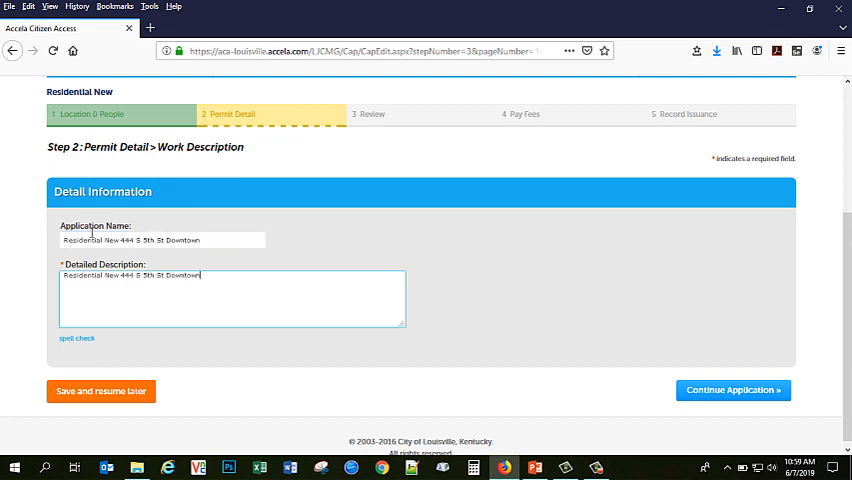
Step: Describe the work as 4 bedrooms, 3 1/2 baths, quarter acre lot, and continue past the work description
text(- 4 bedroom)
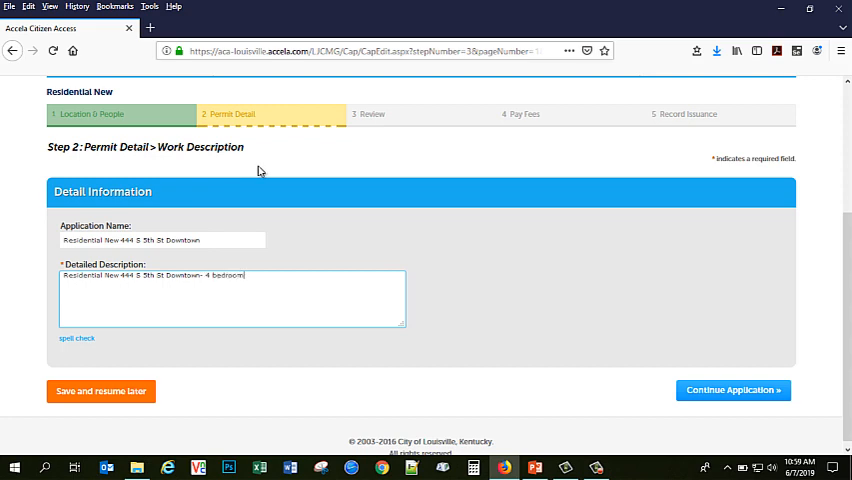
text(s.)
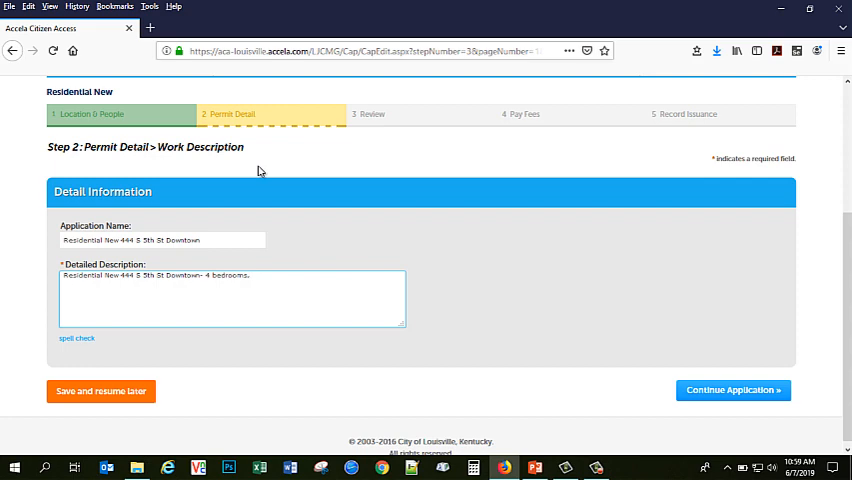
text(3 1)
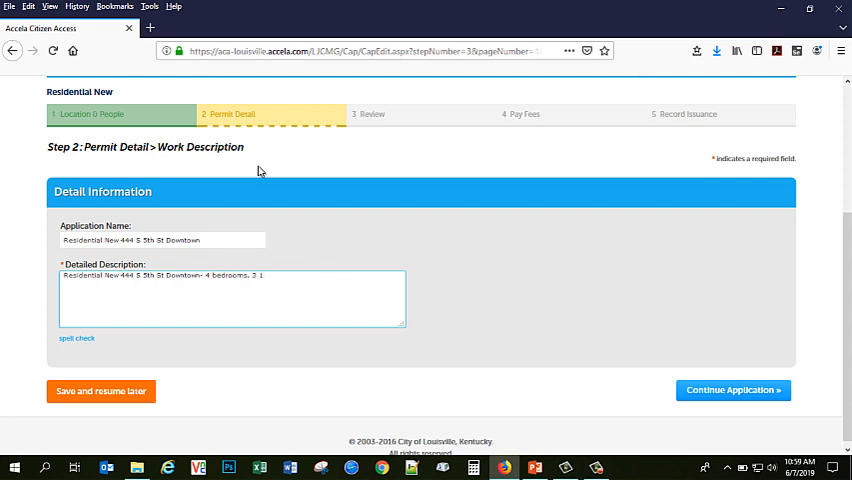
text(/2 b)
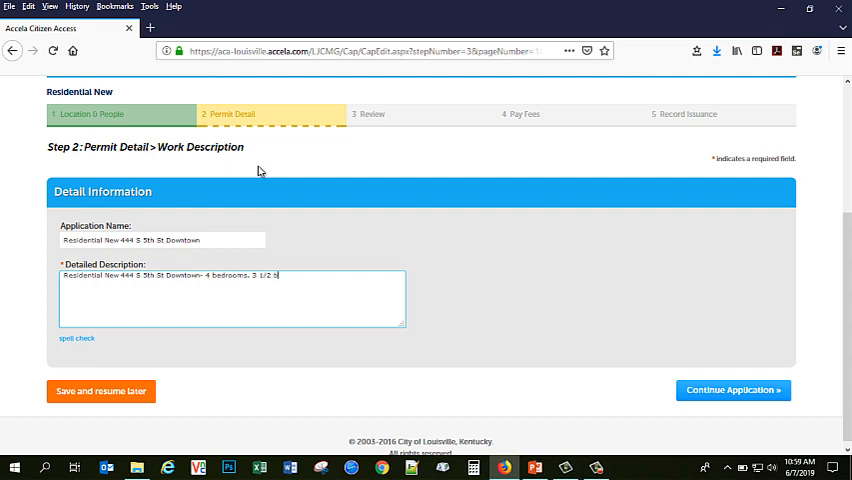
text(aths)
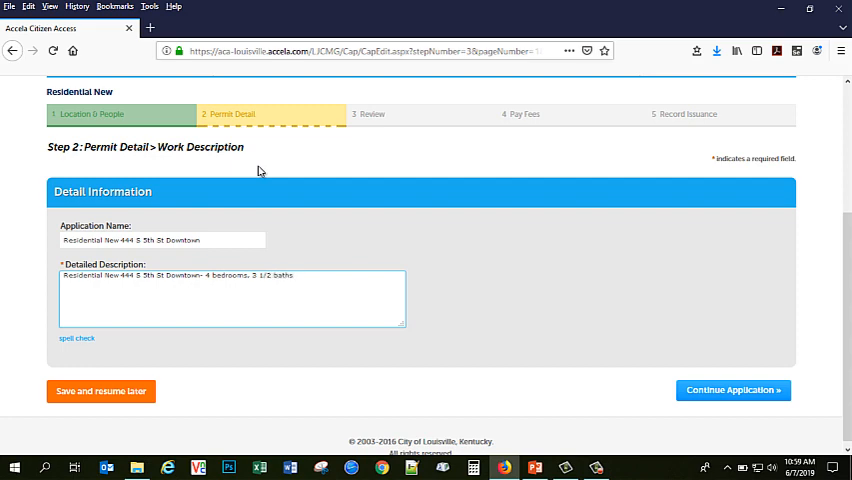
text(. Quarter acre lot)
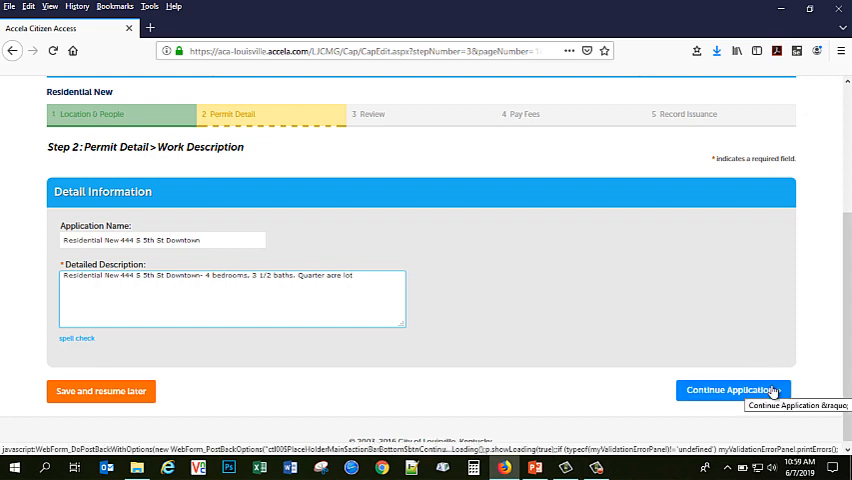
click(352, 276)
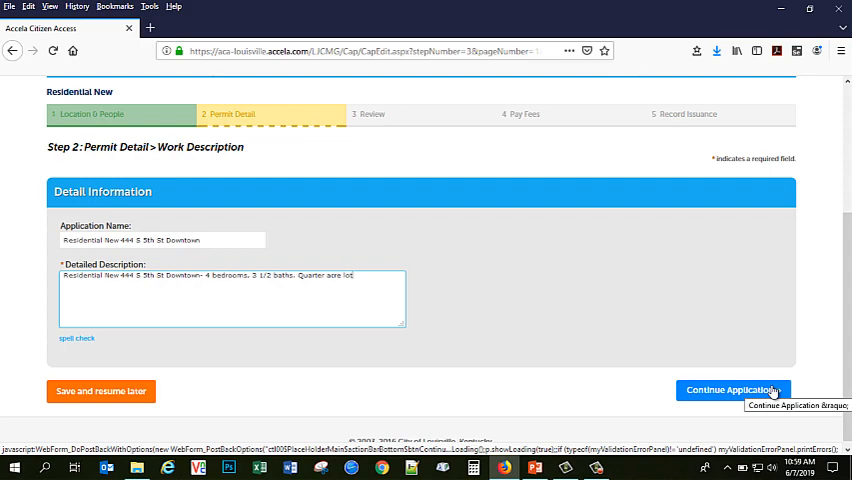
click(732, 390)
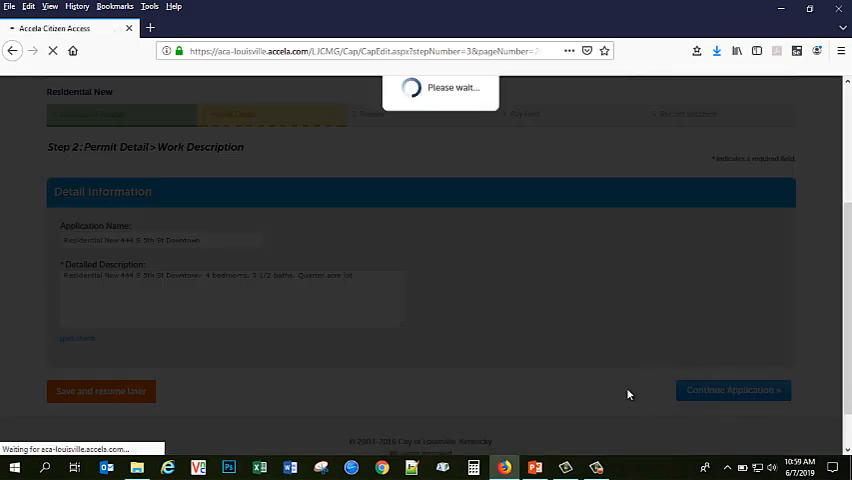
Step: Enter 4000 sq ft, 2 stories, 35 ft height and 4 bedrooms in the permit fields
click(732, 390)
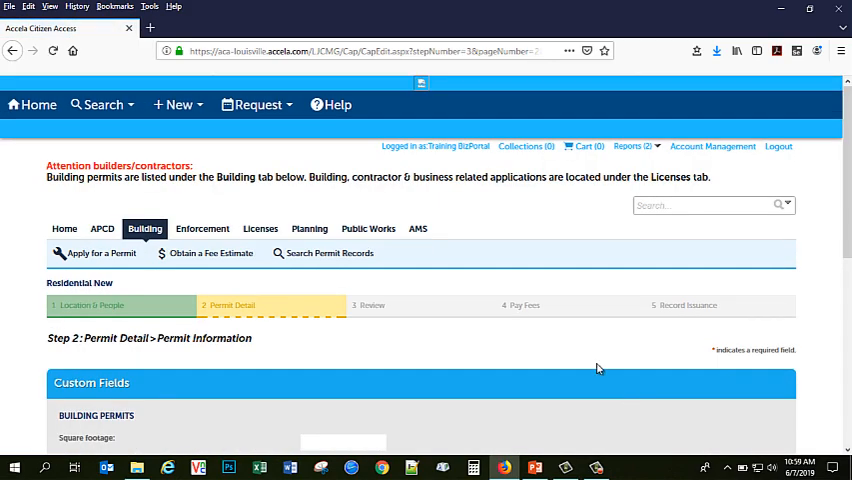
scroll(down, 3)
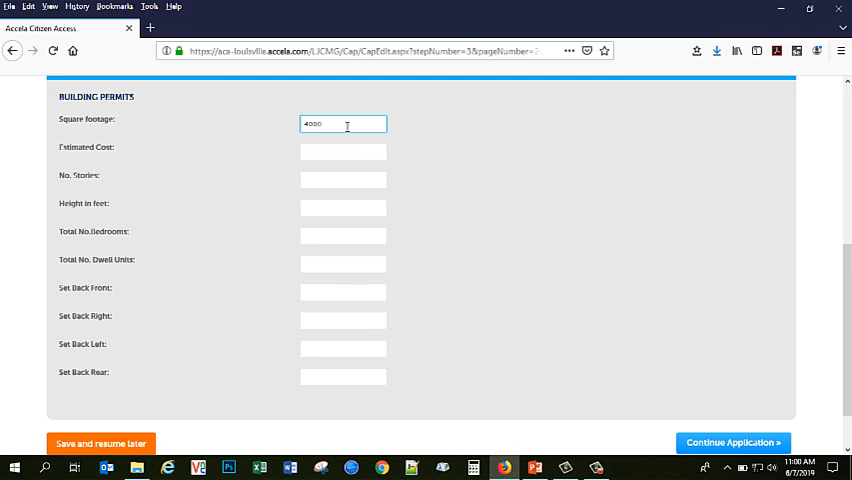
click(344, 180)
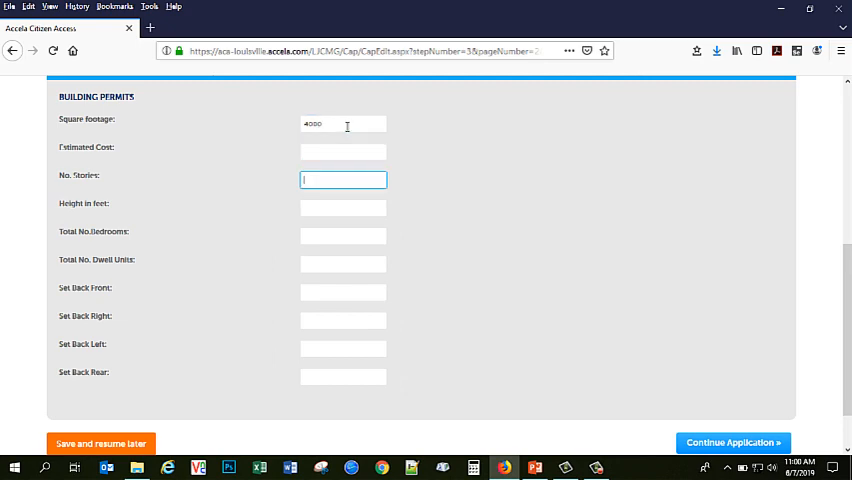
text(2)
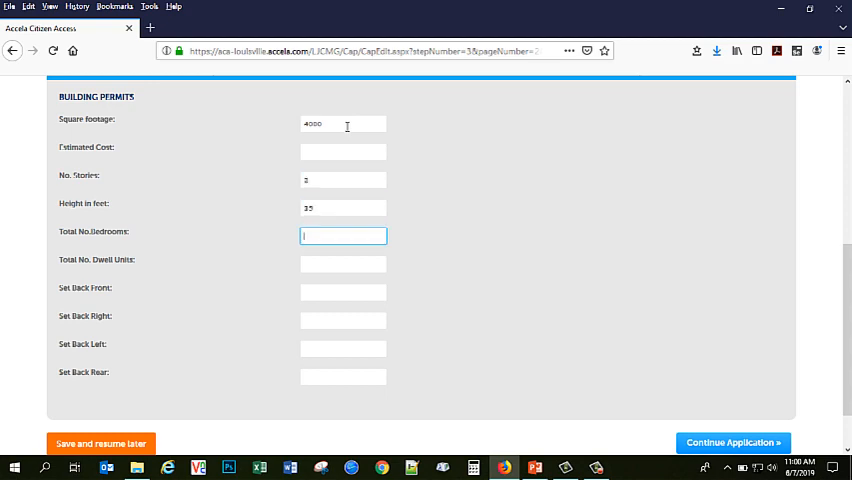
text(2)
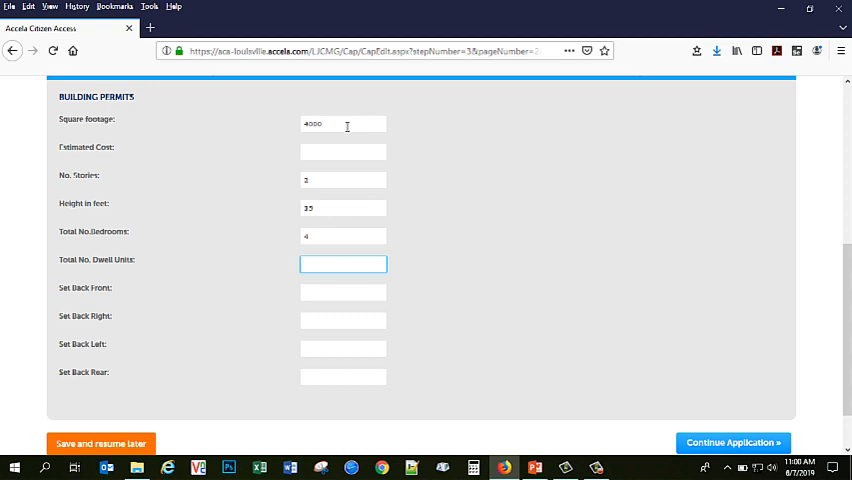
Step: Enter 1 dwelling unit and setbacks 55/9/6/25, then continue to Step 3: Review
click(344, 264)
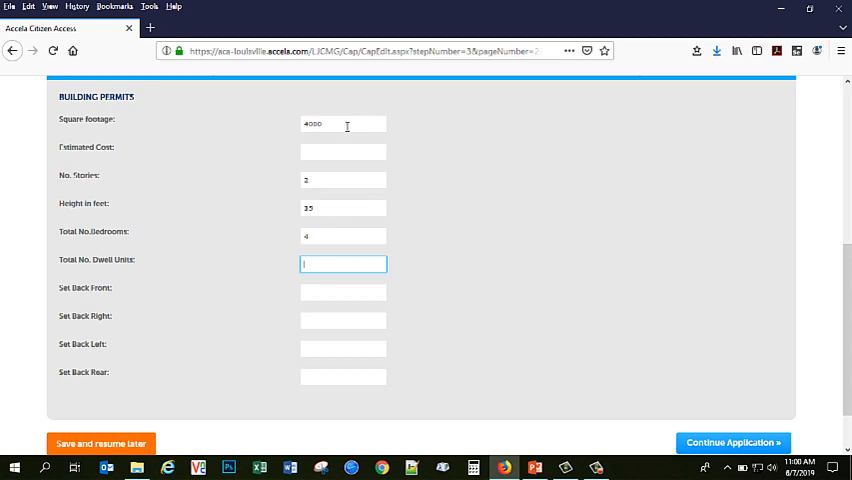
text(1)
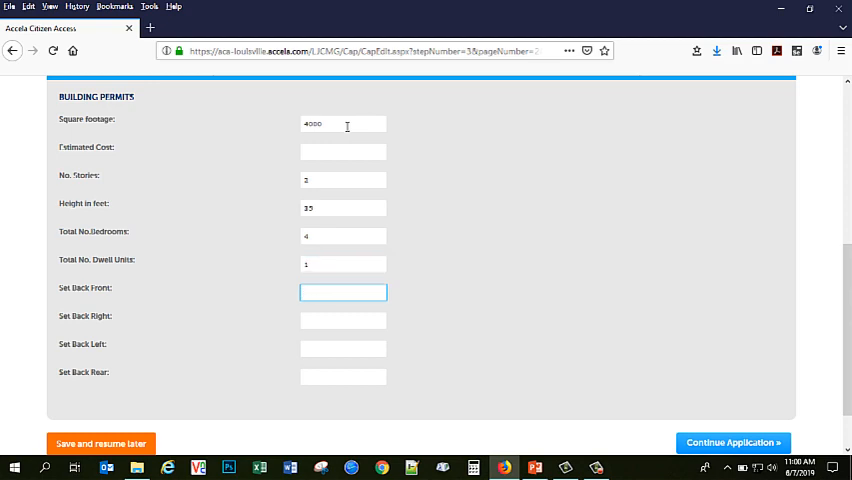
text(s)
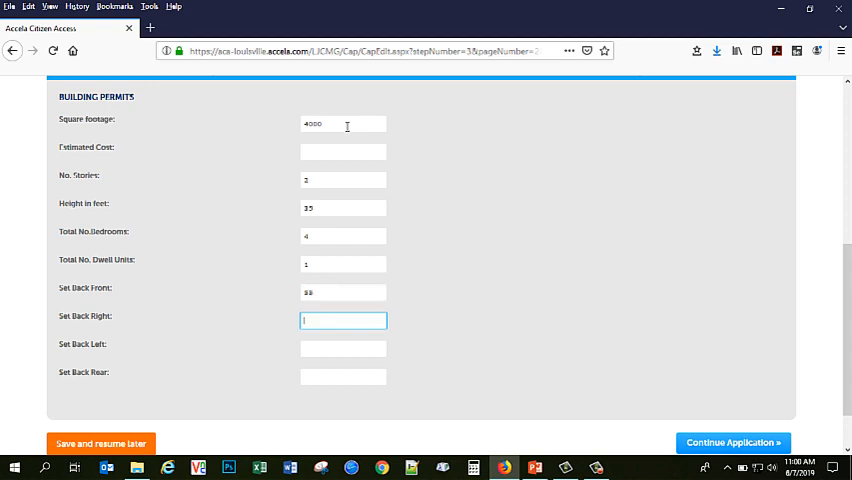
text(8)
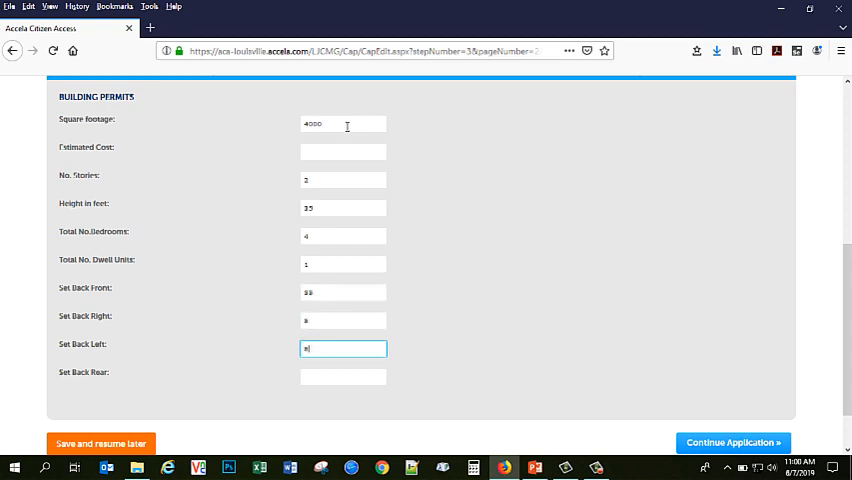
text(25)
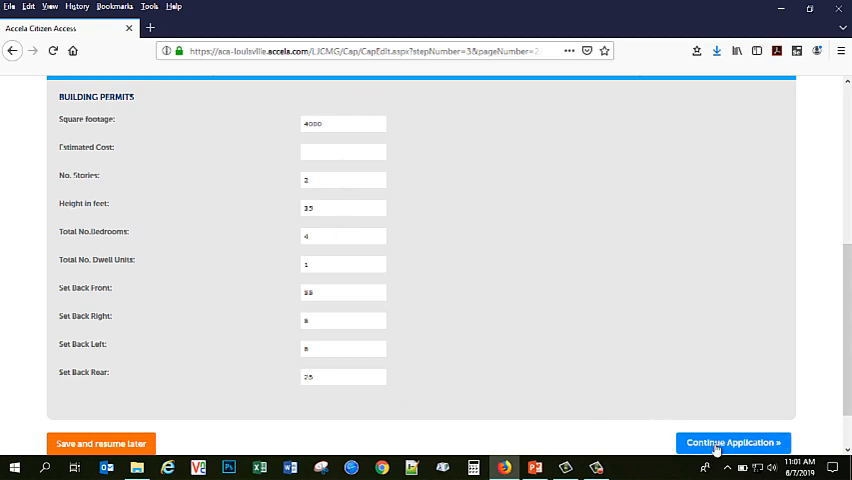
click(732, 442)
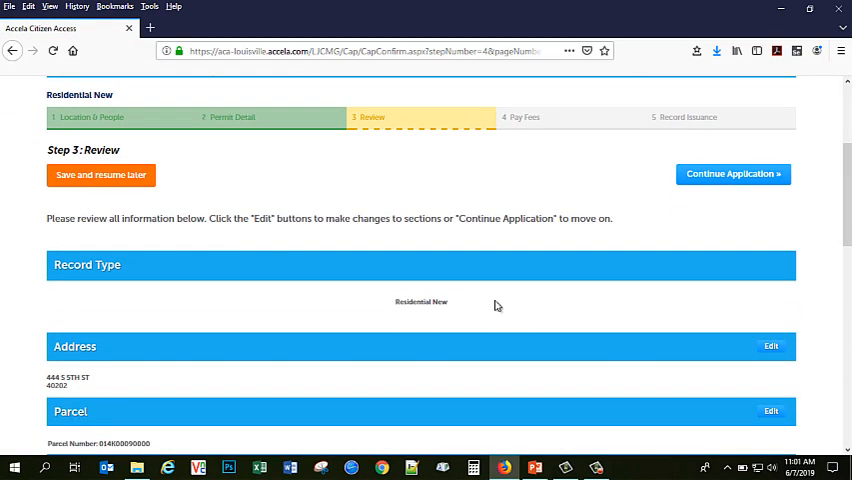
Step: Review the Step 3 sections including Custom Fields values and submit the application
scroll(down, 3)
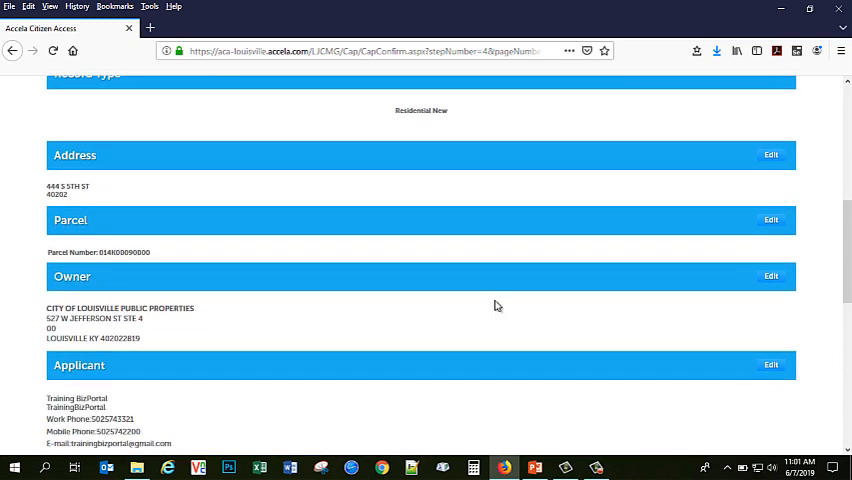
mouse_move(760, 388)
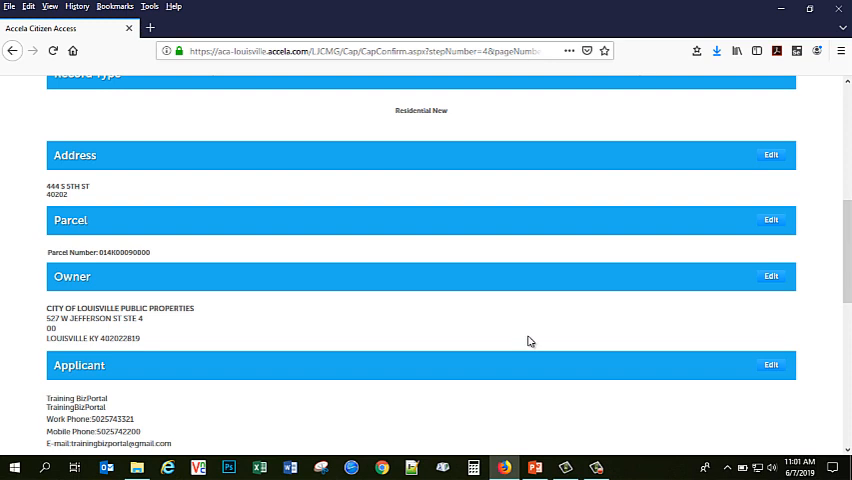
scroll(down, 3)
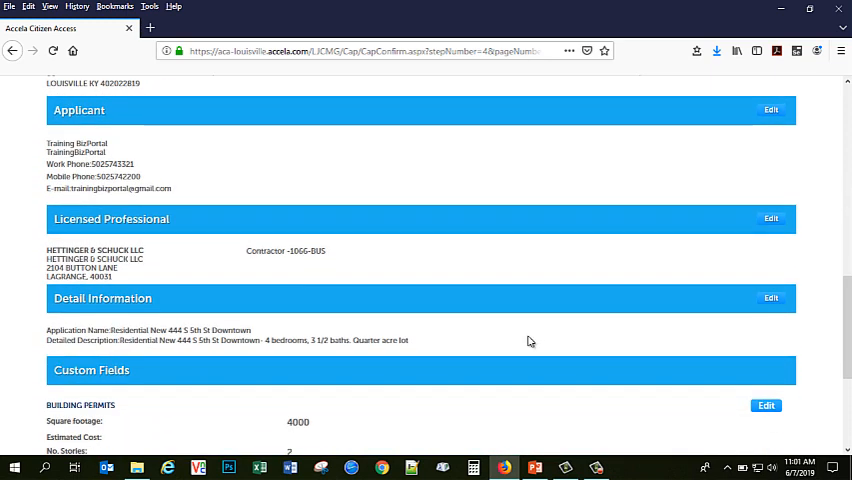
scroll(down, 3)
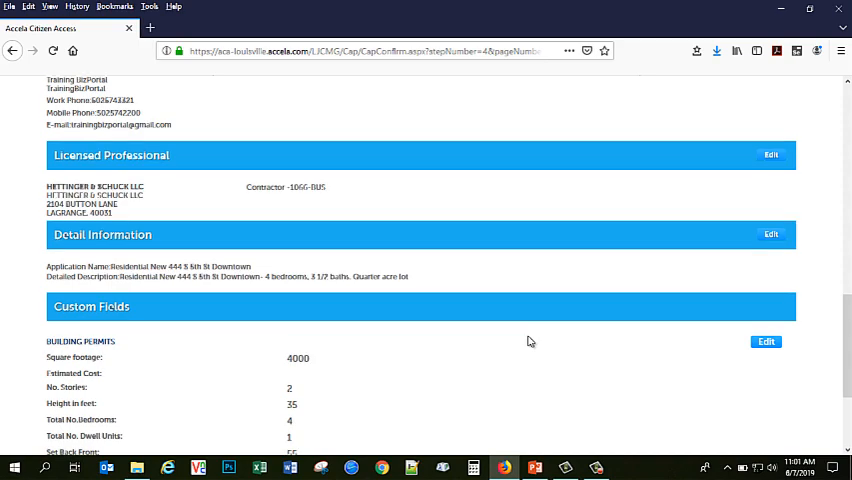
scroll(down, 3)
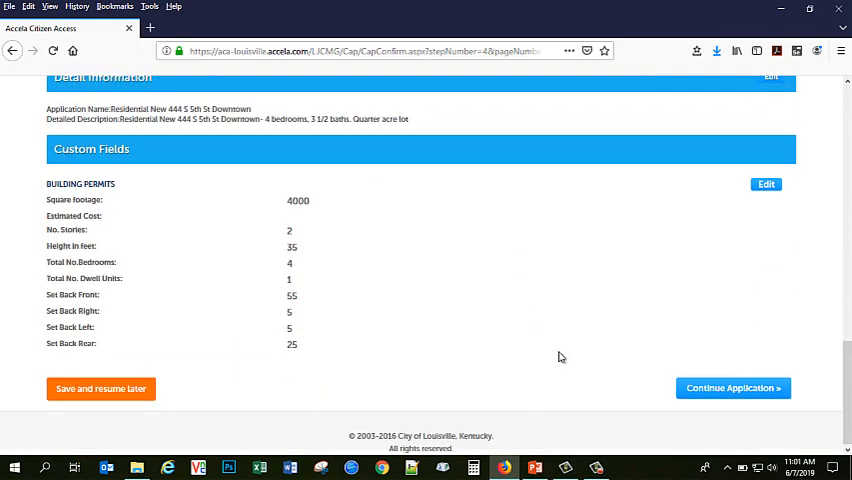
click(732, 388)
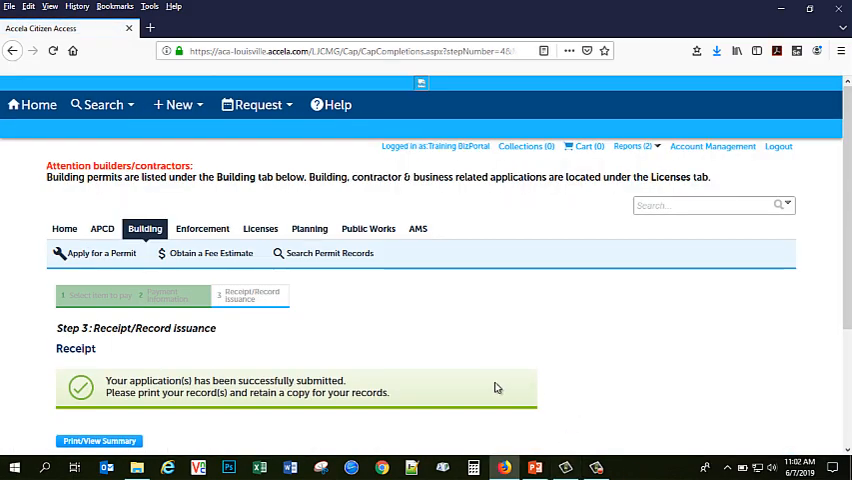
mouse_move(492, 376)
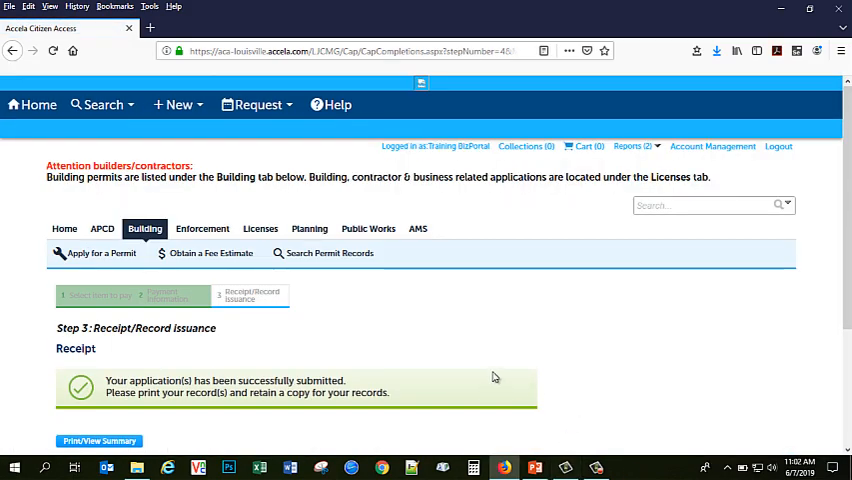
scroll(down, 3)
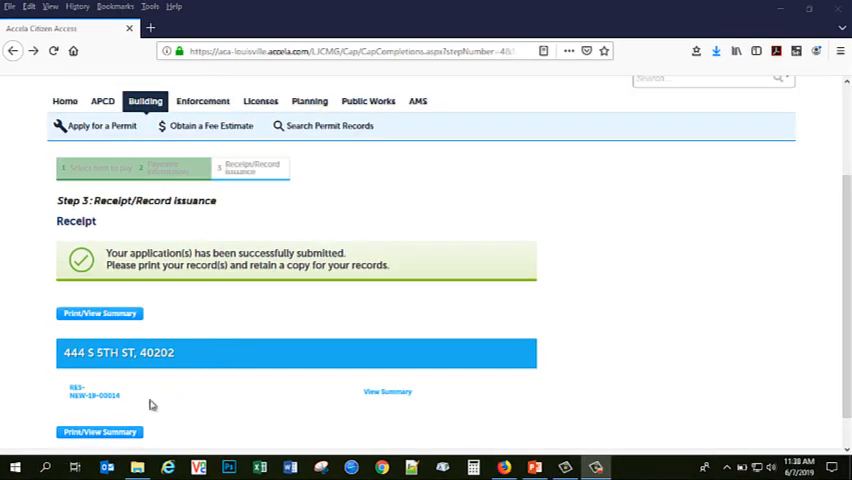
click(100, 432)
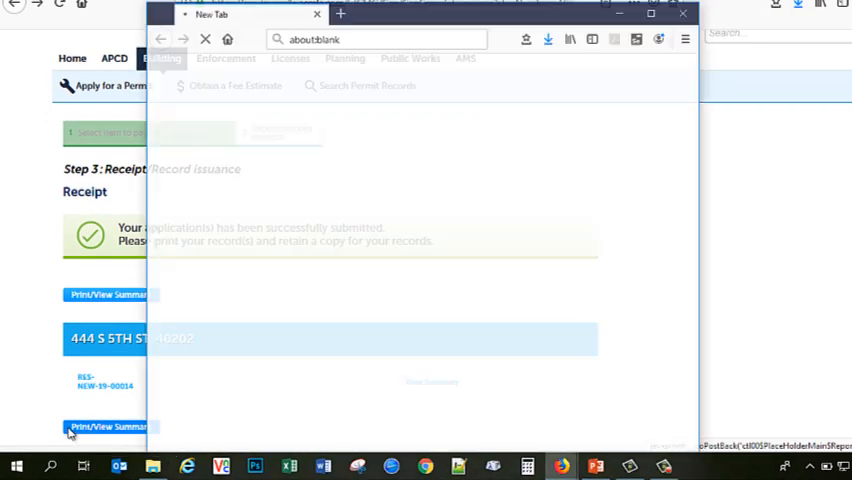
Step: Read through the two-page Residential New Record Summary PDF down to its GIS Information section
click(108, 428)
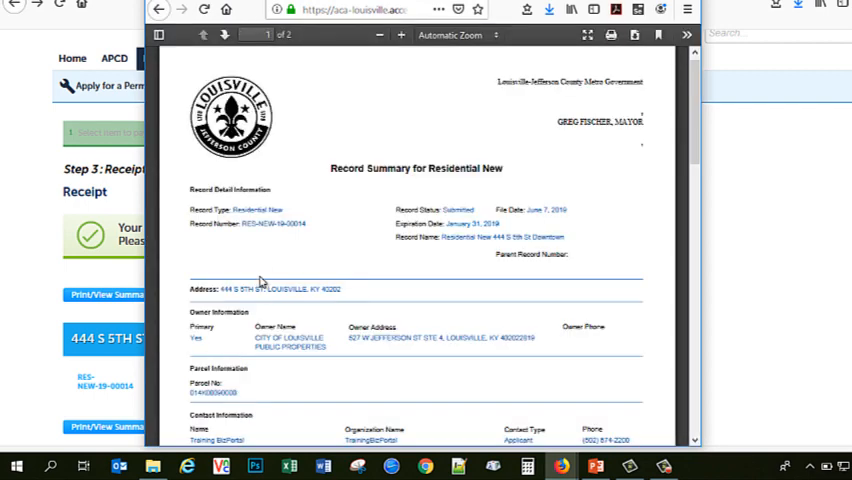
mouse_move(264, 262)
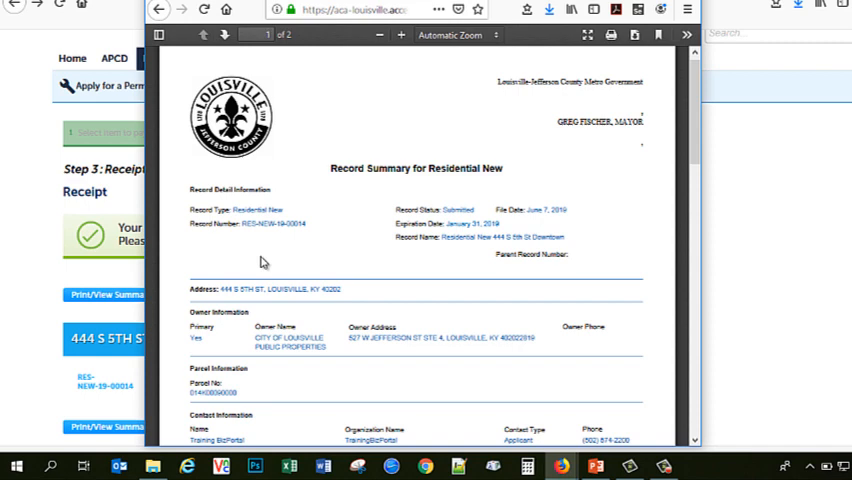
scroll(down, 3)
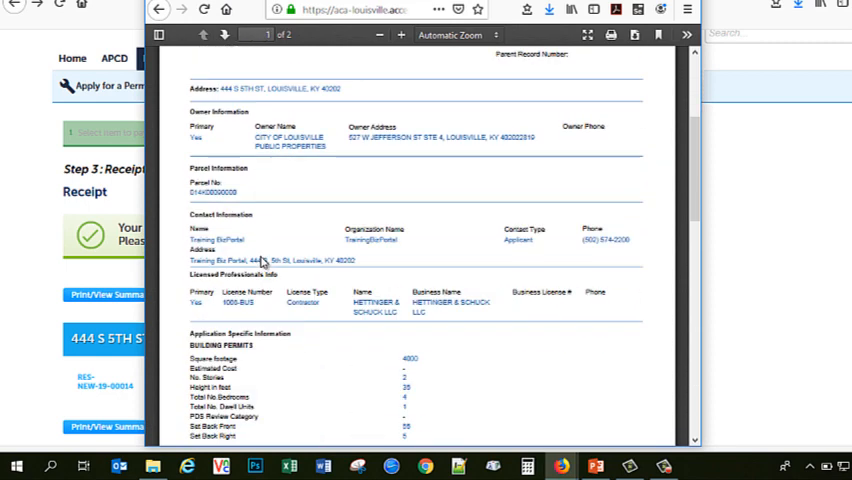
mouse_move(256, 328)
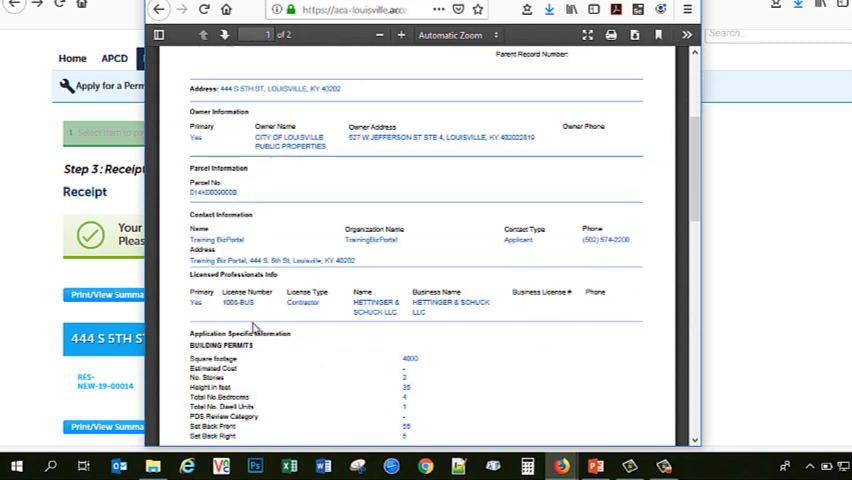
scroll(down, 3)
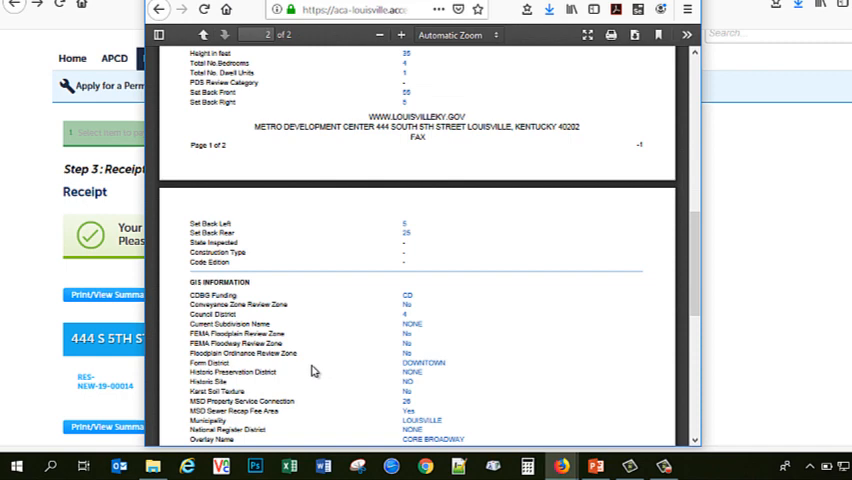
scroll(down, 3)
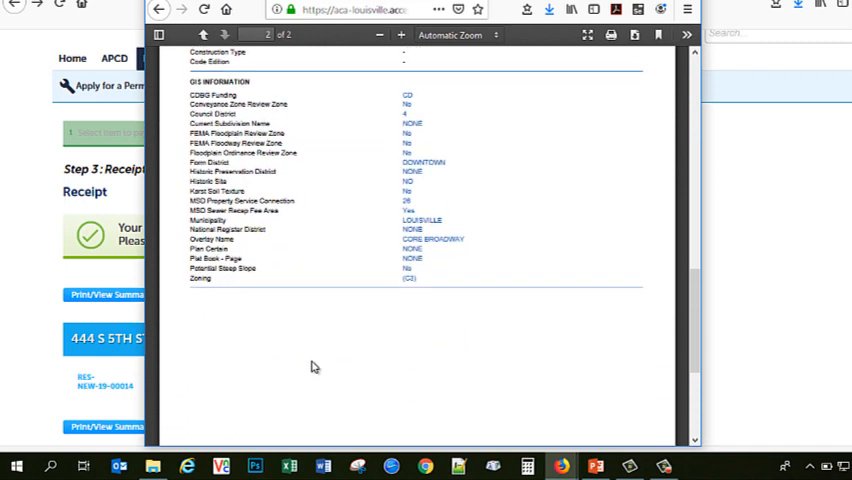
mouse_move(408, 320)
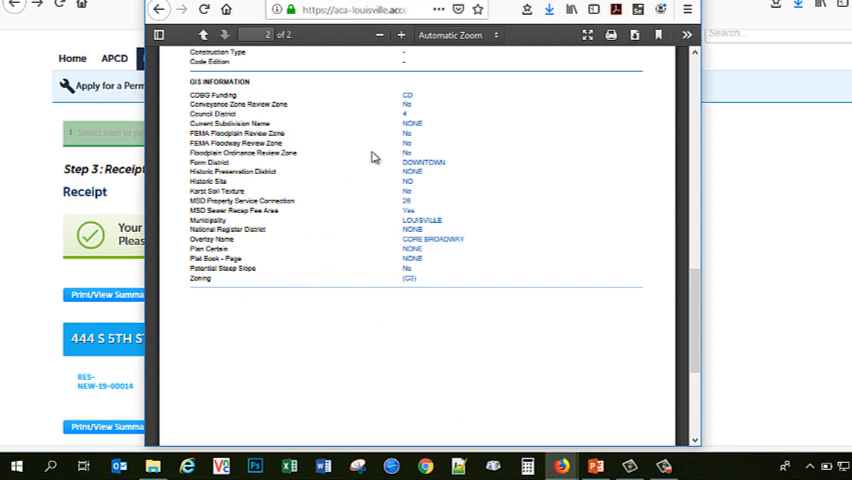
mouse_move(324, 208)
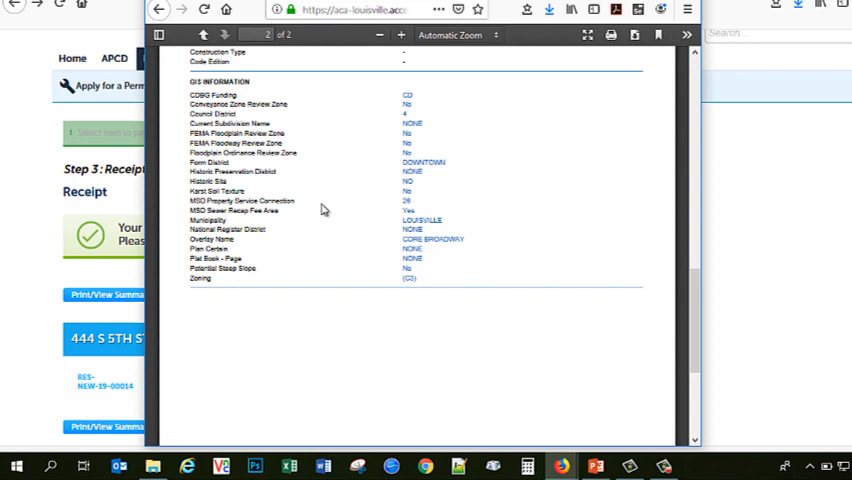